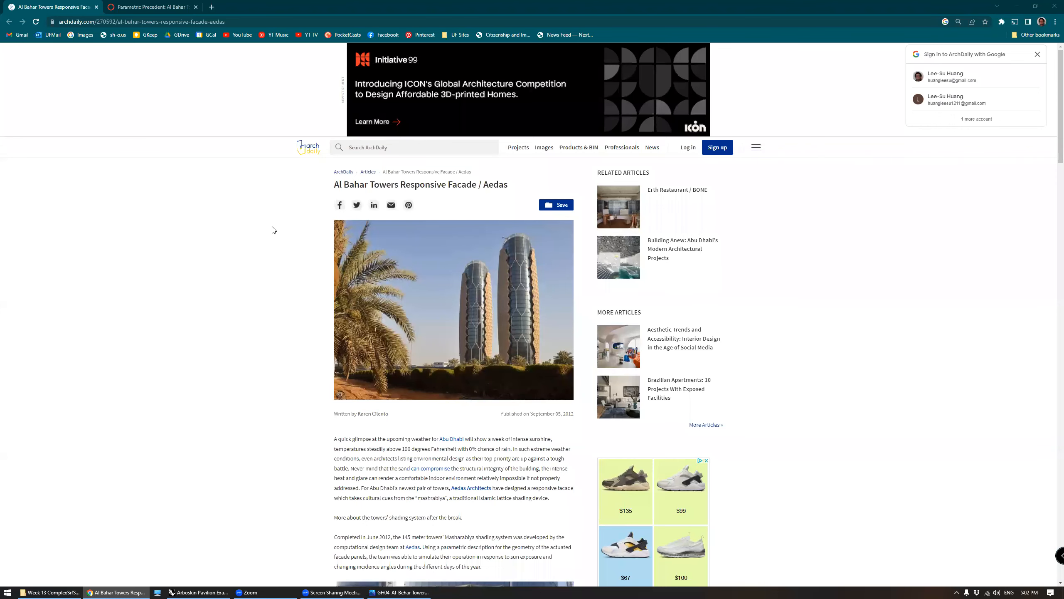
# Switch from the ArchDaily article to the 'Parametric Precedent: Al Bahar Towers' Canvas tab.
pyautogui.scroll(-3)
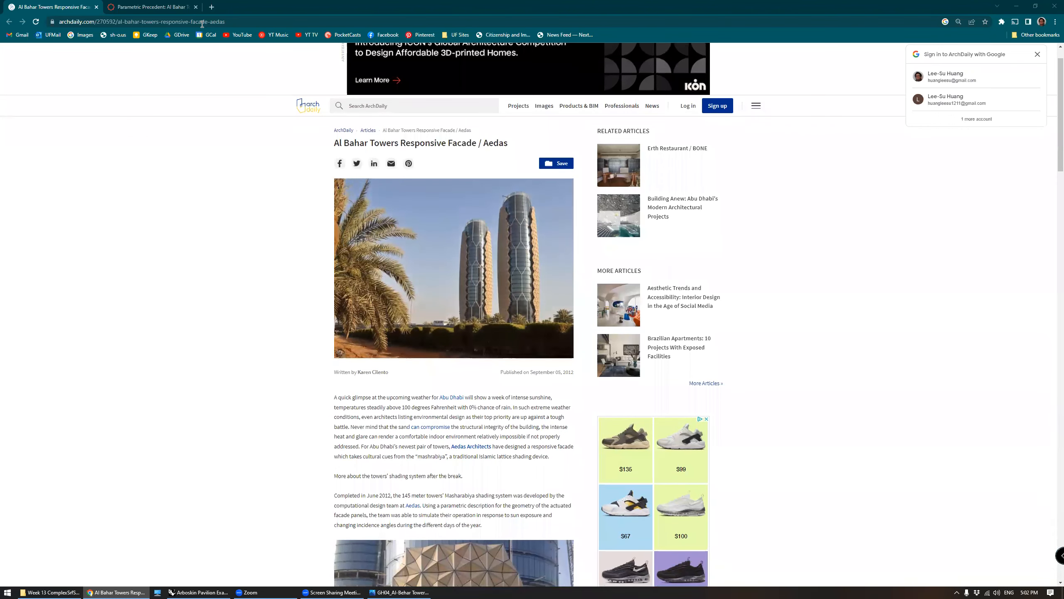
pyautogui.click(154, 7)
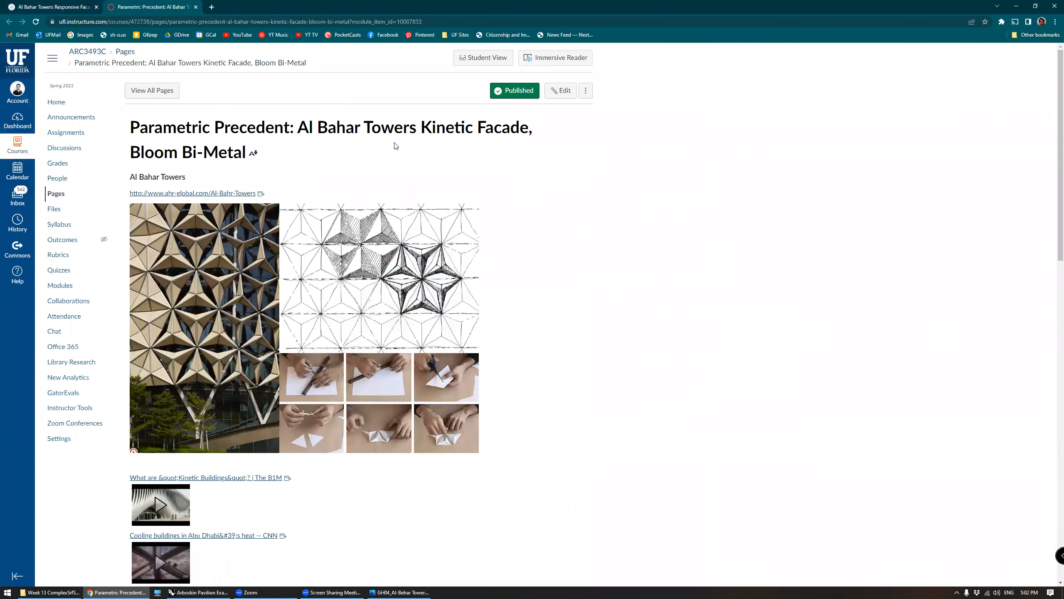
pyautogui.moveTo(211, 258)
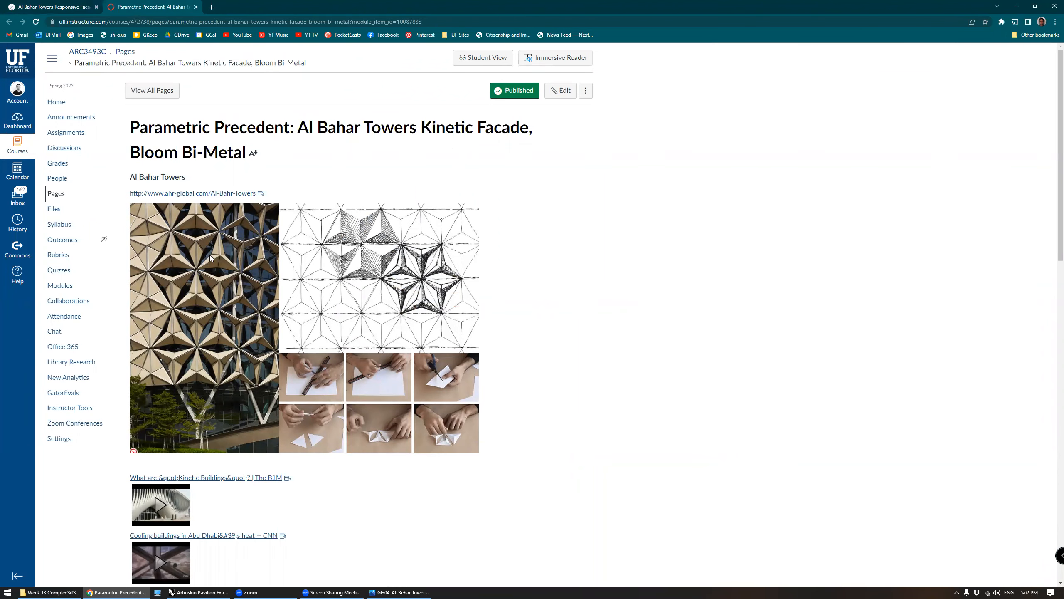
pyautogui.moveTo(222, 268)
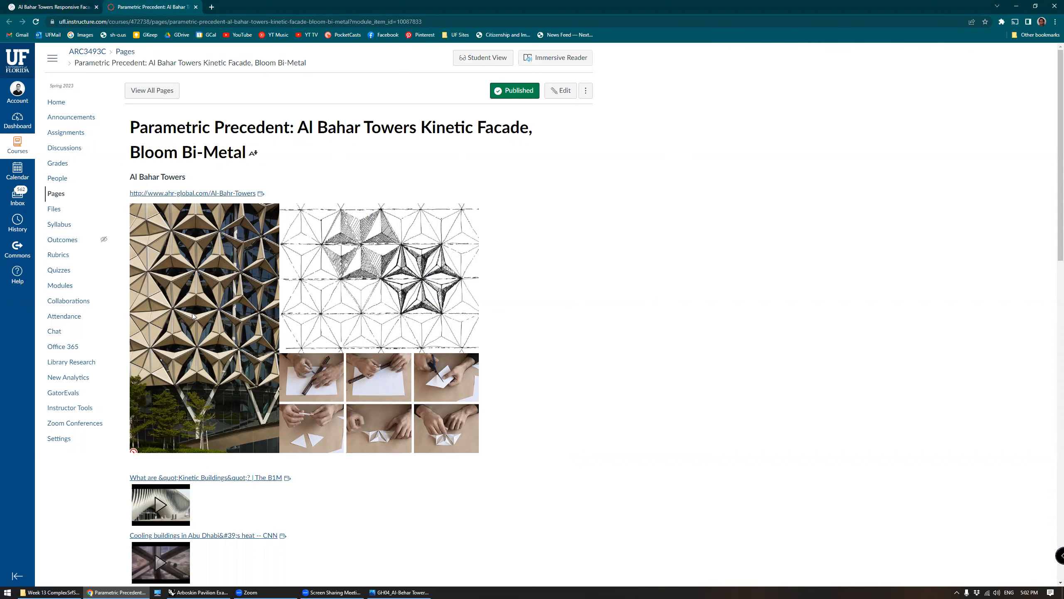
pyautogui.moveTo(186, 293)
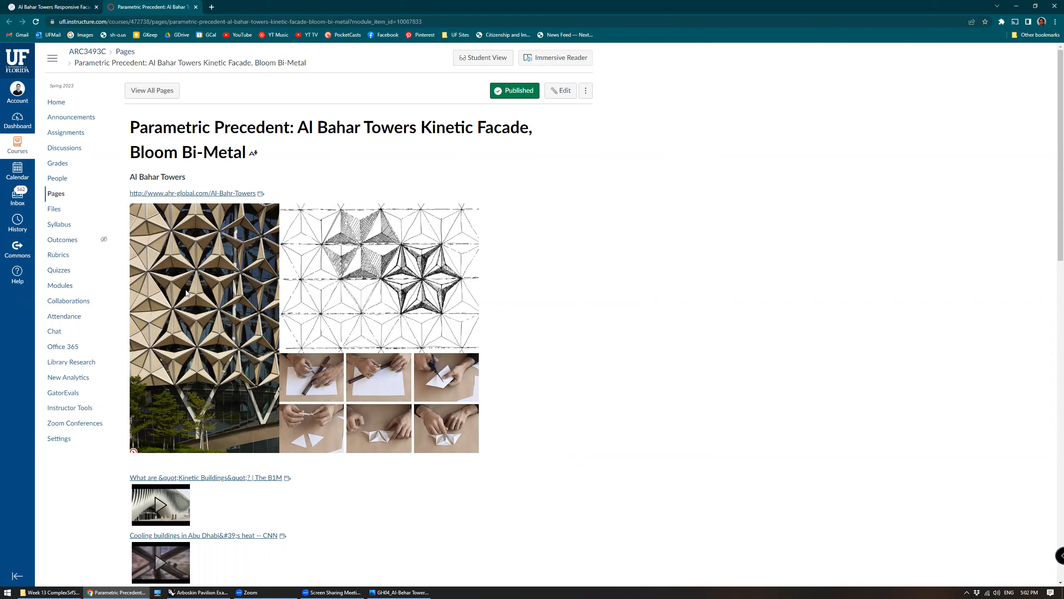
pyautogui.moveTo(215, 350)
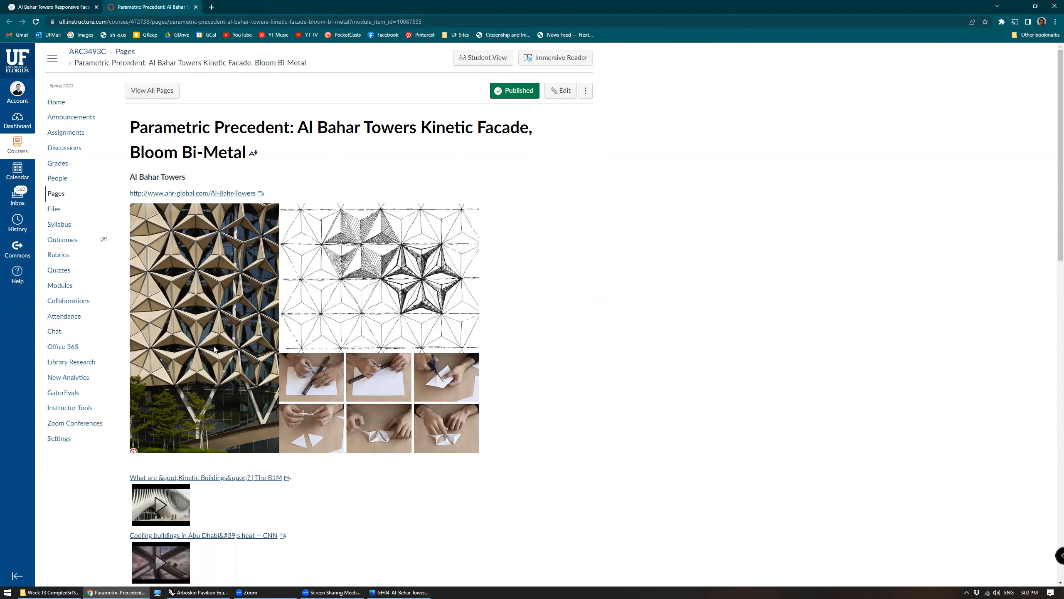
pyautogui.moveTo(207, 310)
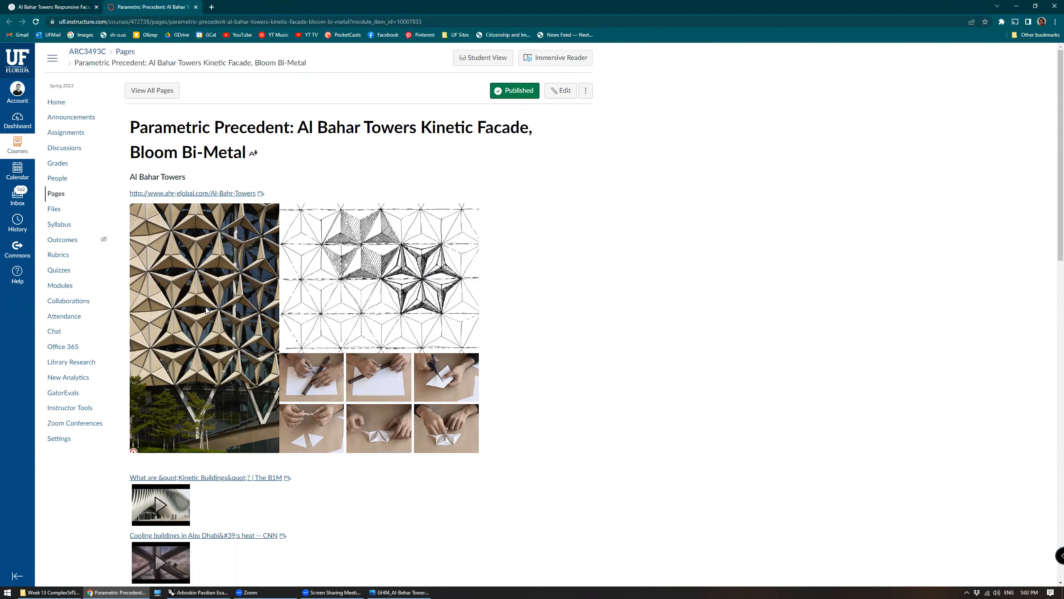
pyautogui.scroll(-3)
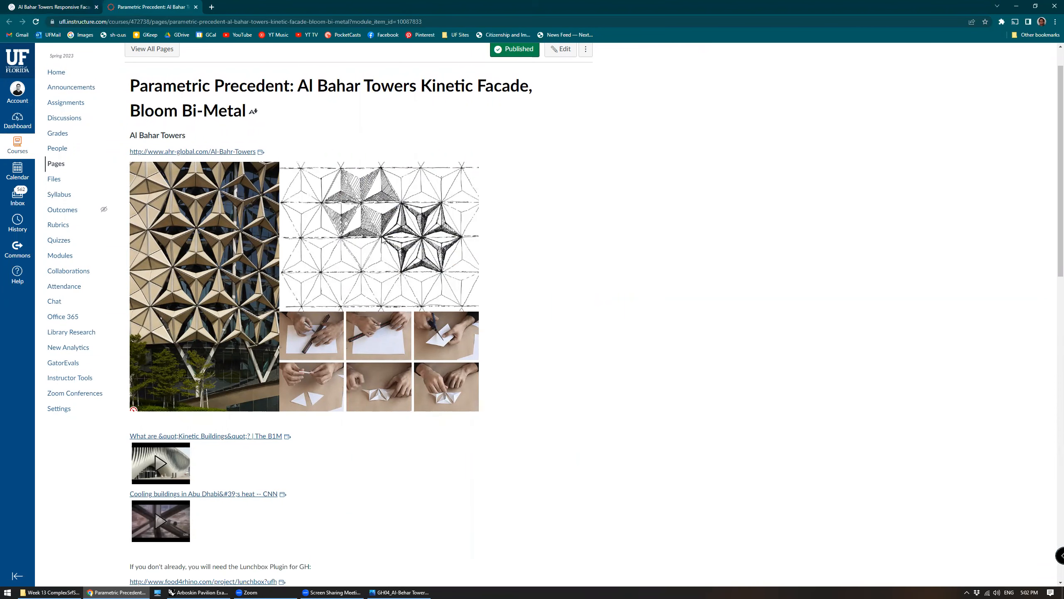
pyautogui.moveTo(364, 293)
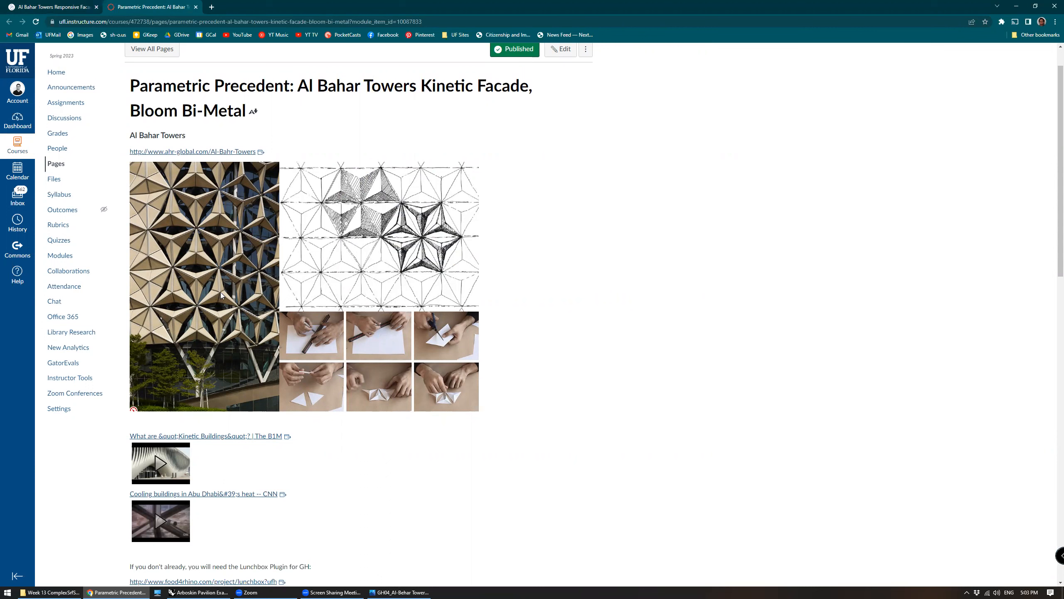
pyautogui.moveTo(214, 290)
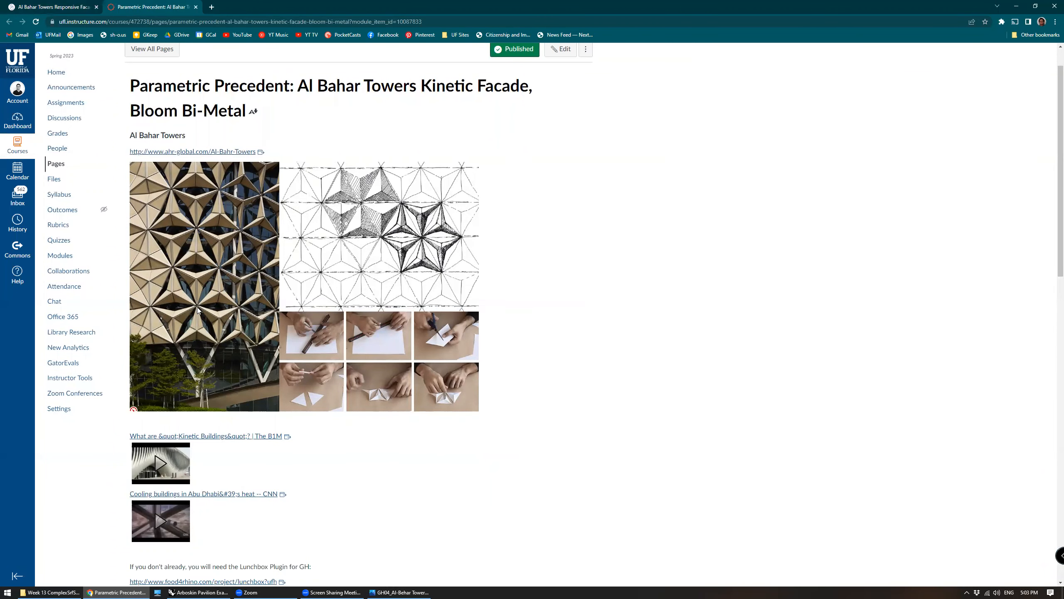
pyautogui.moveTo(206, 302)
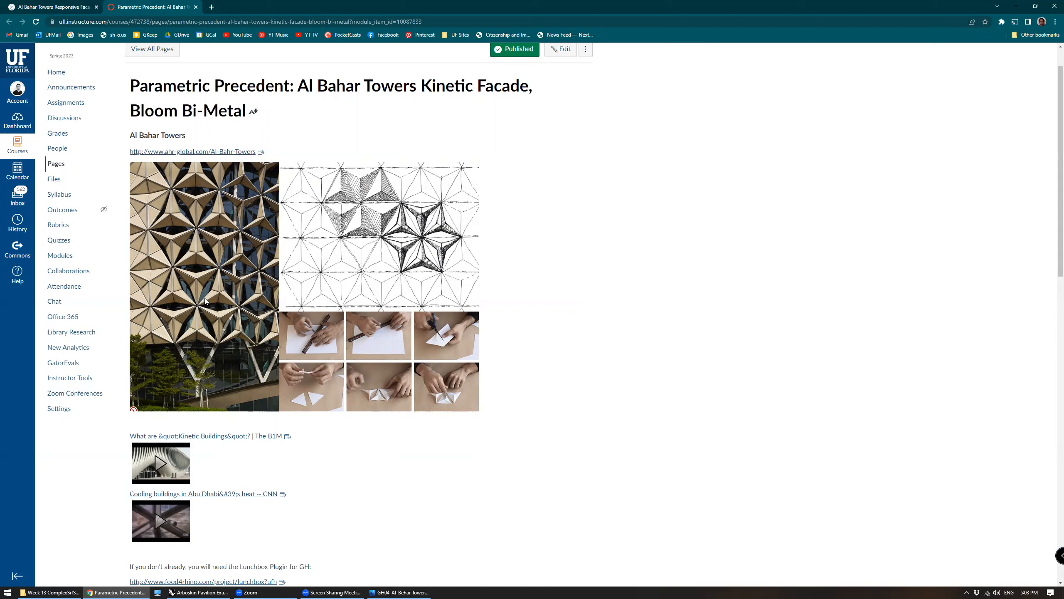
pyautogui.moveTo(218, 306)
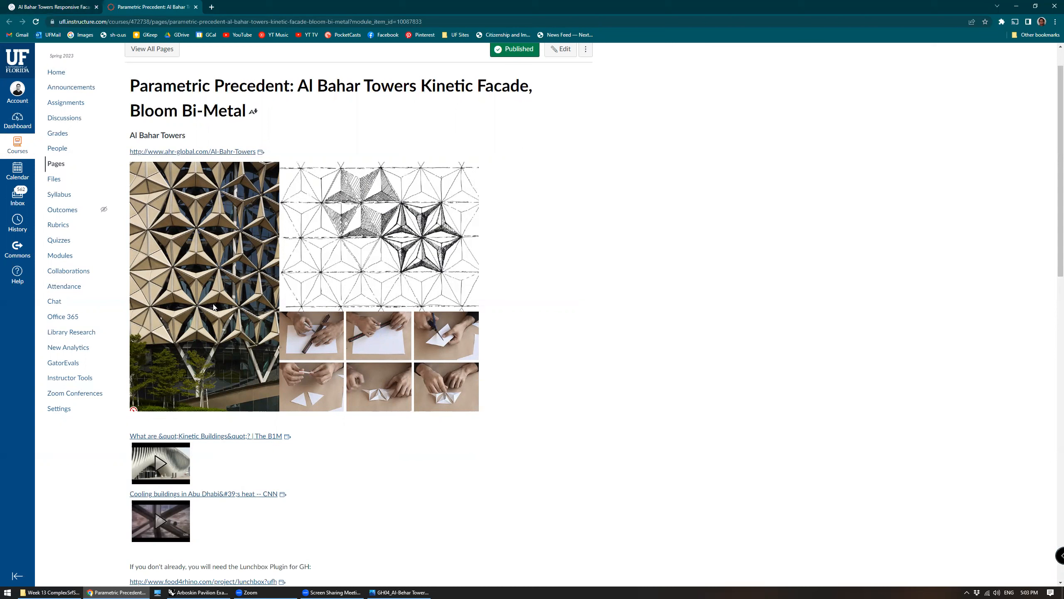
pyautogui.moveTo(184, 284)
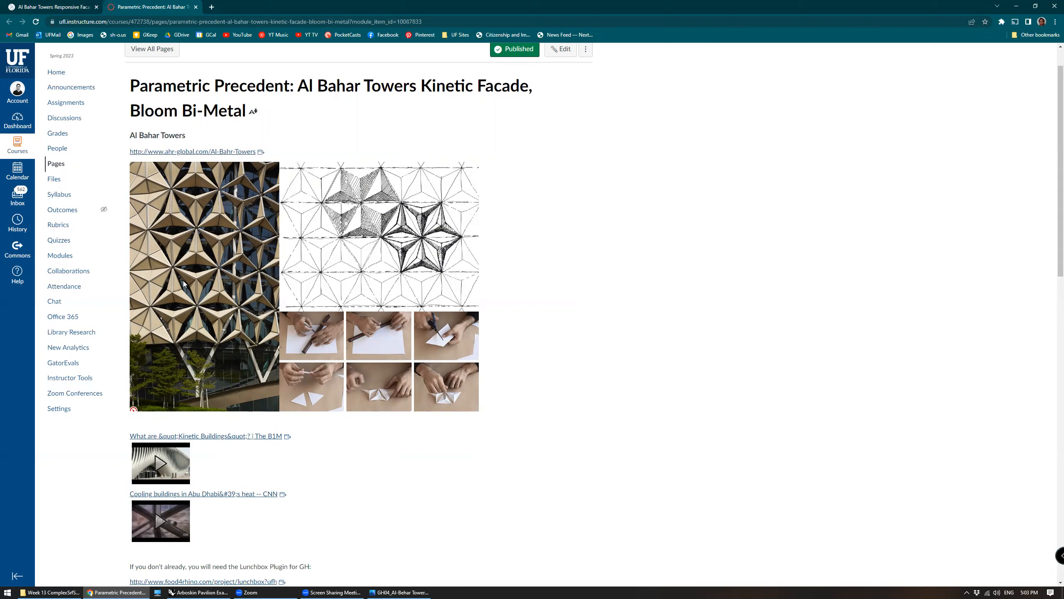
pyautogui.moveTo(215, 285)
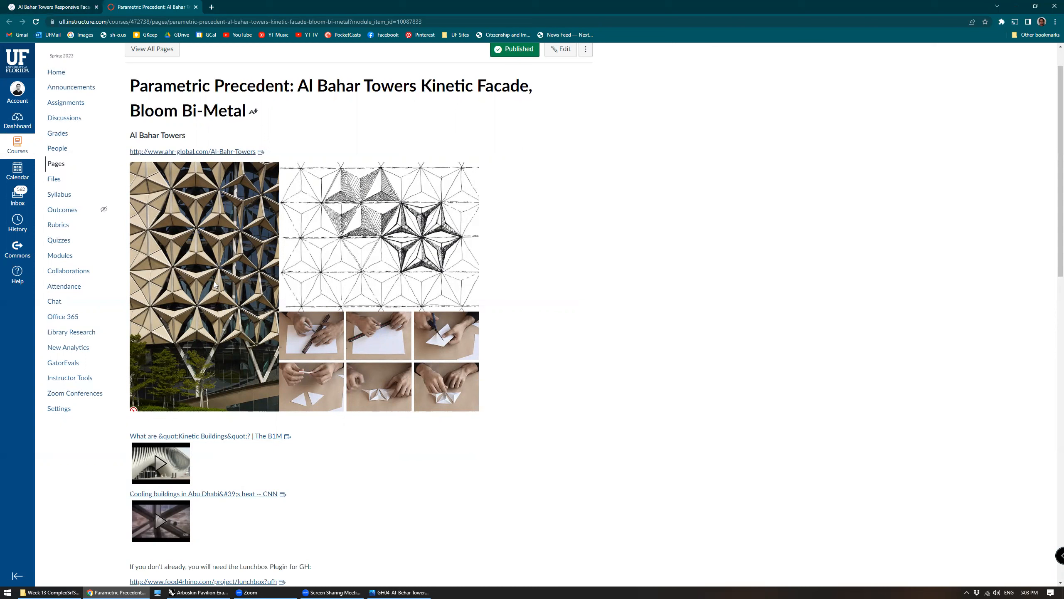
pyautogui.moveTo(191, 307)
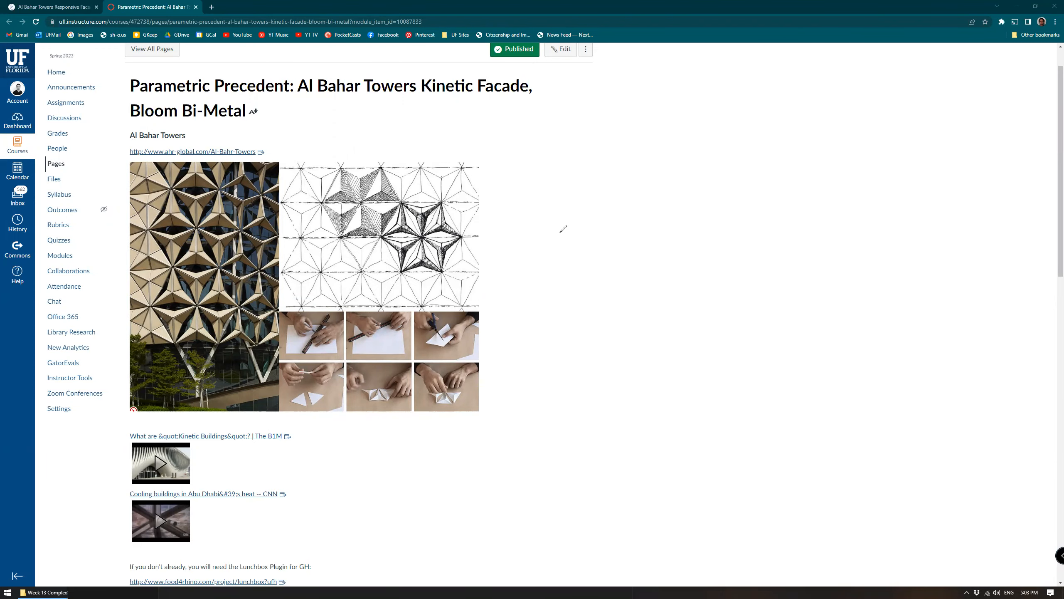
pyautogui.moveTo(661, 242)
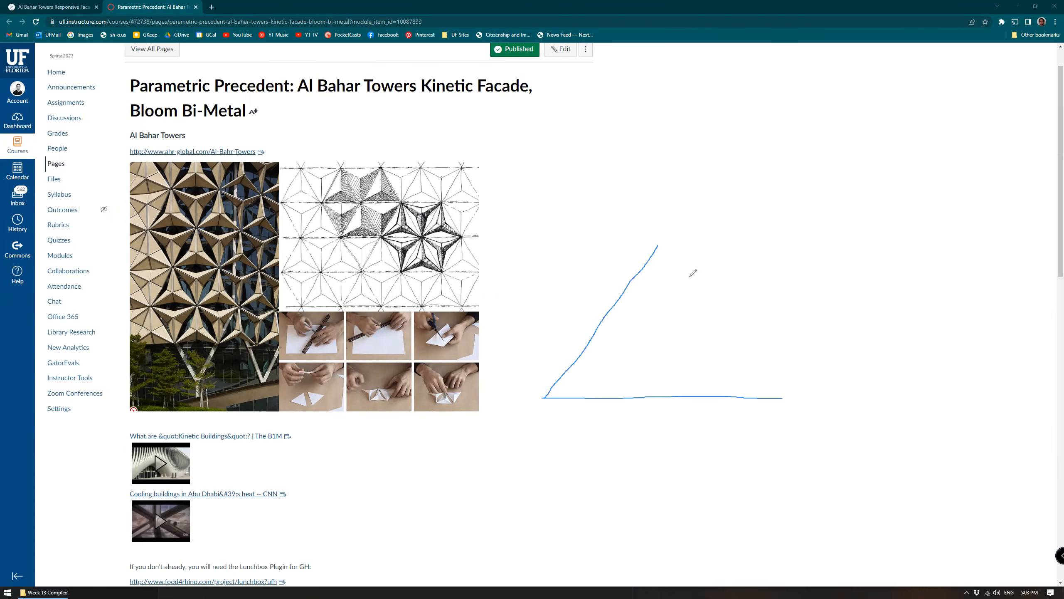
pyautogui.moveTo(657, 244); pyautogui.dragTo(794, 400)
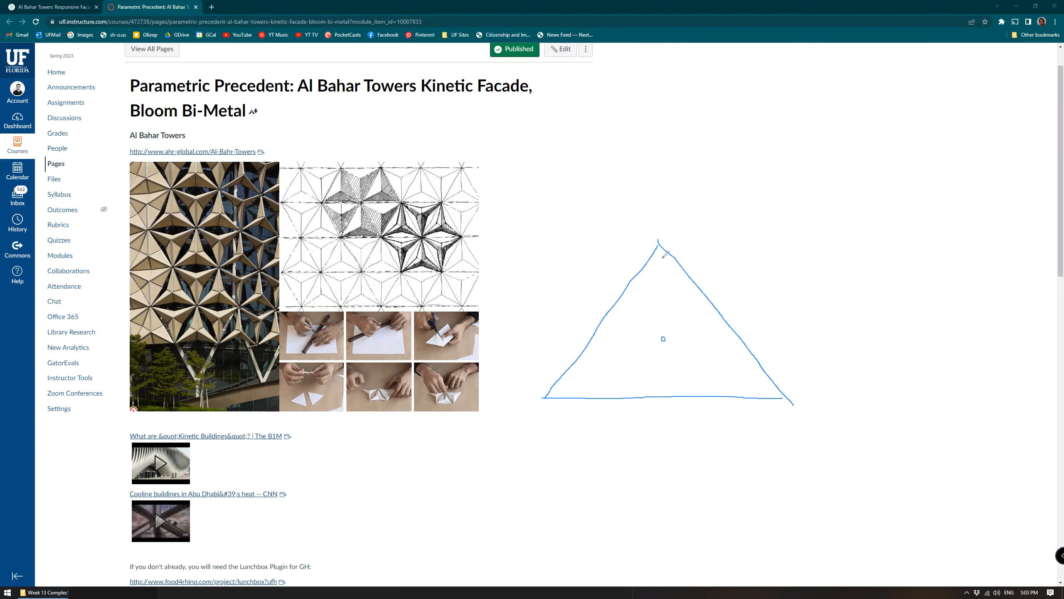
pyautogui.moveTo(658, 241); pyautogui.dragTo(660, 332)
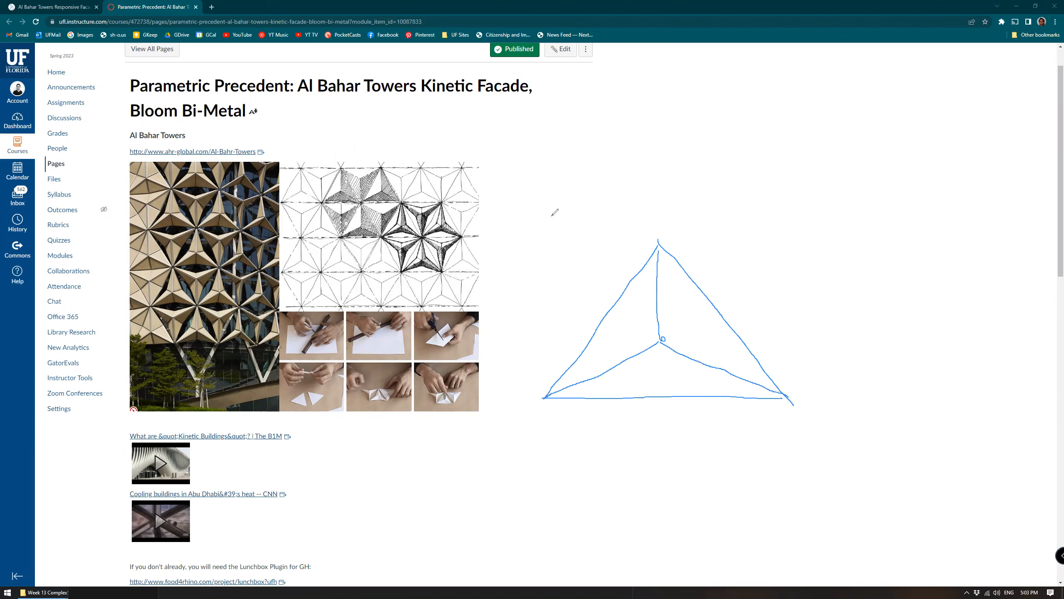
pyautogui.moveTo(662, 340); pyautogui.dragTo(713, 306)
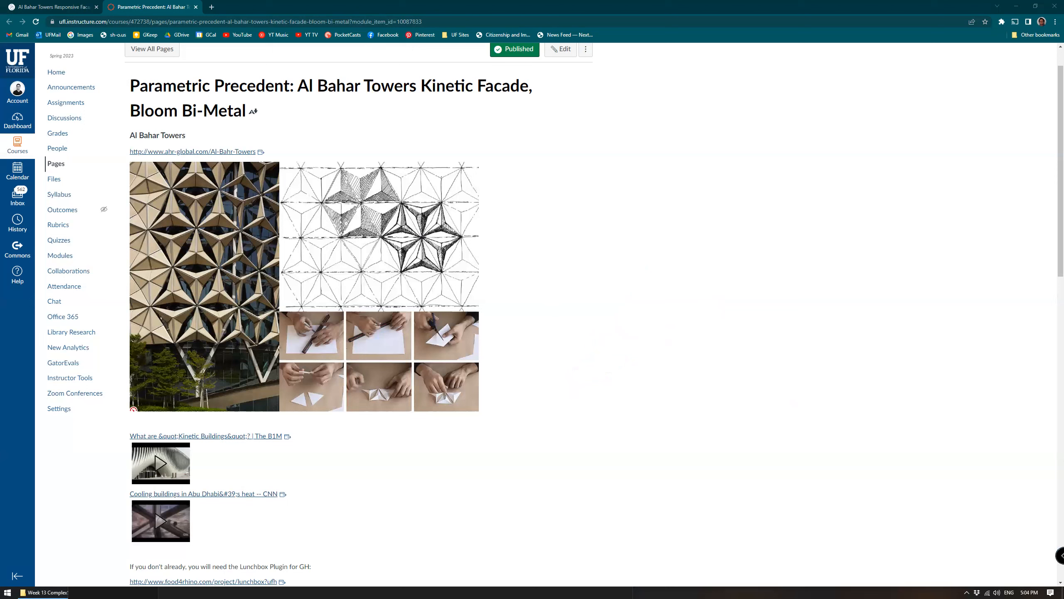
pyautogui.moveTo(621, 273)
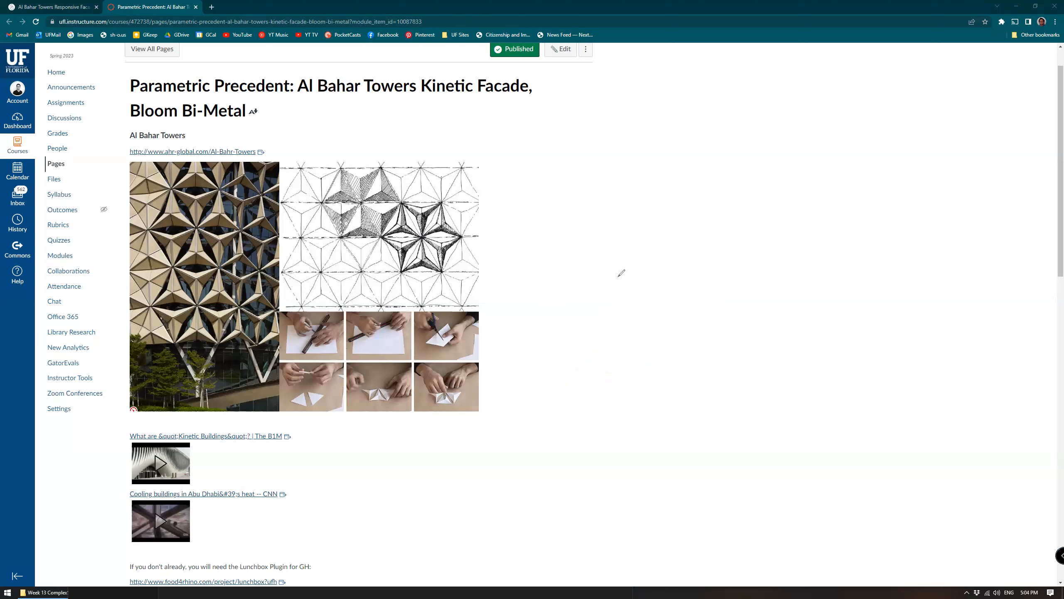
# Sketch a folded triangular panel, then mark its centre, fold line and rotation arrow in red.
pyautogui.moveTo(548, 363); pyautogui.dragTo(644, 228)
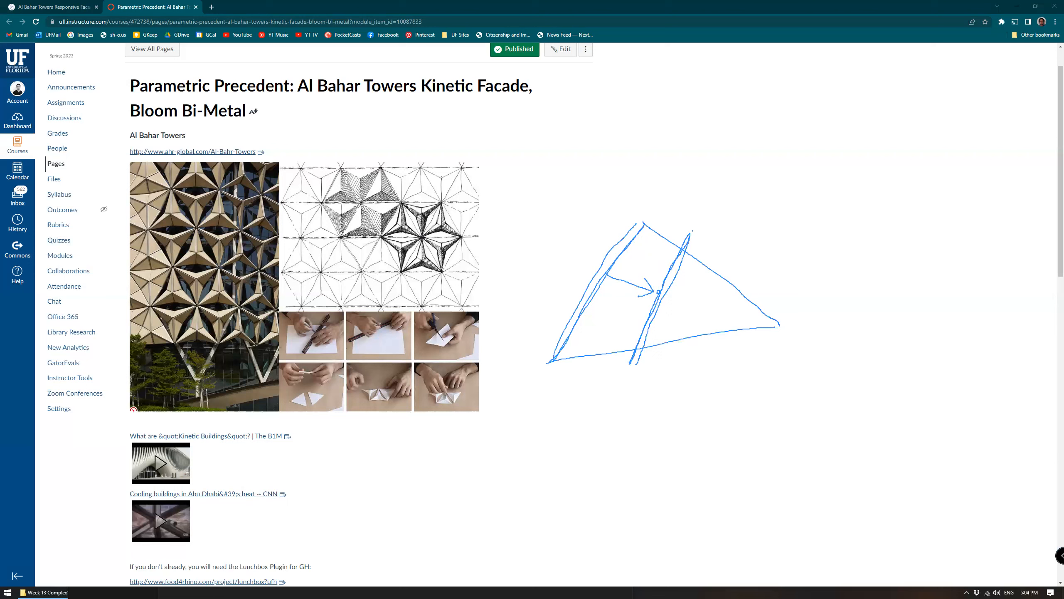
pyautogui.moveTo(537, 214)
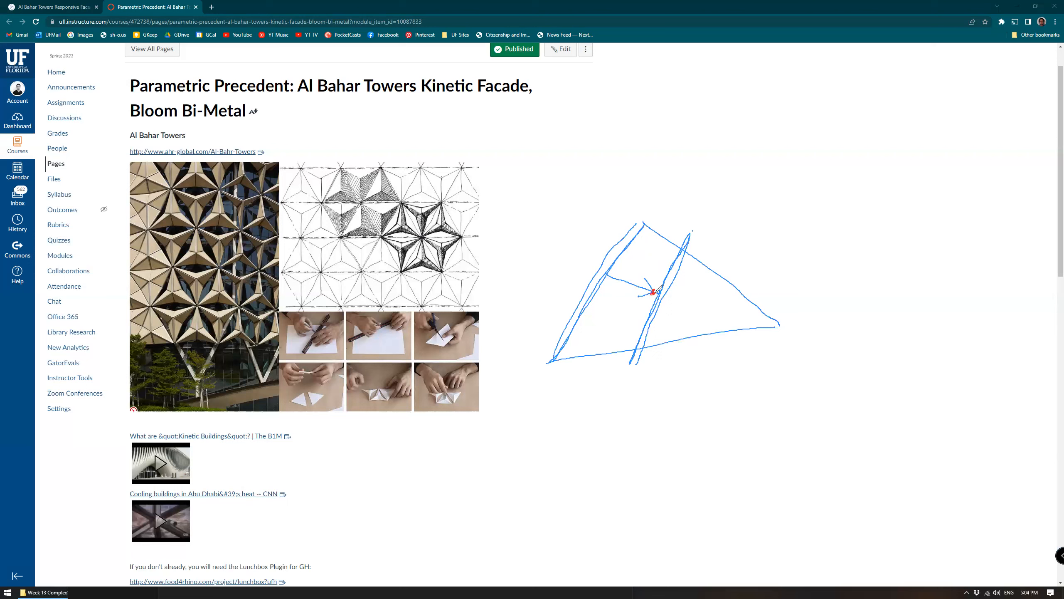
pyautogui.moveTo(604, 276); pyautogui.dragTo(656, 291)
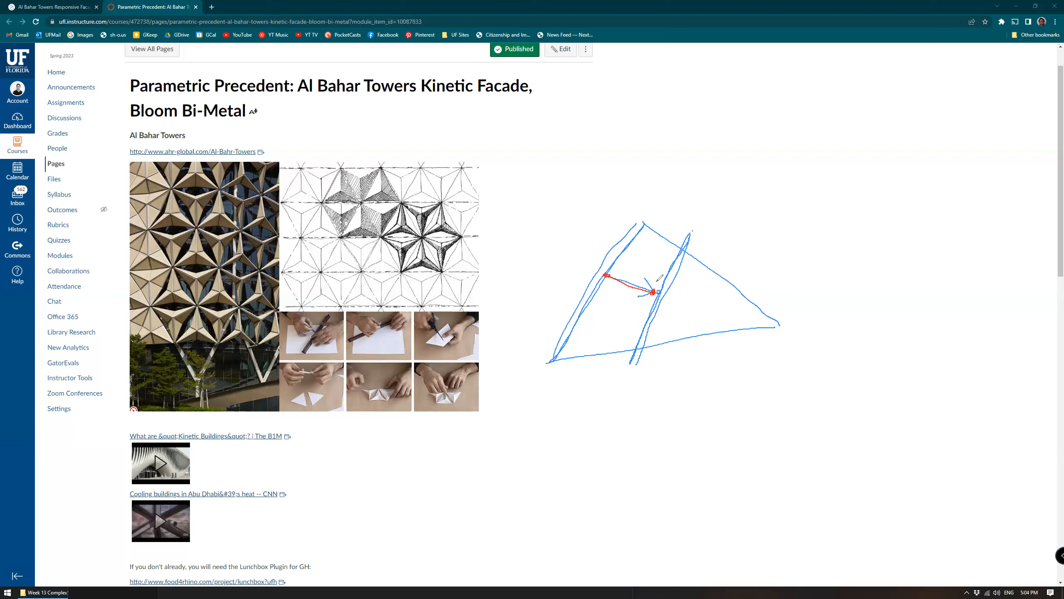
pyautogui.moveTo(656, 292); pyautogui.dragTo(672, 282)
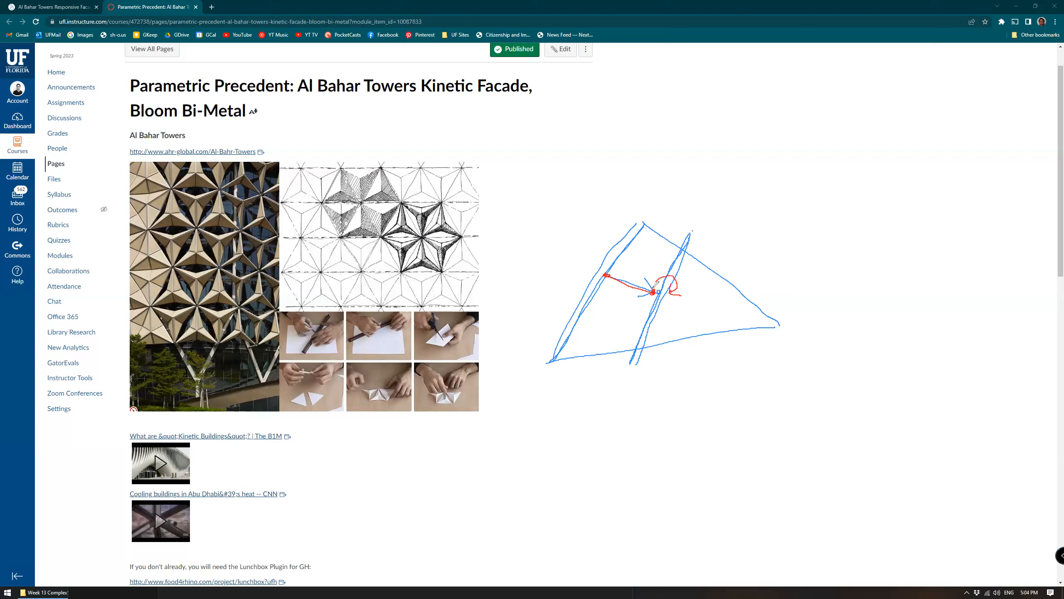
pyautogui.moveTo(606, 275); pyautogui.dragTo(655, 292)
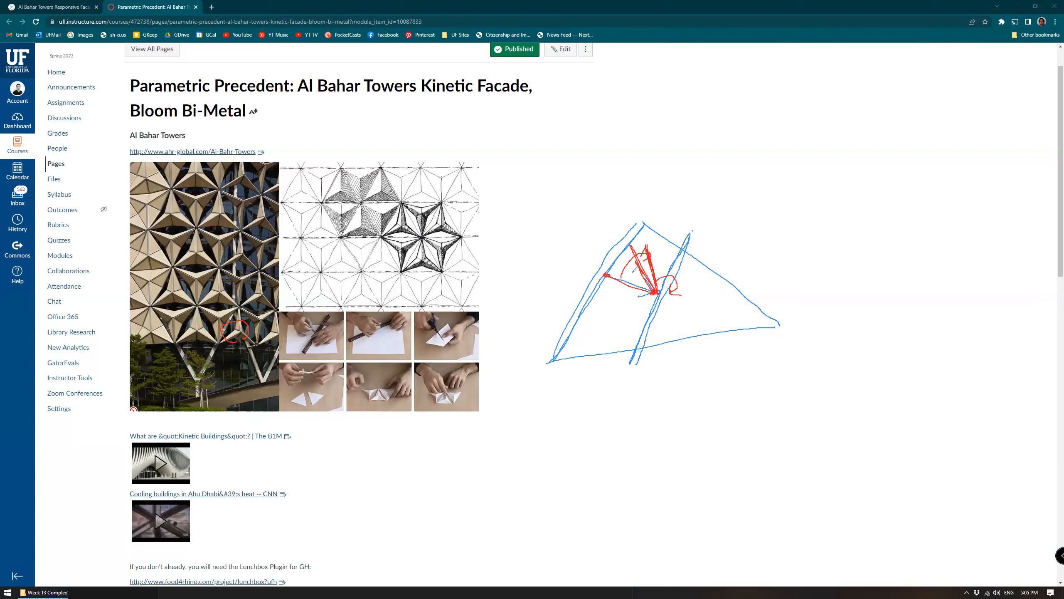
pyautogui.moveTo(655, 292); pyautogui.dragTo(550, 363)
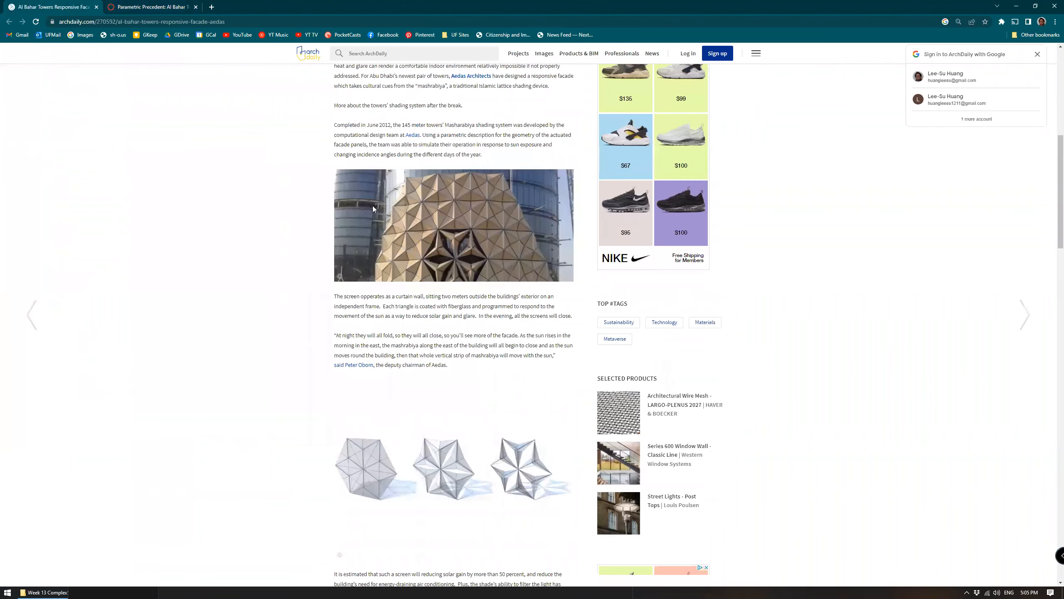
# Scroll the ArchDaily article down toward the facade photo and folding panel diagrams.
pyautogui.scroll(-3)
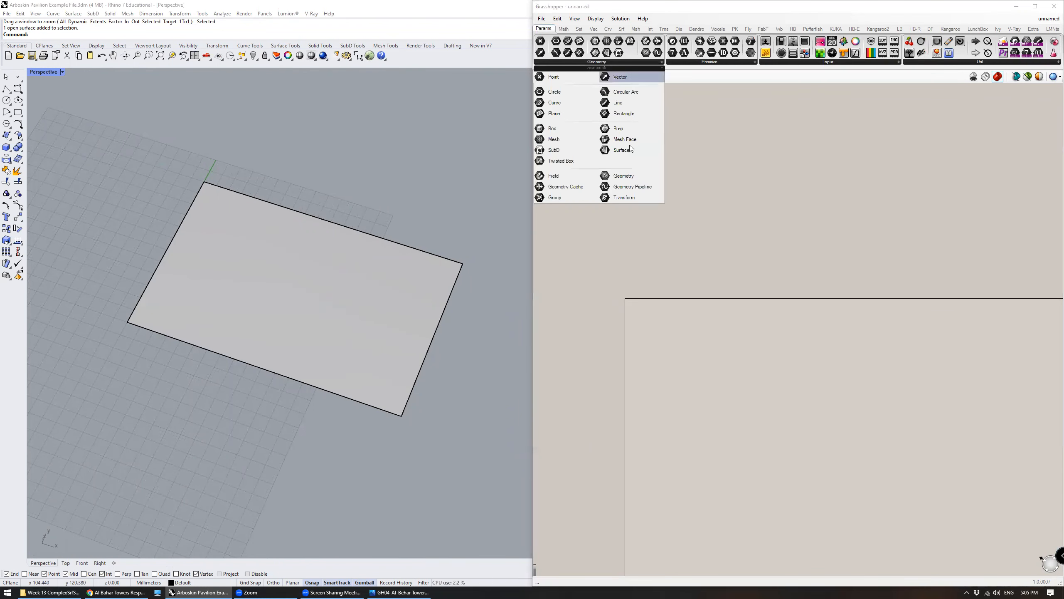
# Place a Srf parameter and set it to the flat rectangular Rhino surface.
pyautogui.click(624, 150)
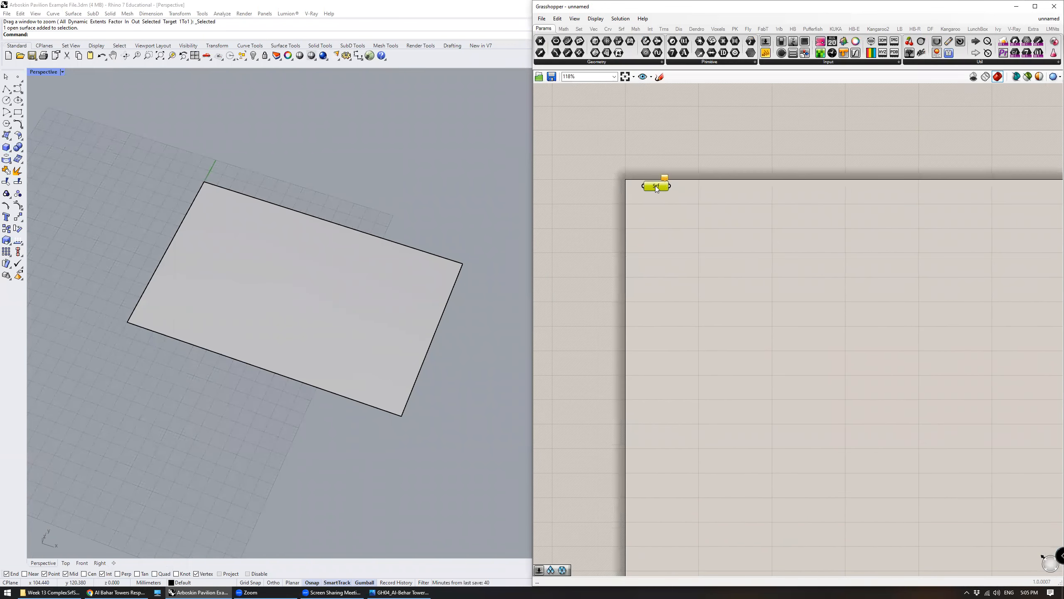
pyautogui.rightClick(656, 185)
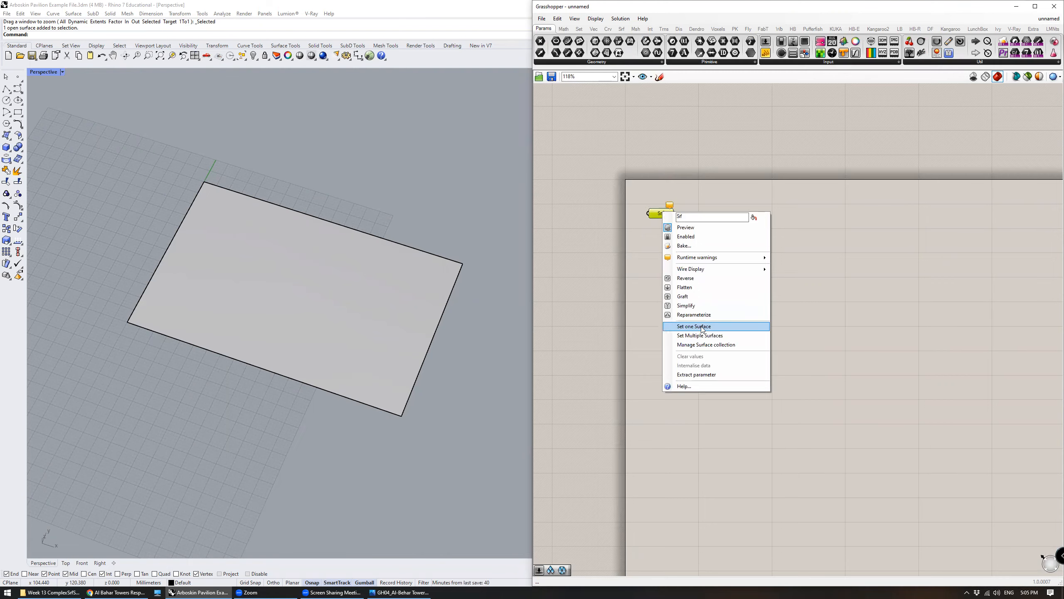
pyautogui.click(694, 326)
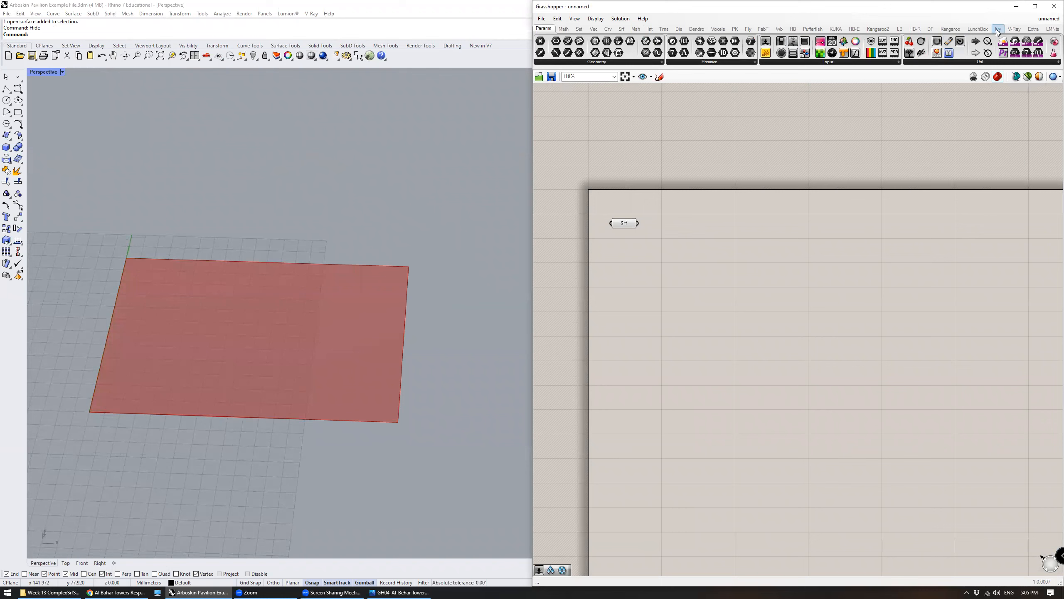
# Add LunchBox's Triangle Panels B component from the Panels dropdown.
pyautogui.click(899, 29)
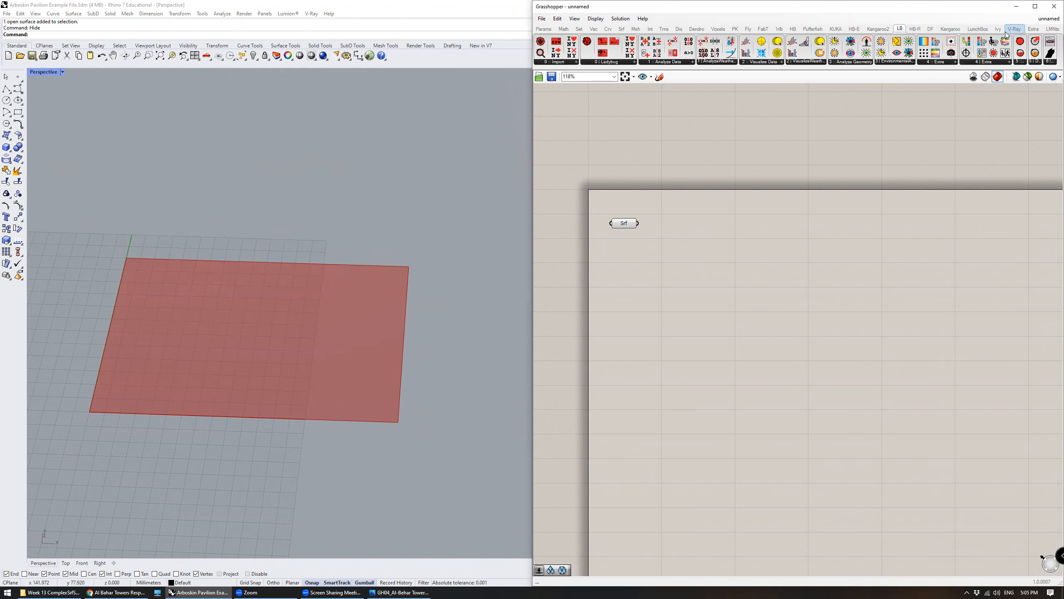
pyautogui.click(978, 28)
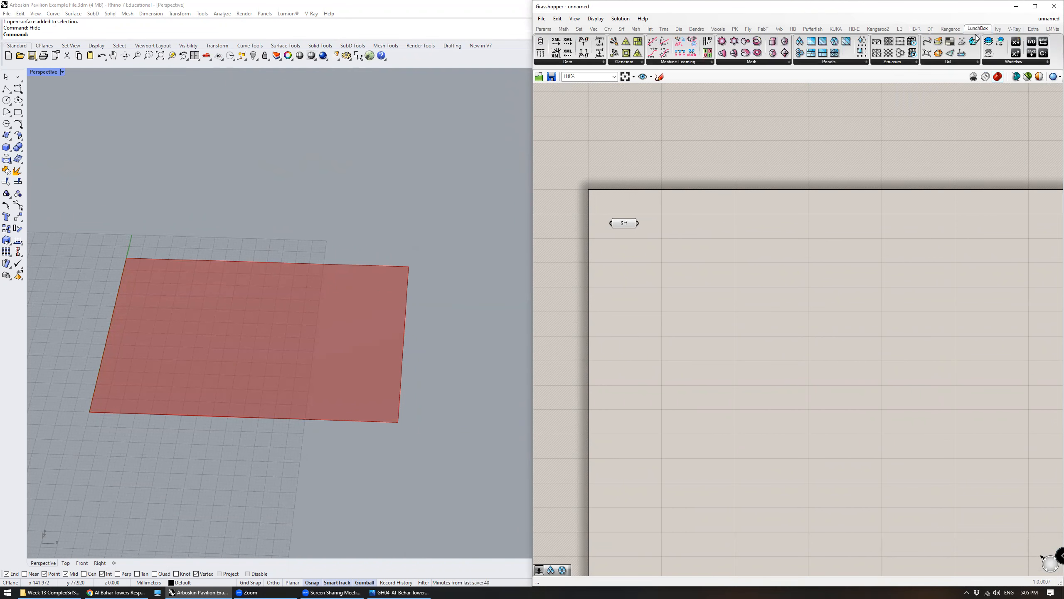
pyautogui.click(829, 61)
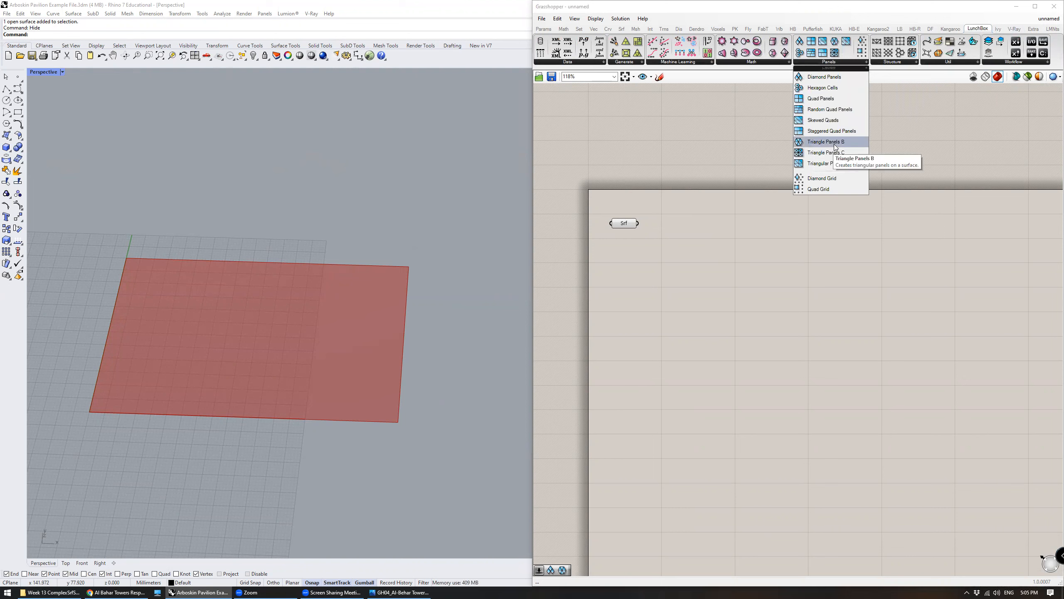
pyautogui.click(825, 142)
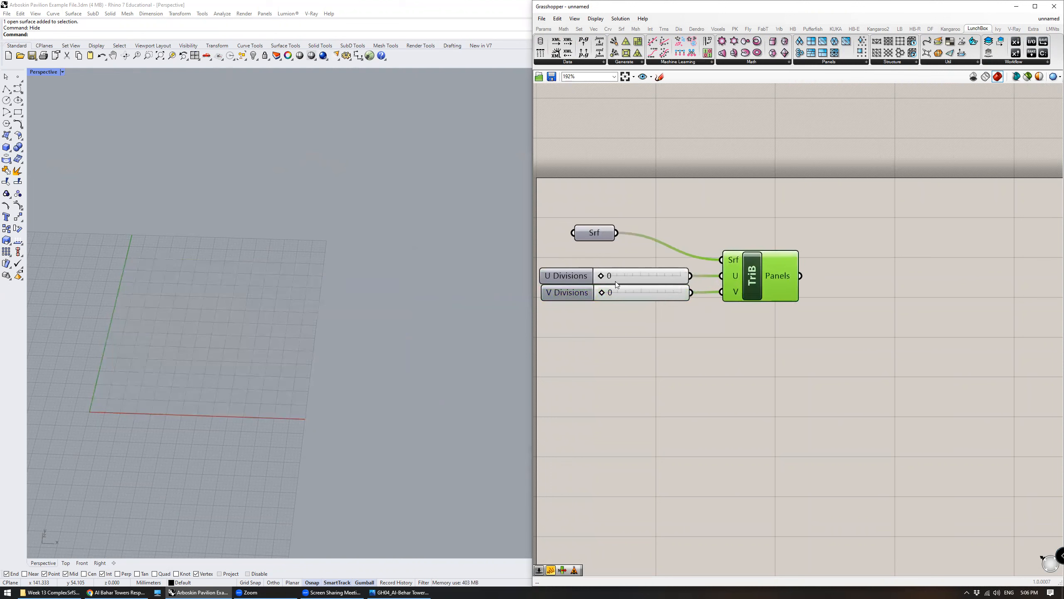
# Set the panel division sliders to 8 U and 9 V divisions.
pyautogui.moveTo(611, 291); pyautogui.dragTo(669, 292)
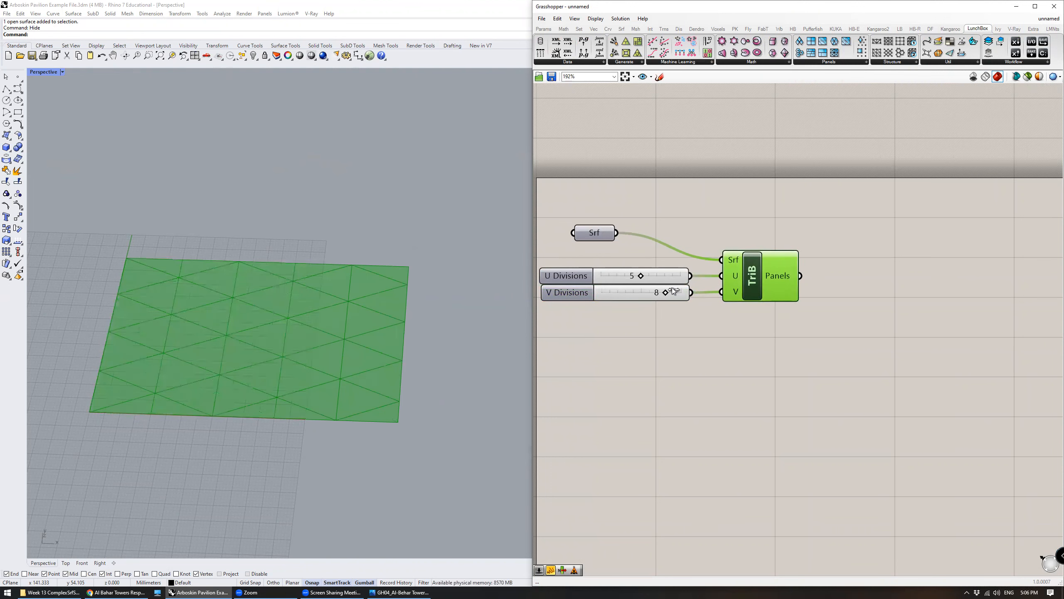
pyautogui.moveTo(632, 275); pyautogui.dragTo(672, 274)
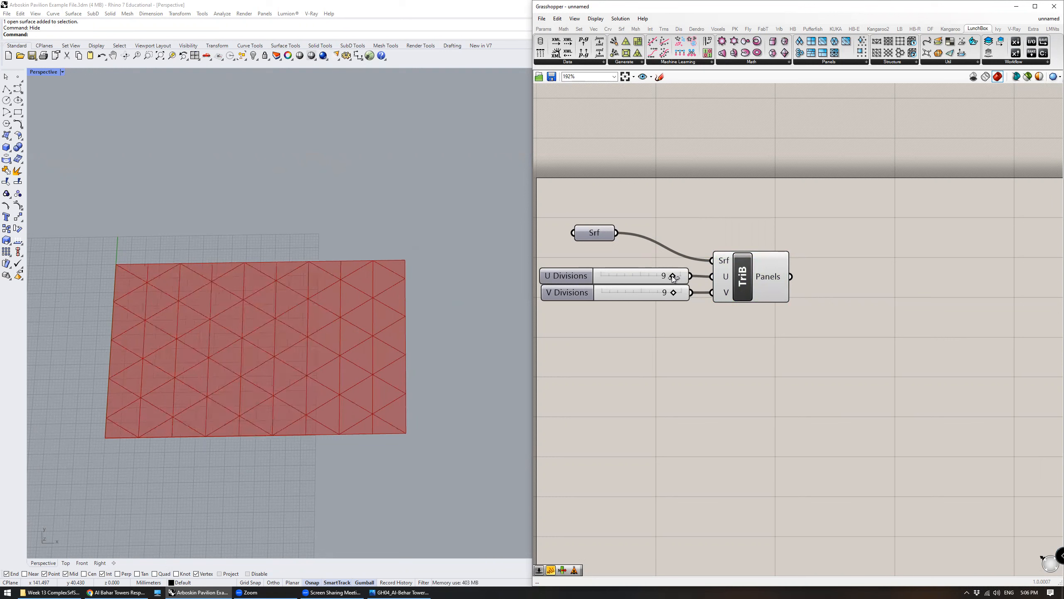
pyautogui.moveTo(672, 276); pyautogui.dragTo(662, 275)
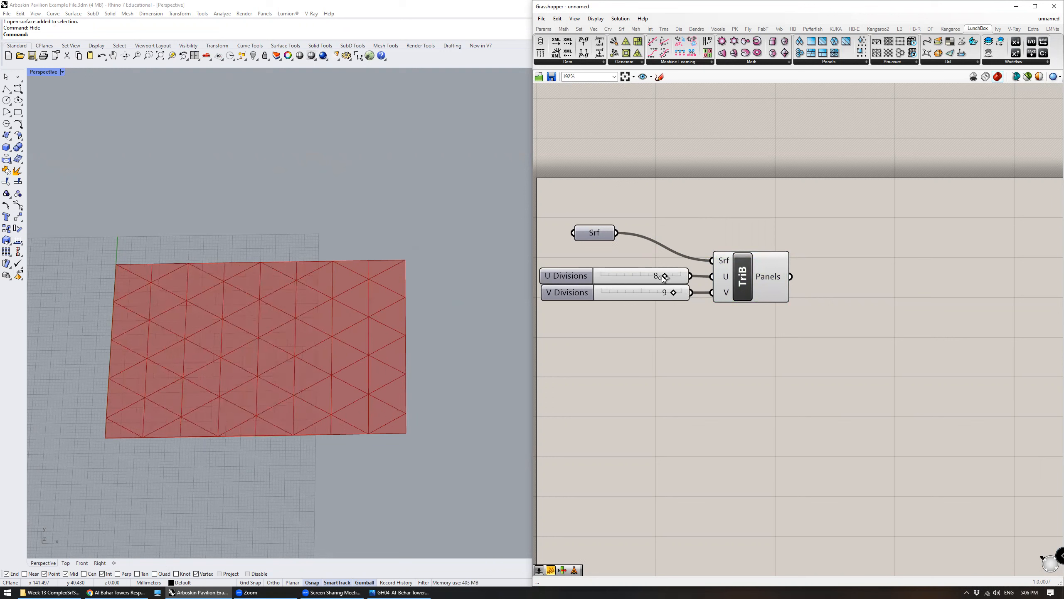
pyautogui.moveTo(645, 276); pyautogui.dragTo(672, 276)
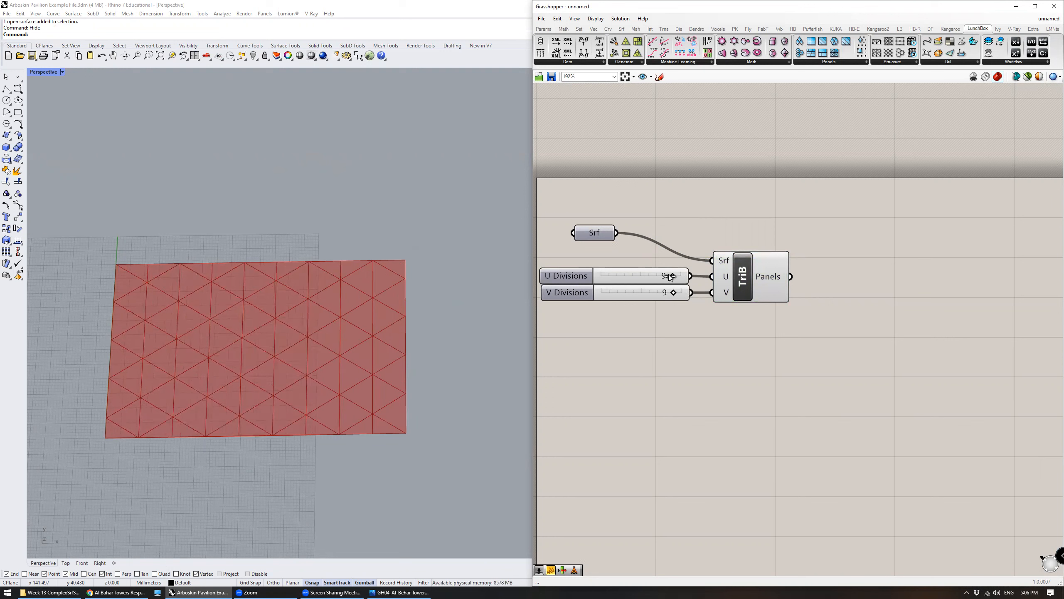
pyautogui.moveTo(669, 275); pyautogui.dragTo(655, 276)
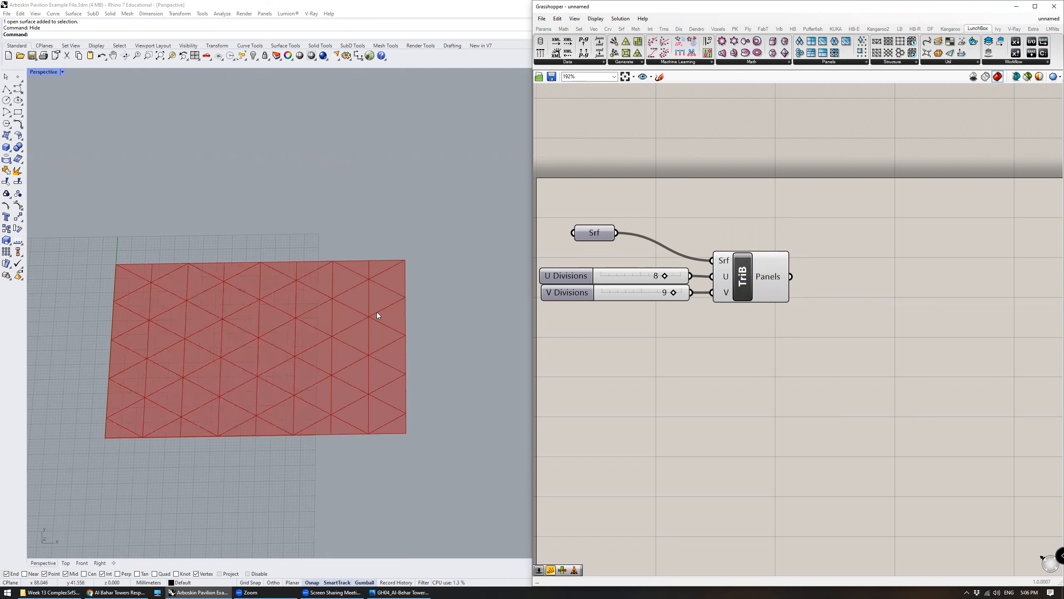
pyautogui.moveTo(210, 334)
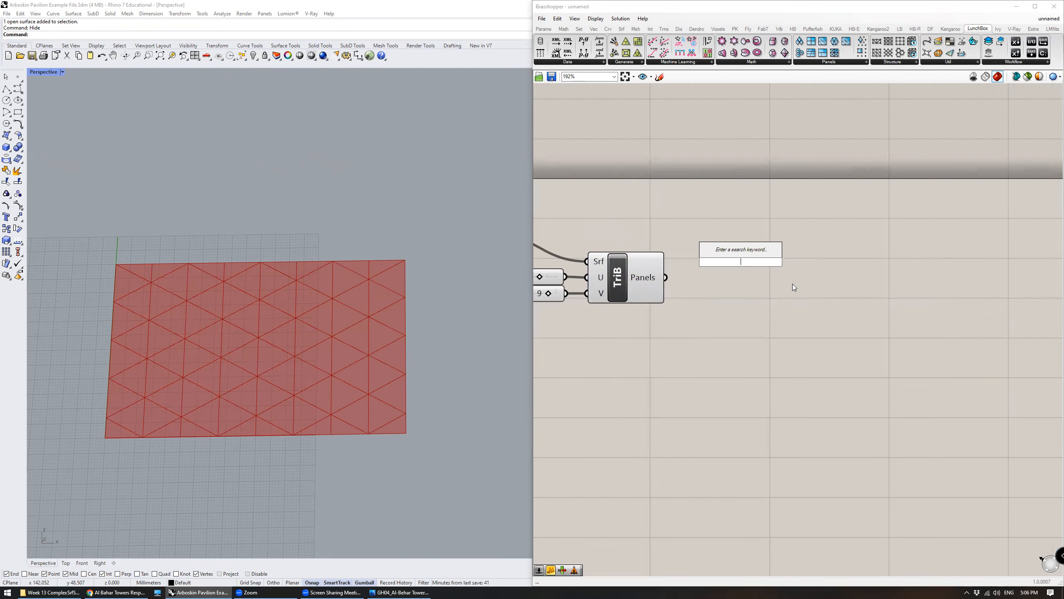
# Add Deconstruct Brep via a 'deb' search and wire the triangular panels into it.
pyautogui.write('deb')
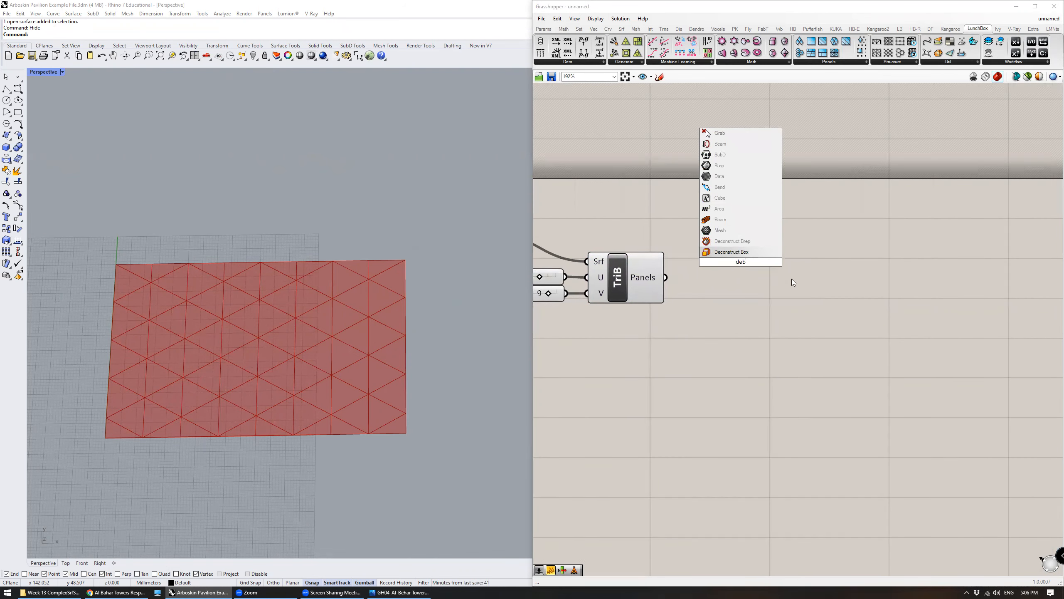
pyautogui.click(733, 241)
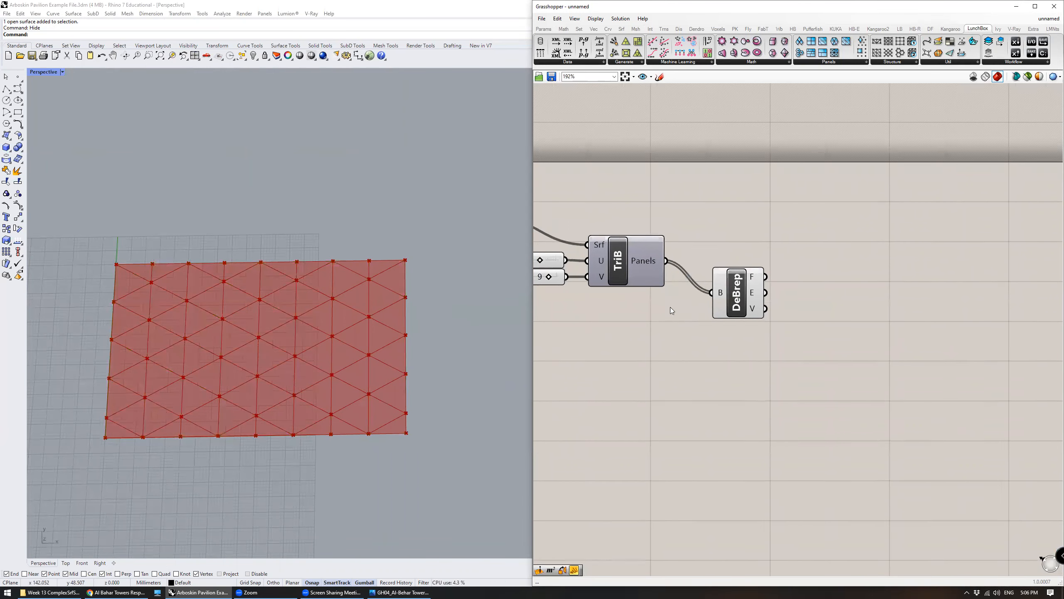
pyautogui.click(714, 296)
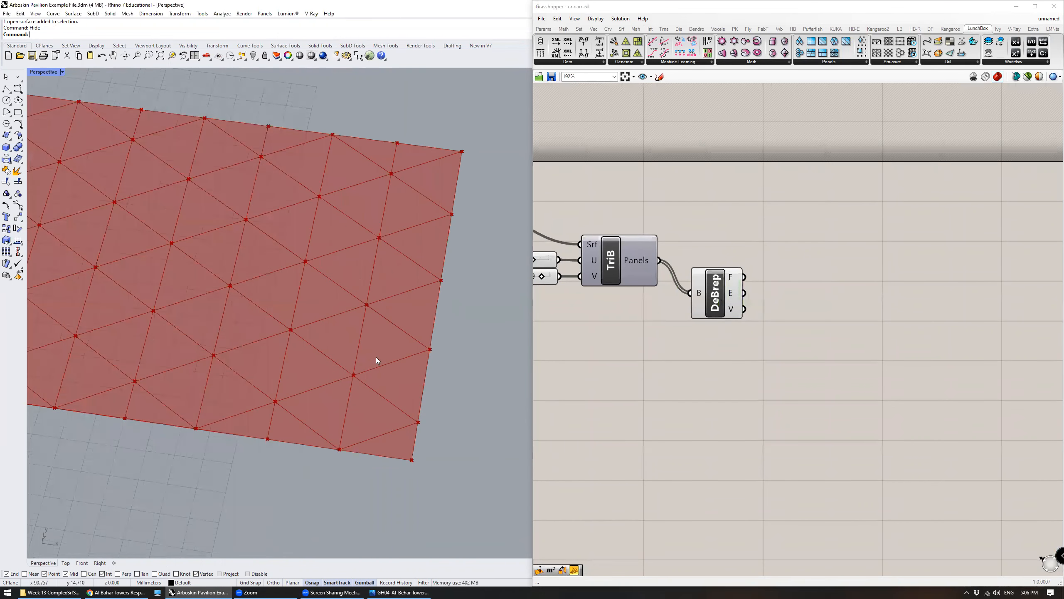
pyautogui.moveTo(385, 356)
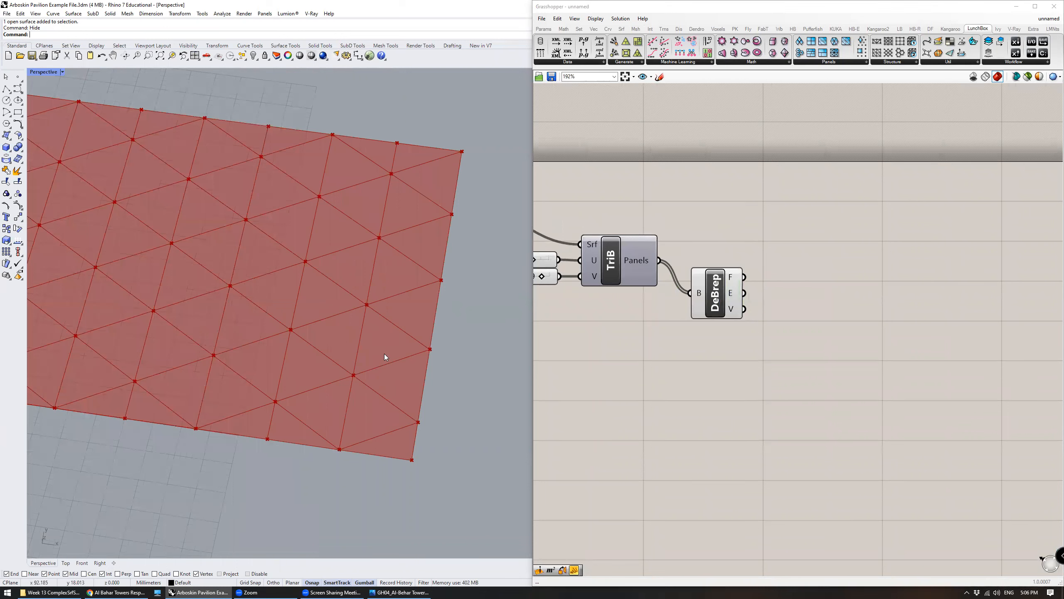
pyautogui.moveTo(398, 334)
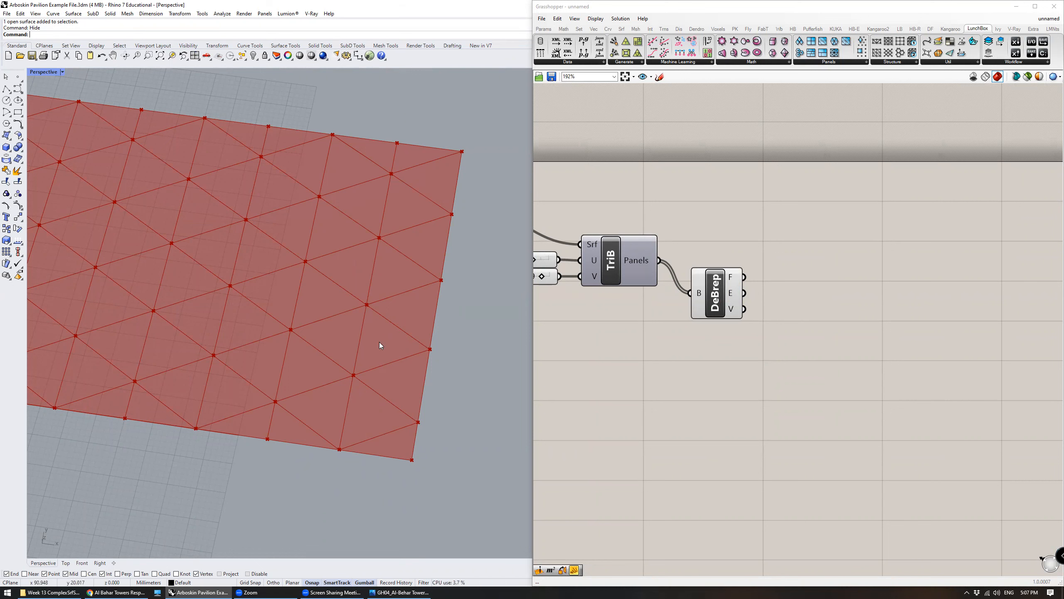
# Add an Area component fed by DeBrep faces for centroids, plus a Line component.
pyautogui.doubleClick(794, 220)
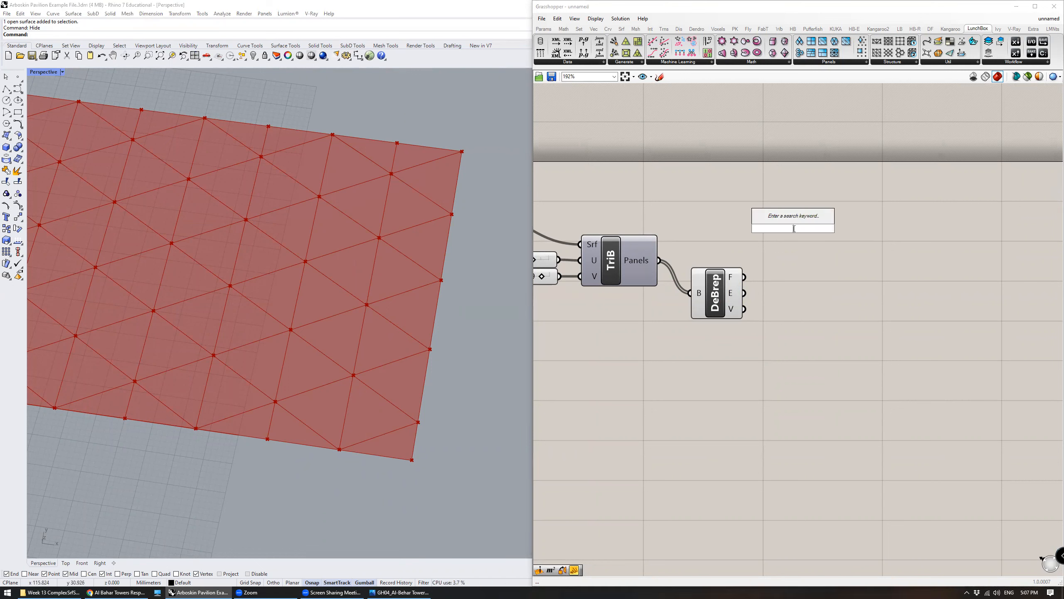
pyautogui.click(793, 228)
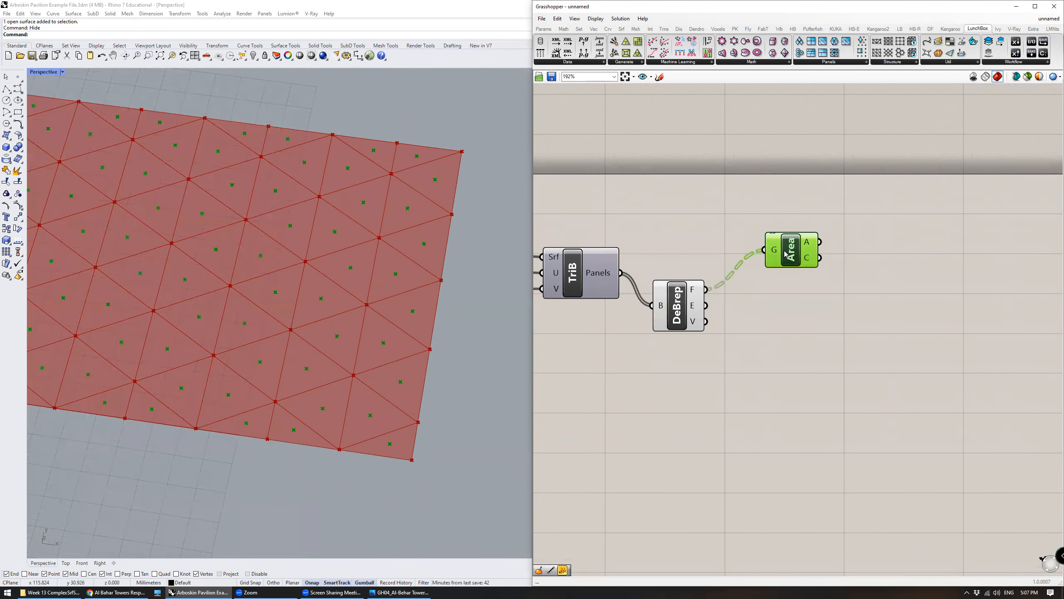
pyautogui.moveTo(791, 250); pyautogui.dragTo(761, 263)
pyautogui.write('lin')
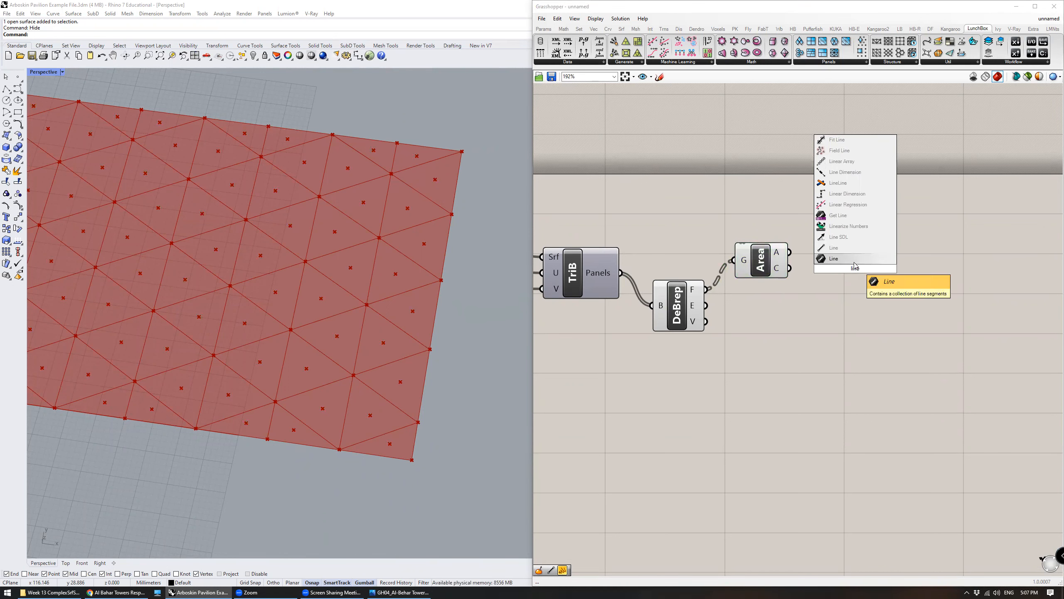
pyautogui.click(834, 258)
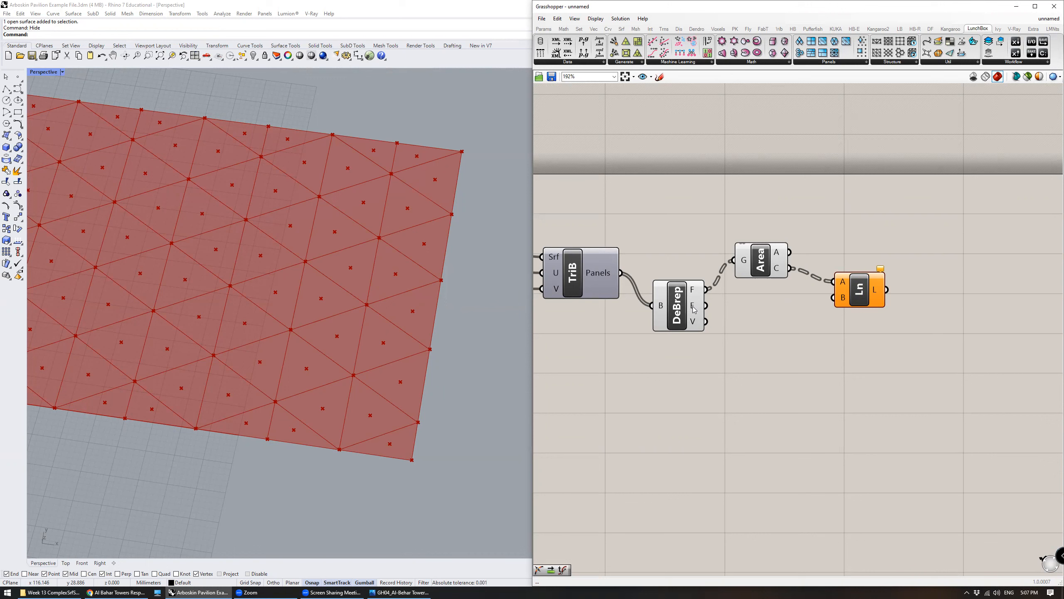
pyautogui.moveTo(384, 346)
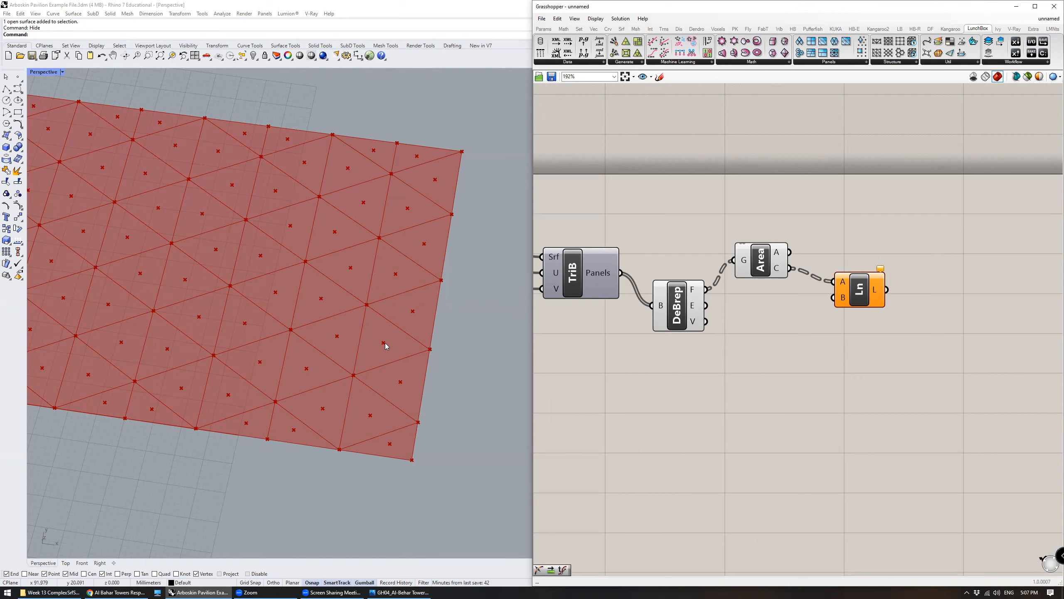
pyautogui.moveTo(393, 363)
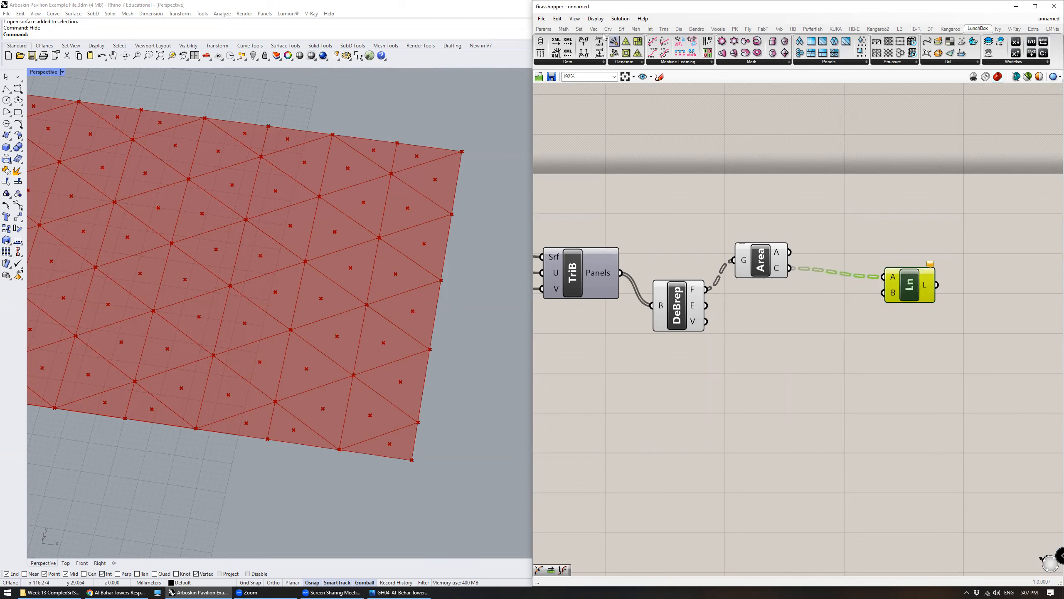
# Add a Point On Curve component from Curve > Analysis to mark edge midpoints.
pyautogui.click(608, 29)
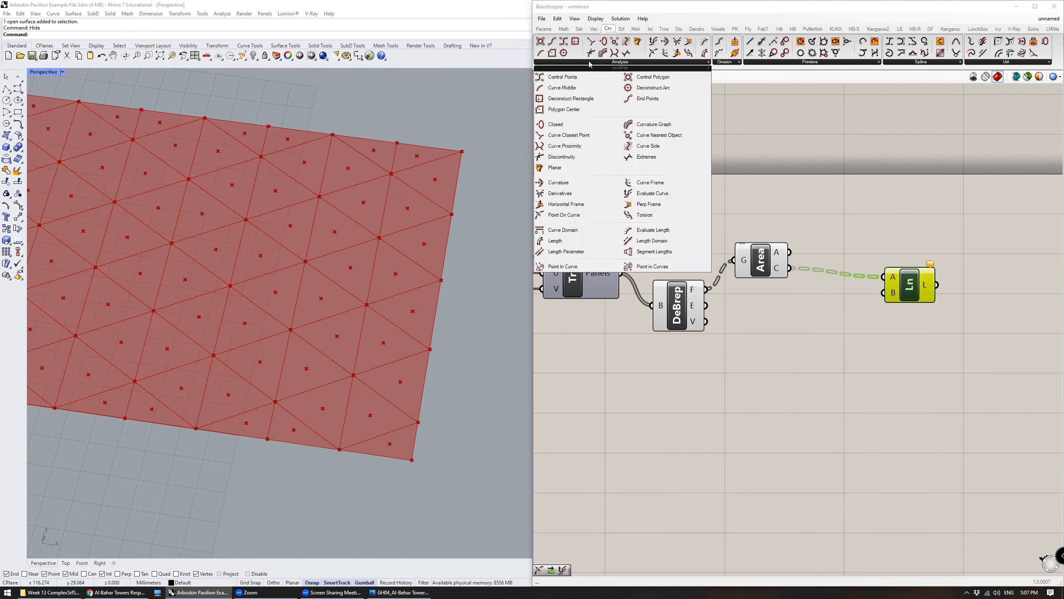
pyautogui.moveTo(583, 194)
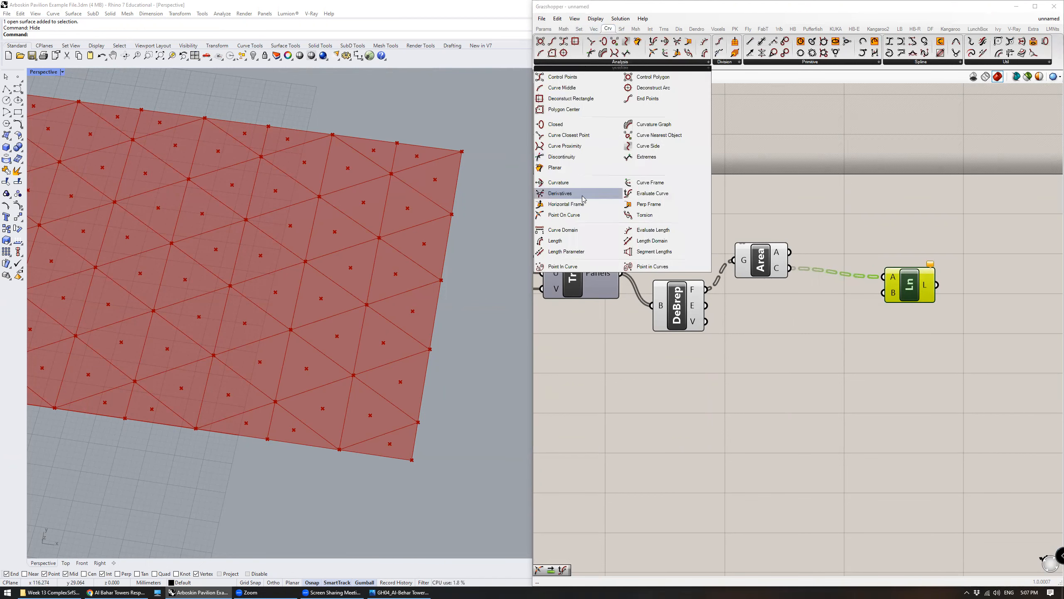
pyautogui.click(790, 317)
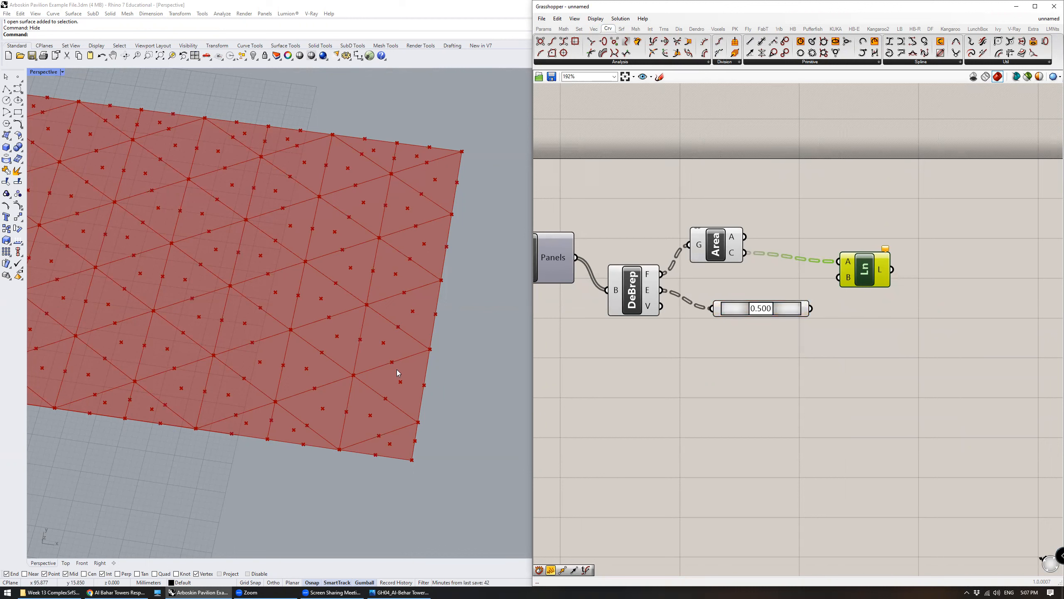
pyautogui.moveTo(390, 356)
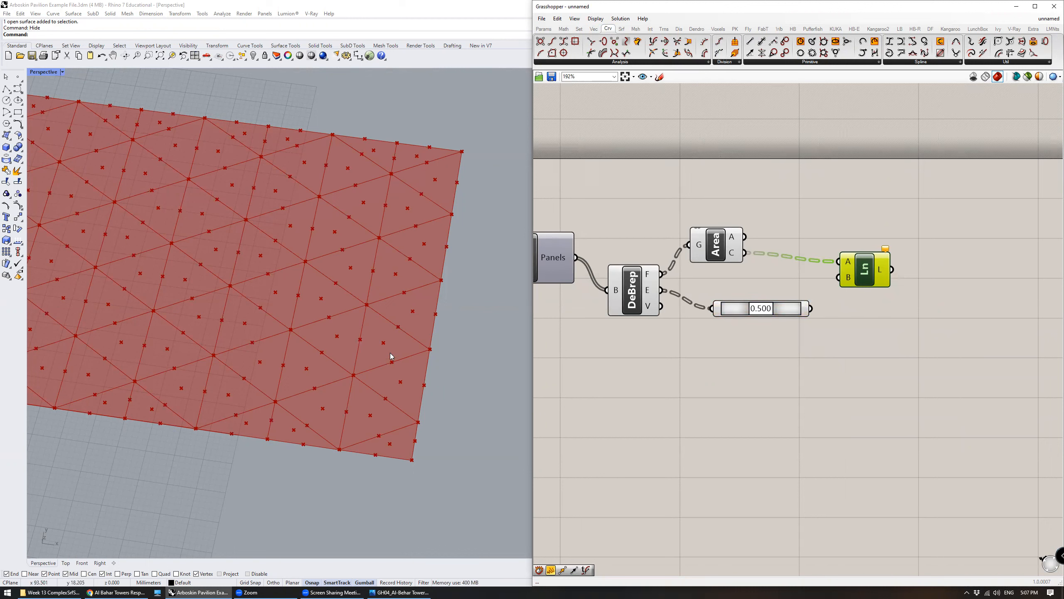
pyautogui.moveTo(523, 328)
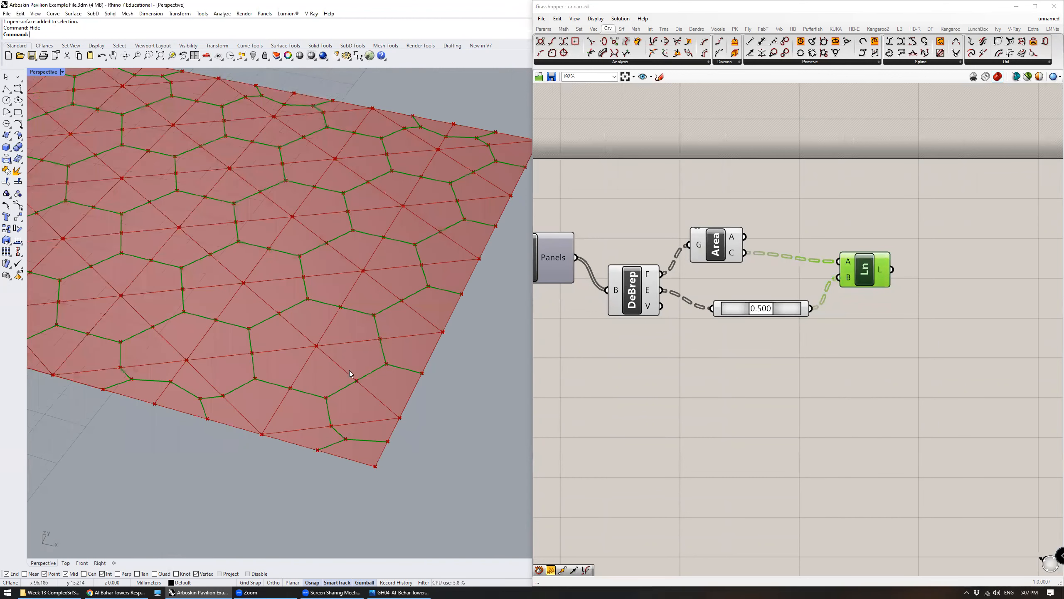
pyautogui.moveTo(391, 367)
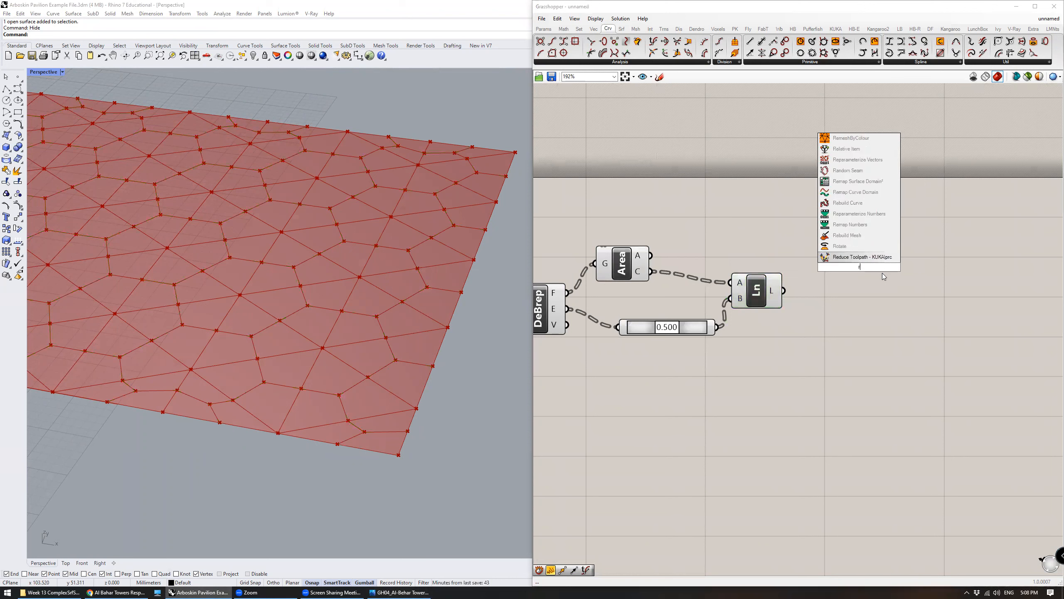
# Search 'ro' and place a Rotate Axis component just right of the Line component.
pyautogui.write('rot')
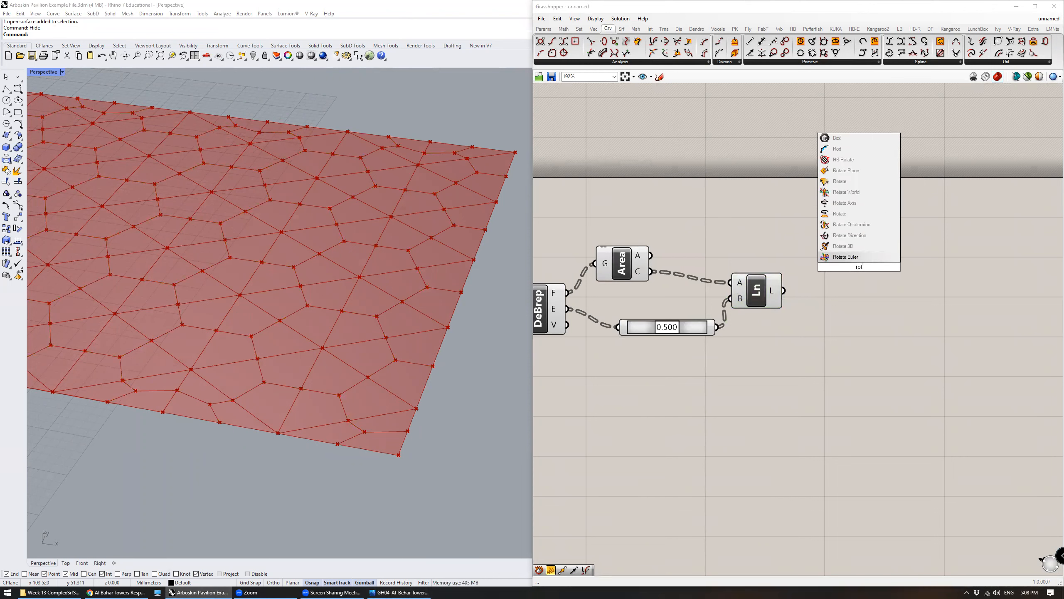
pyautogui.moveTo(867, 206)
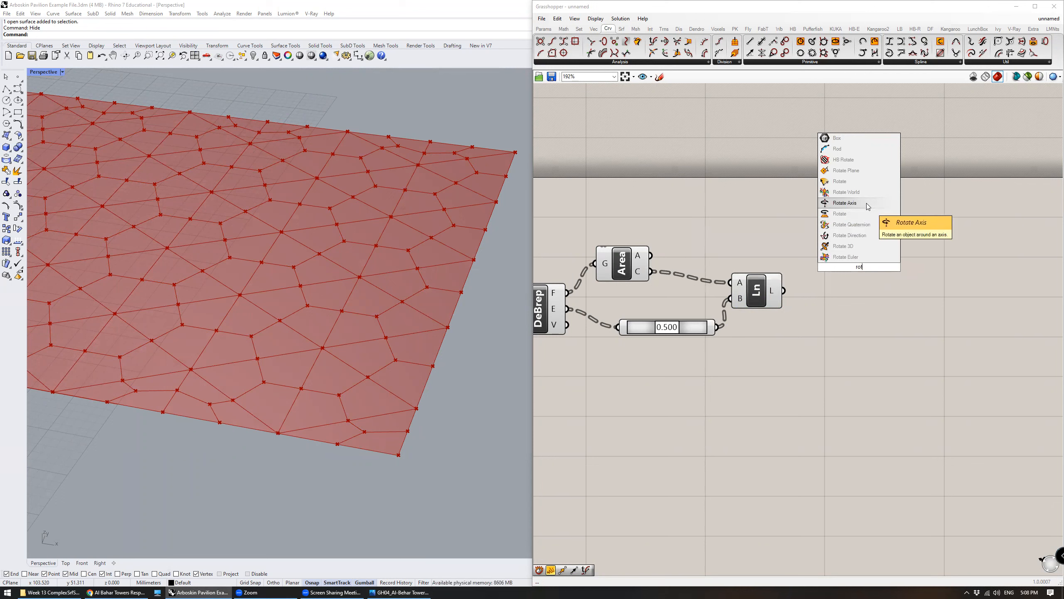
pyautogui.click(845, 202)
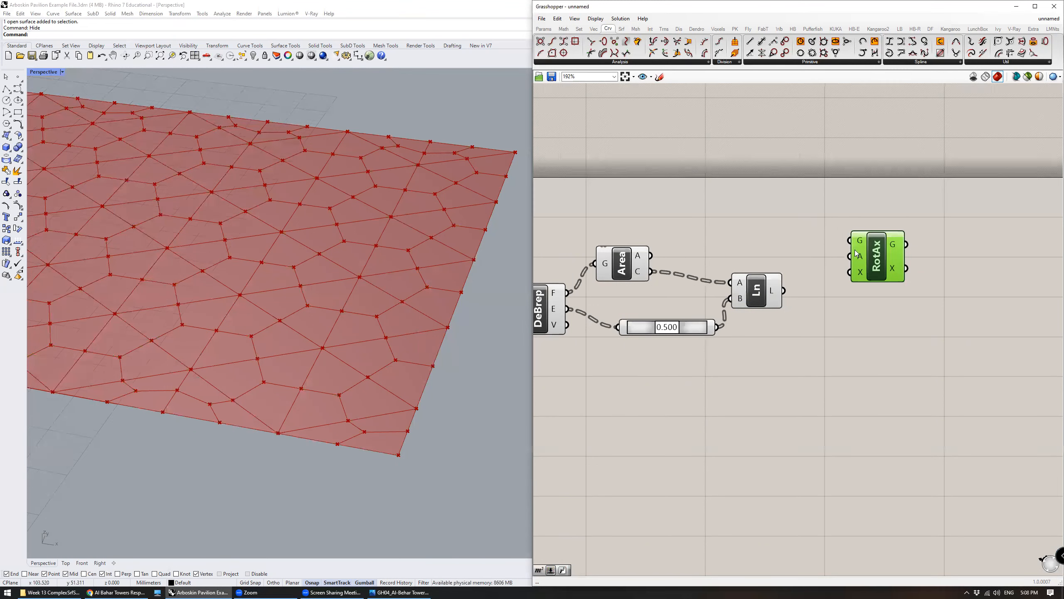
pyautogui.moveTo(630, 240)
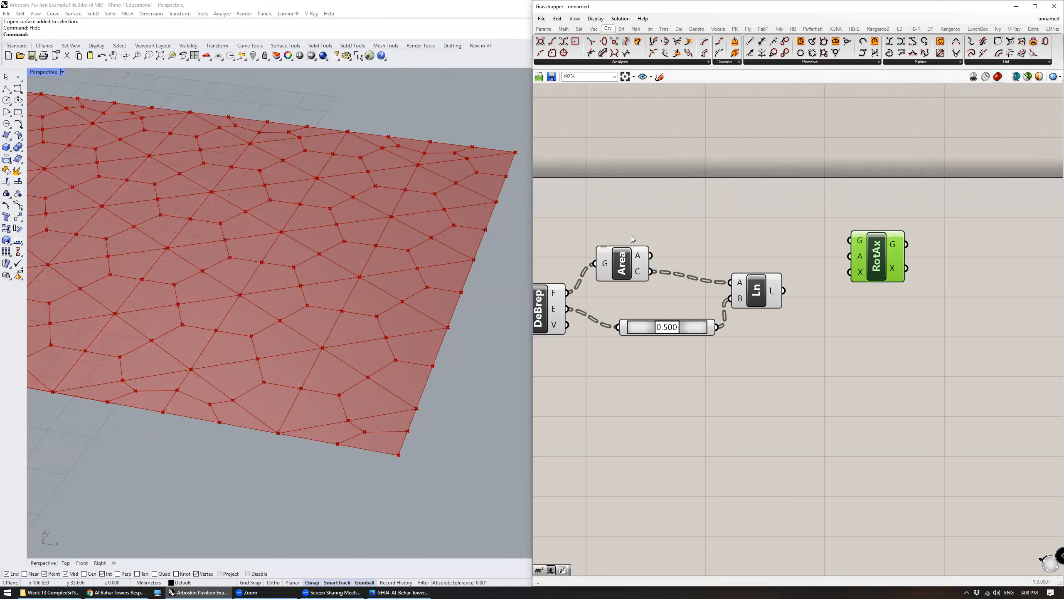
pyautogui.moveTo(628, 243)
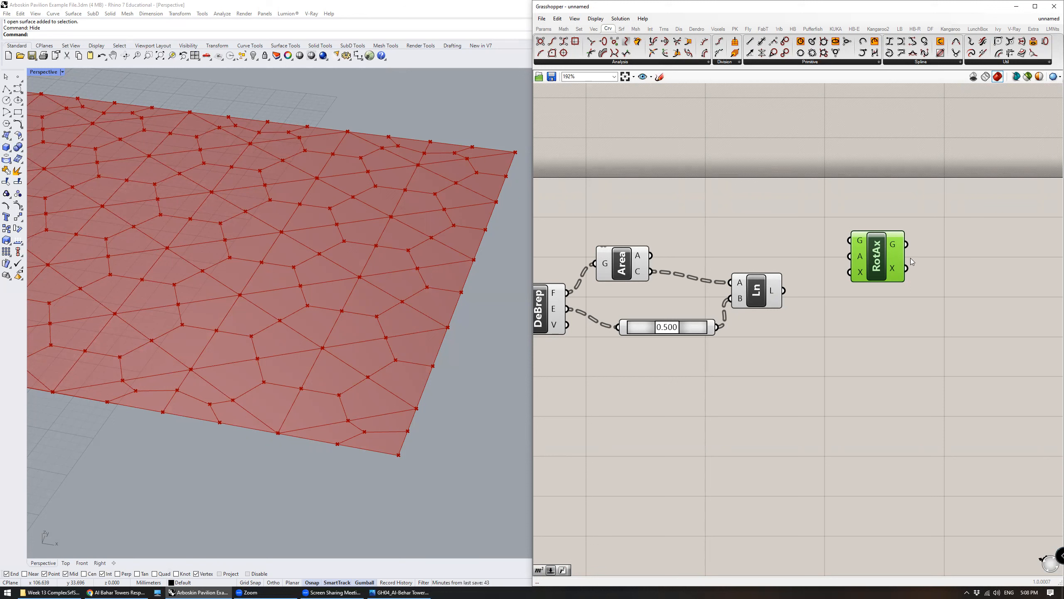
pyautogui.moveTo(876, 256); pyautogui.dragTo(896, 253)
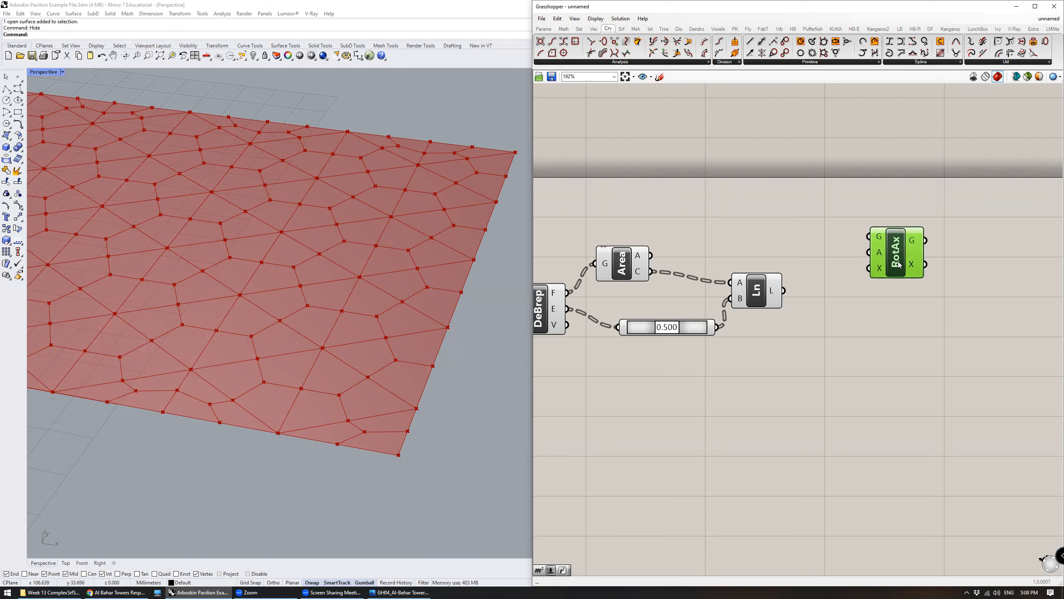
pyautogui.moveTo(878, 238)
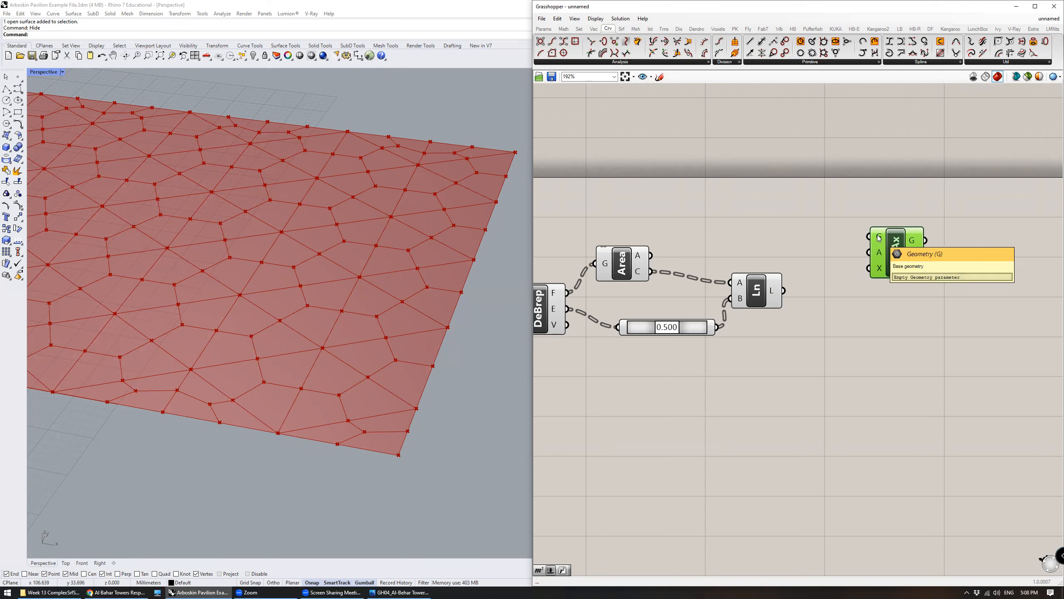
pyautogui.moveTo(879, 255)
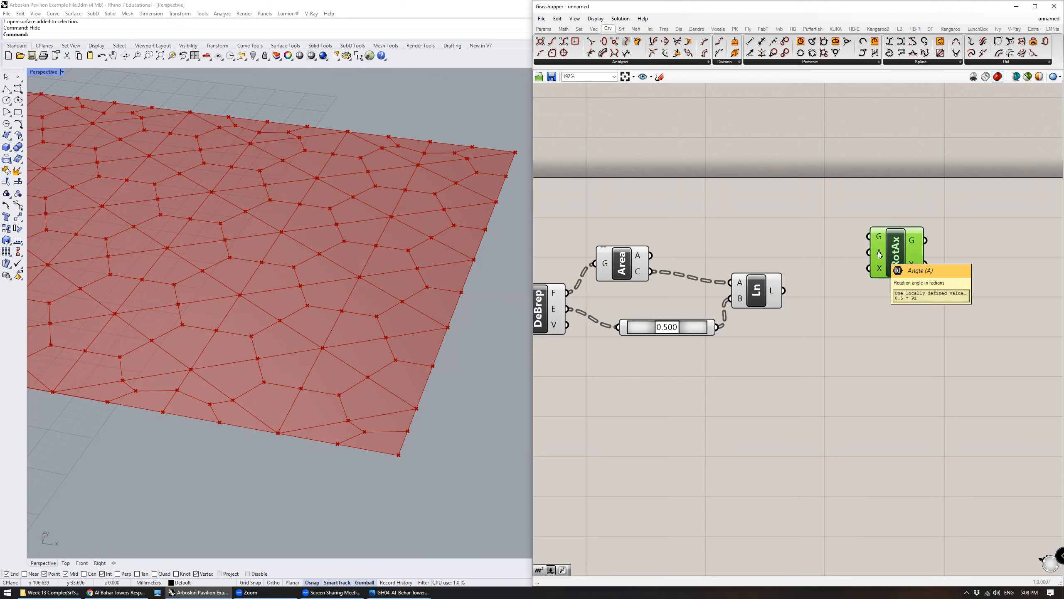
pyautogui.moveTo(879, 272)
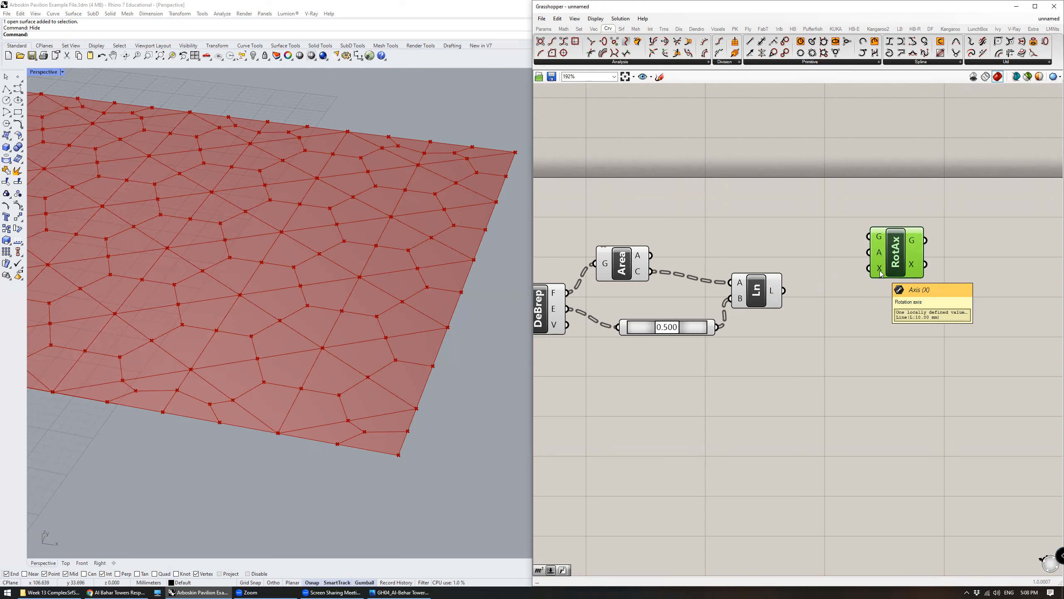
pyautogui.moveTo(718, 315)
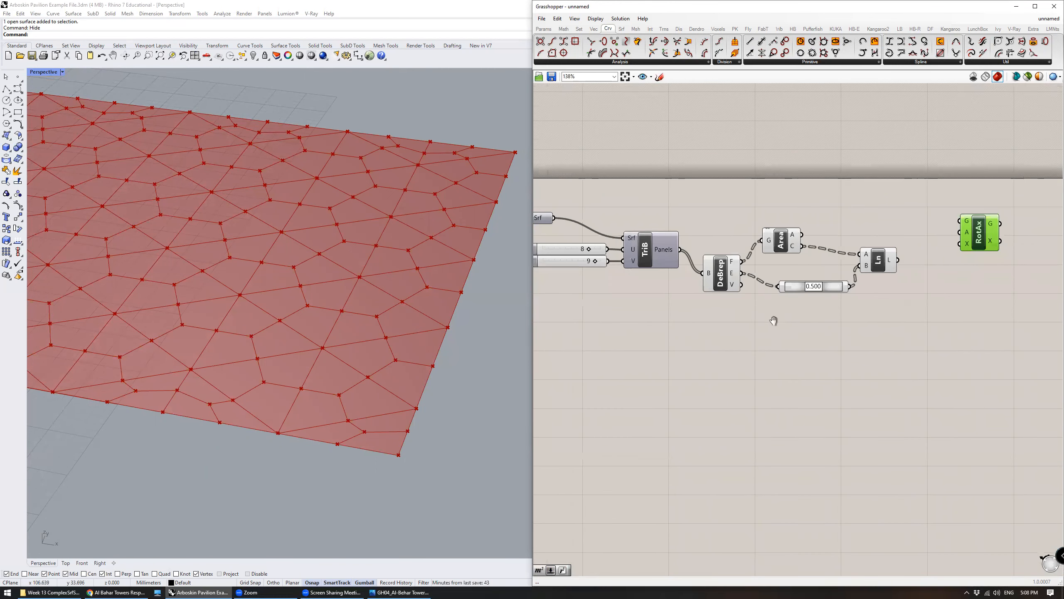
# Pan the canvas and drop a Move component below the DeBrep, Area and Line chain.
pyautogui.moveTo(774, 321); pyautogui.dragTo(756, 332)
pyautogui.write('move')
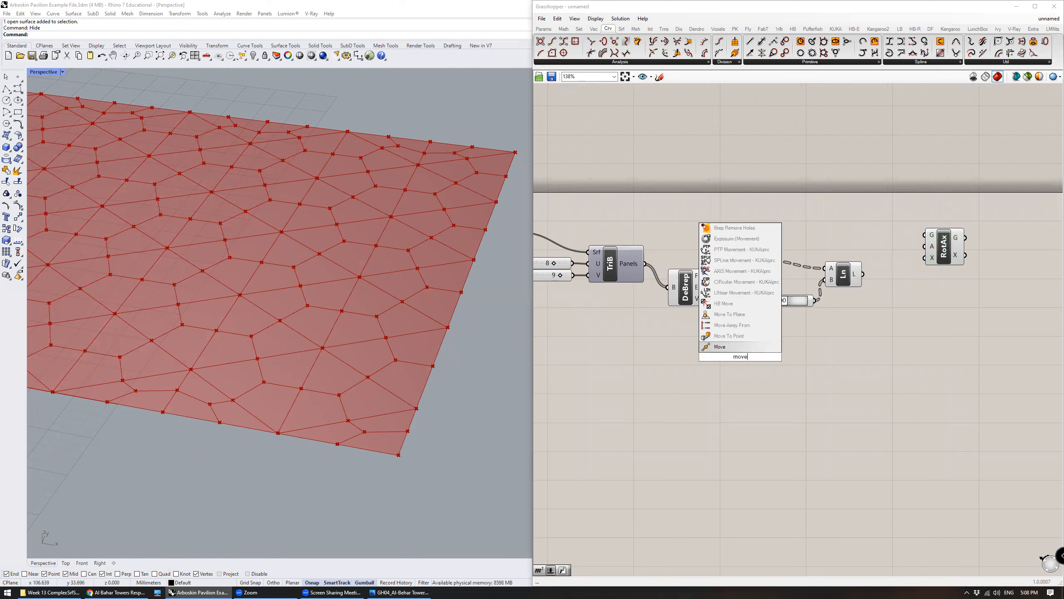
pyautogui.moveTo(737, 347)
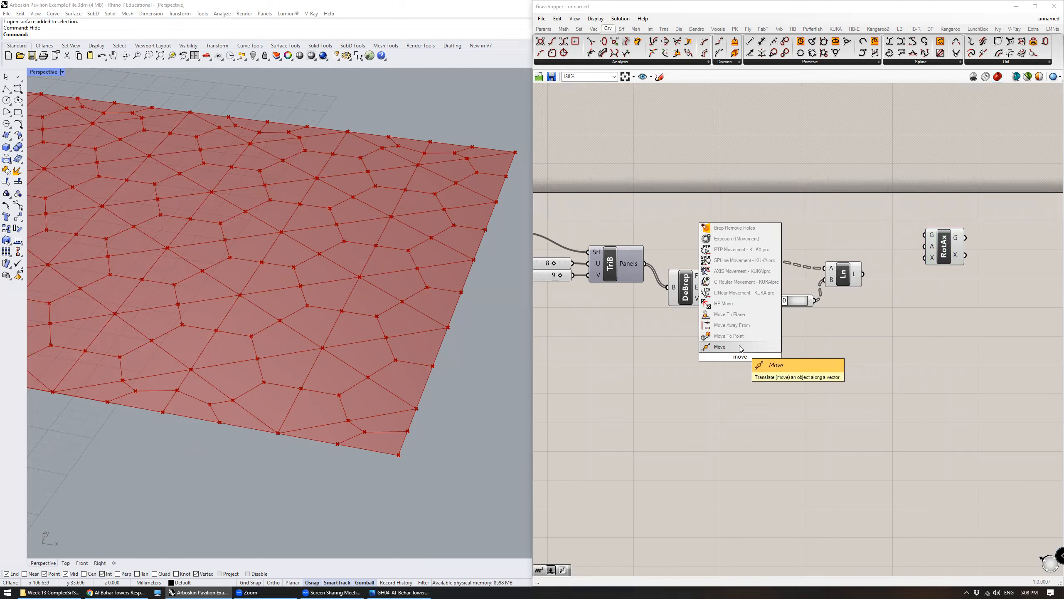
pyautogui.click(720, 347)
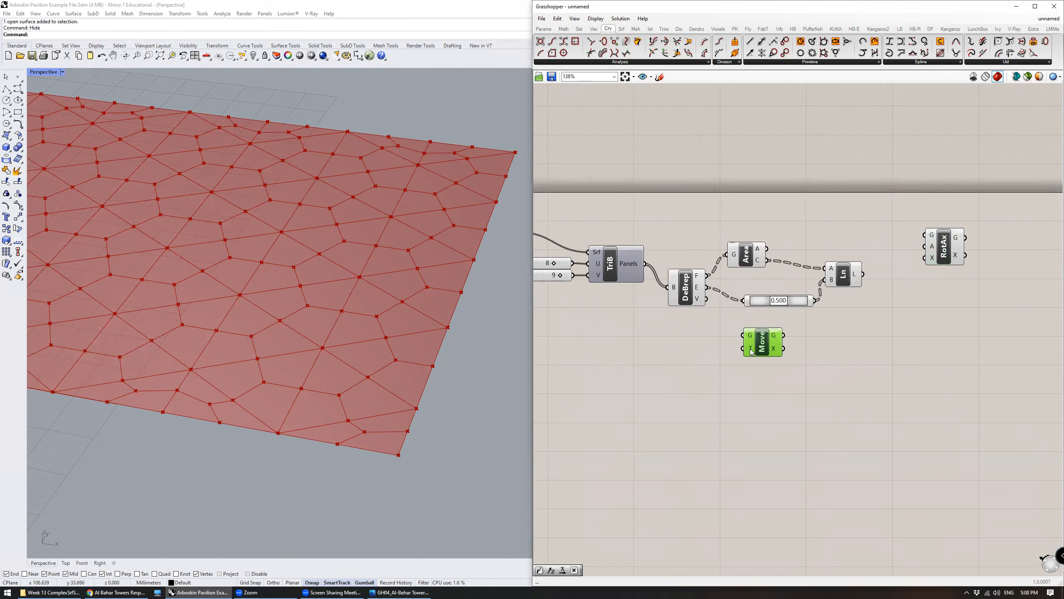
pyautogui.moveTo(762, 341); pyautogui.dragTo(777, 345)
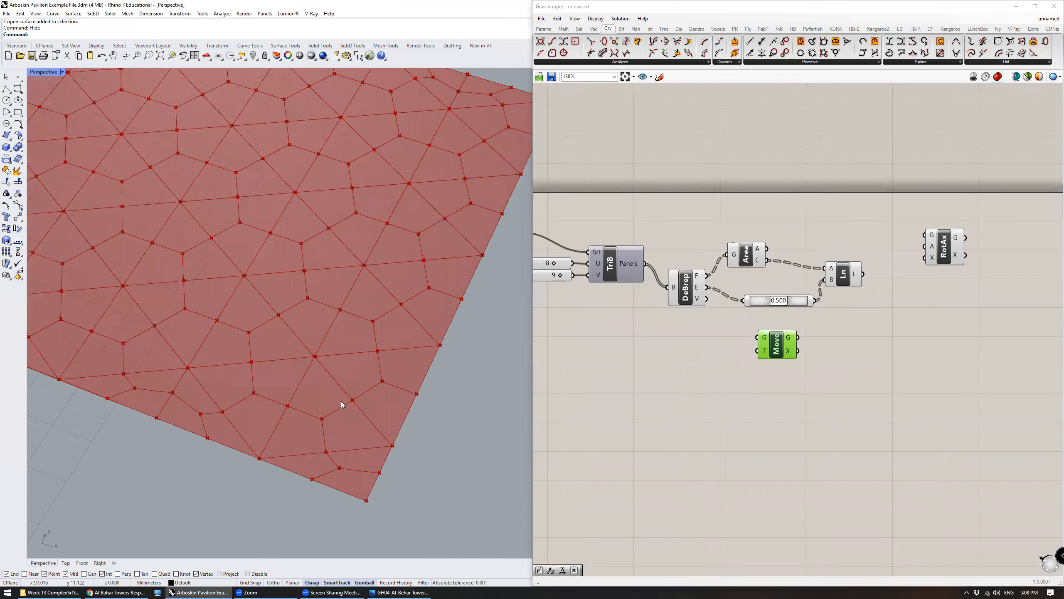
pyautogui.moveTo(417, 397)
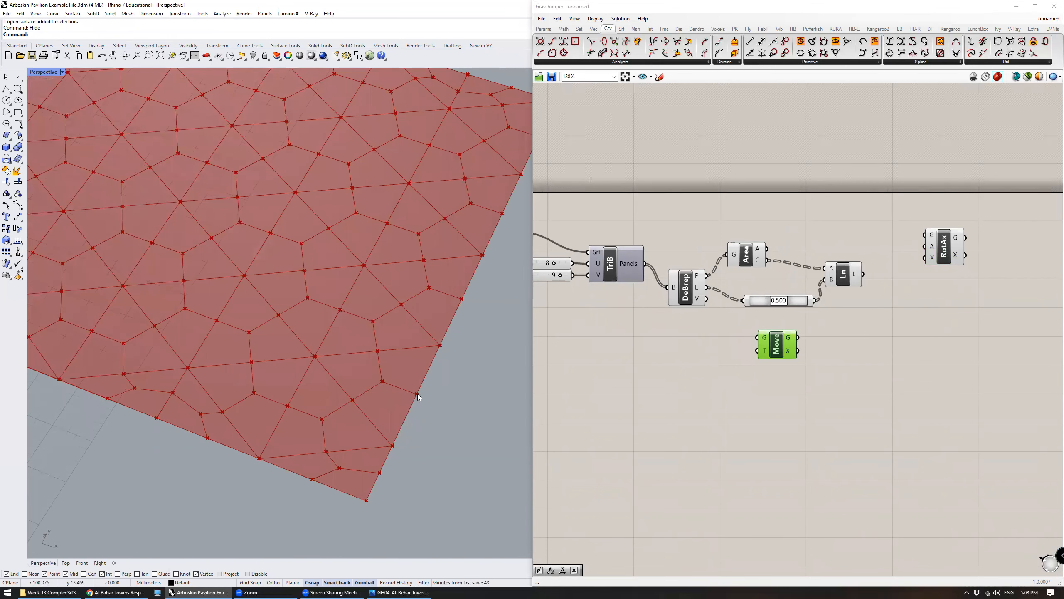
pyautogui.rightClick(418, 397)
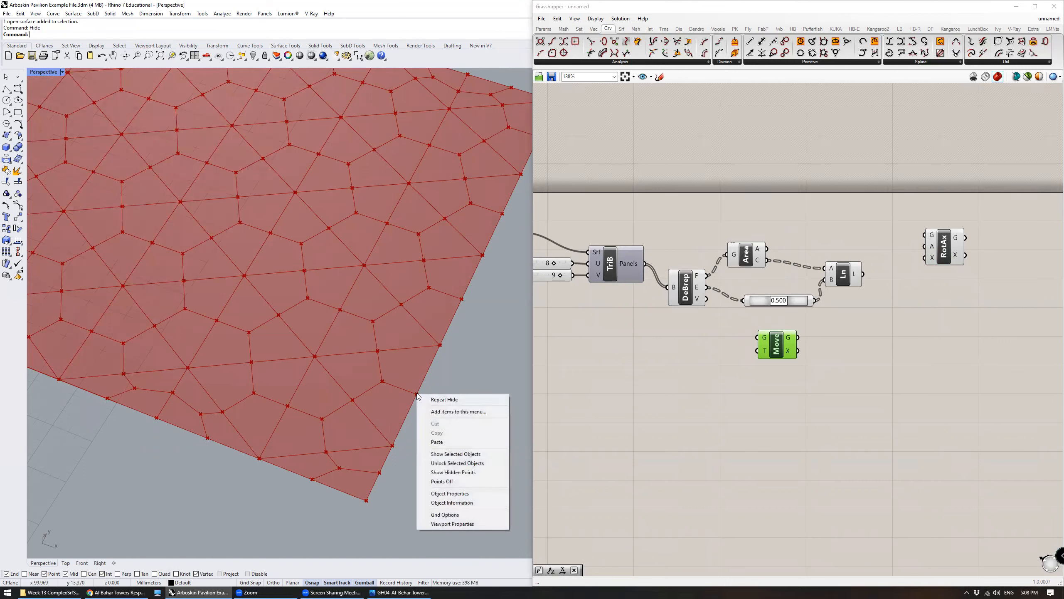
# Dismiss the viewport options and place a Vector 2Pt component beside Move.
pyautogui.click(380, 382)
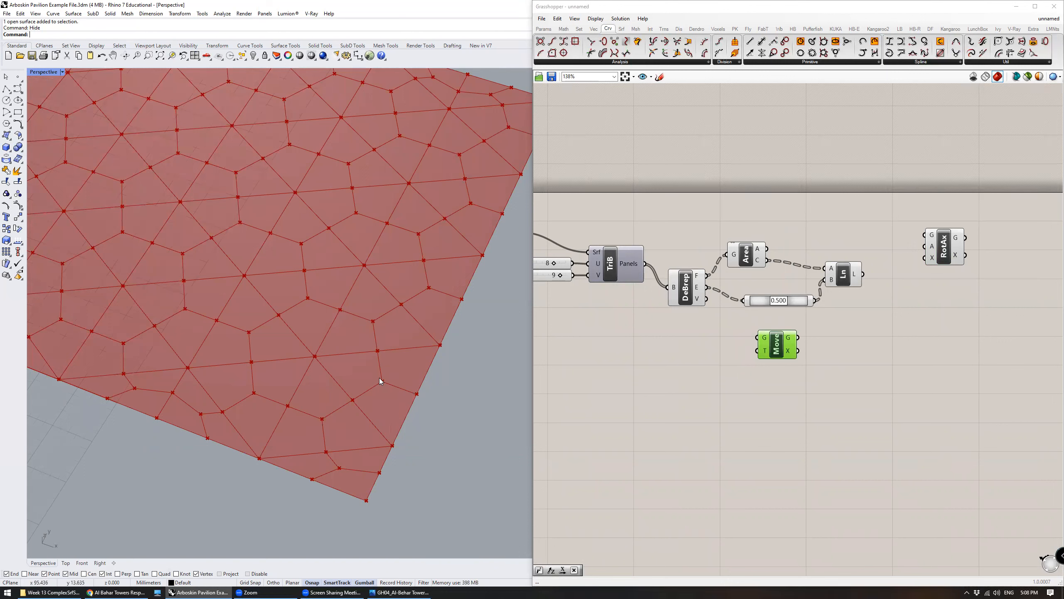
pyautogui.moveTo(417, 396)
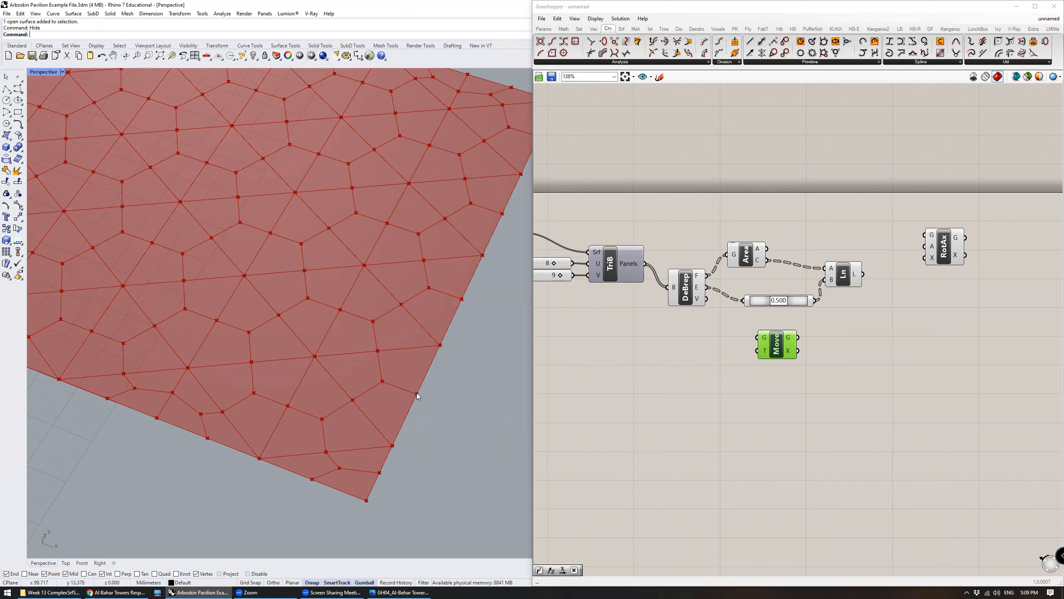
pyautogui.moveTo(384, 385)
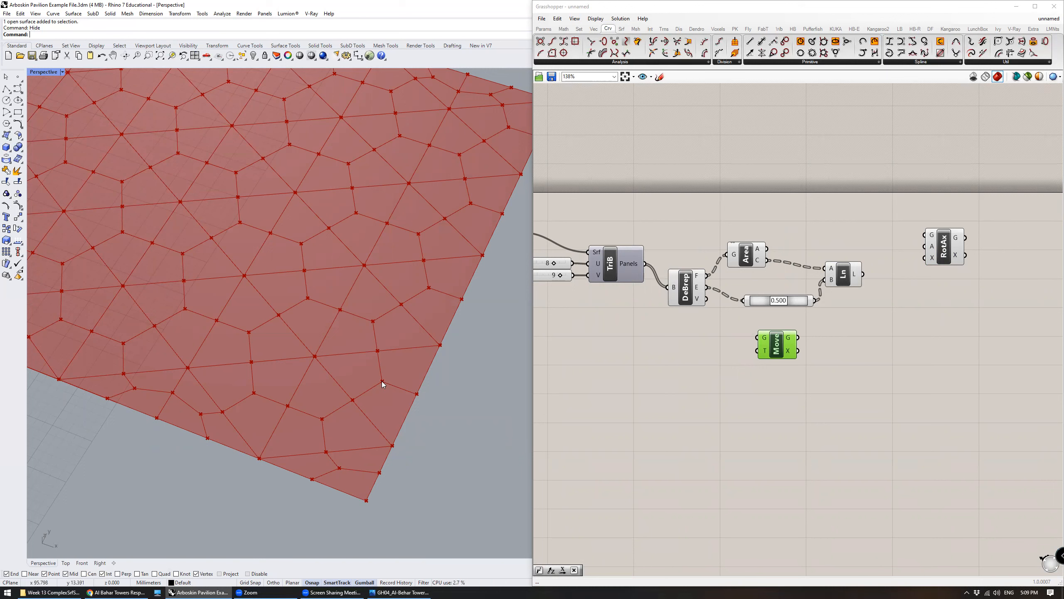
pyautogui.moveTo(679, 365)
pyautogui.write('vec')
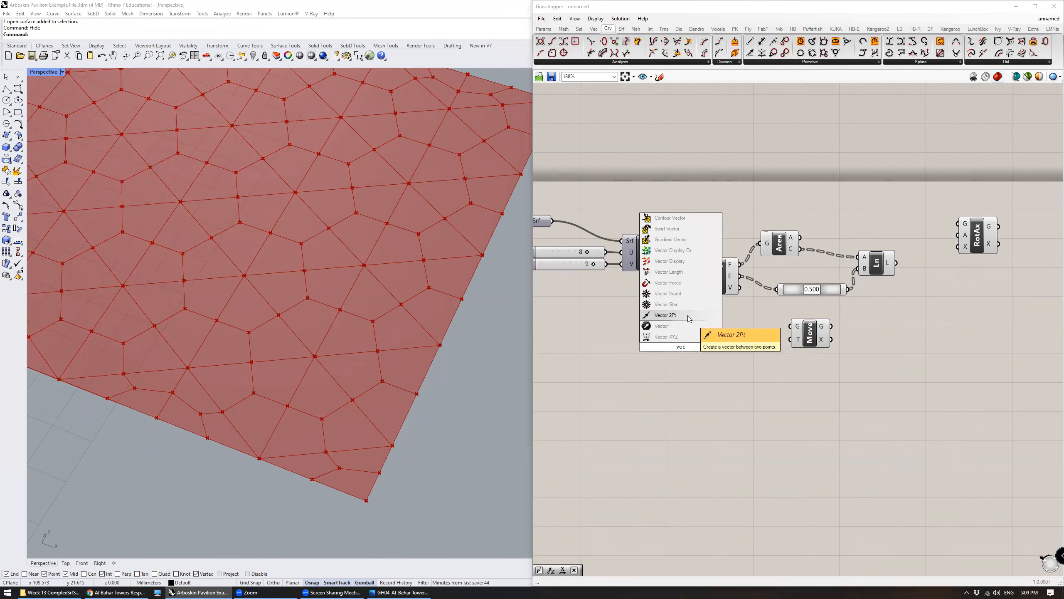
pyautogui.click(665, 315)
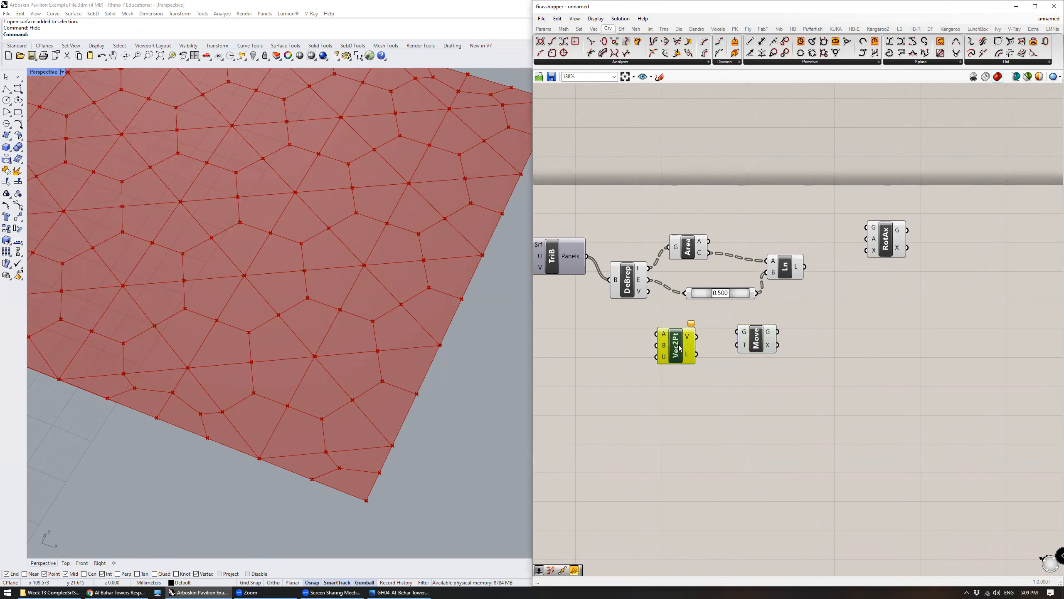
pyautogui.moveTo(663, 335)
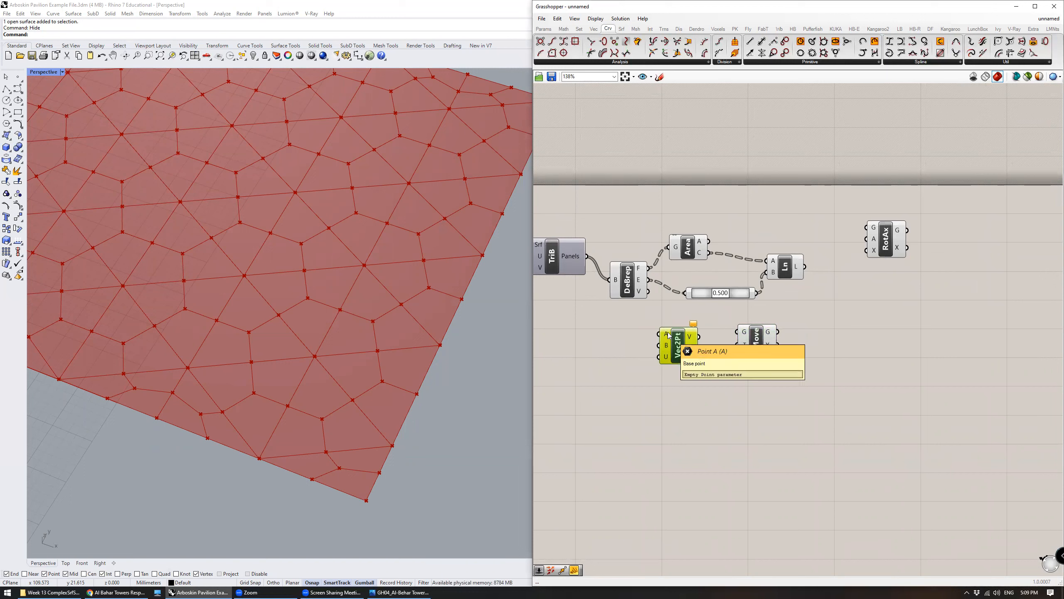
pyautogui.moveTo(418, 395)
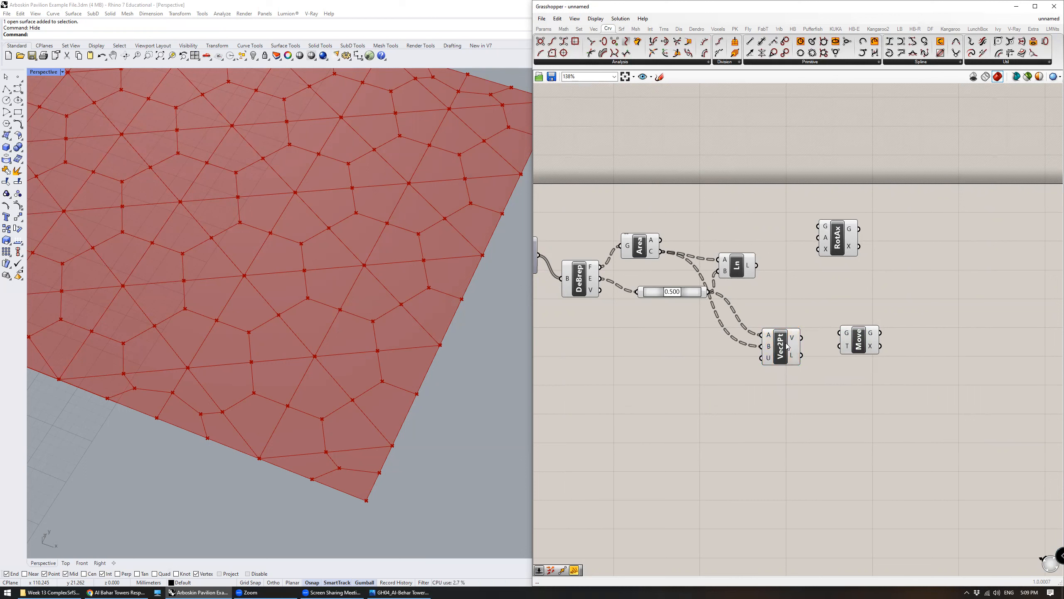
# Place a Vector Display beside Vector 2Pt to draw its vectors as green arrows.
pyautogui.click(782, 346)
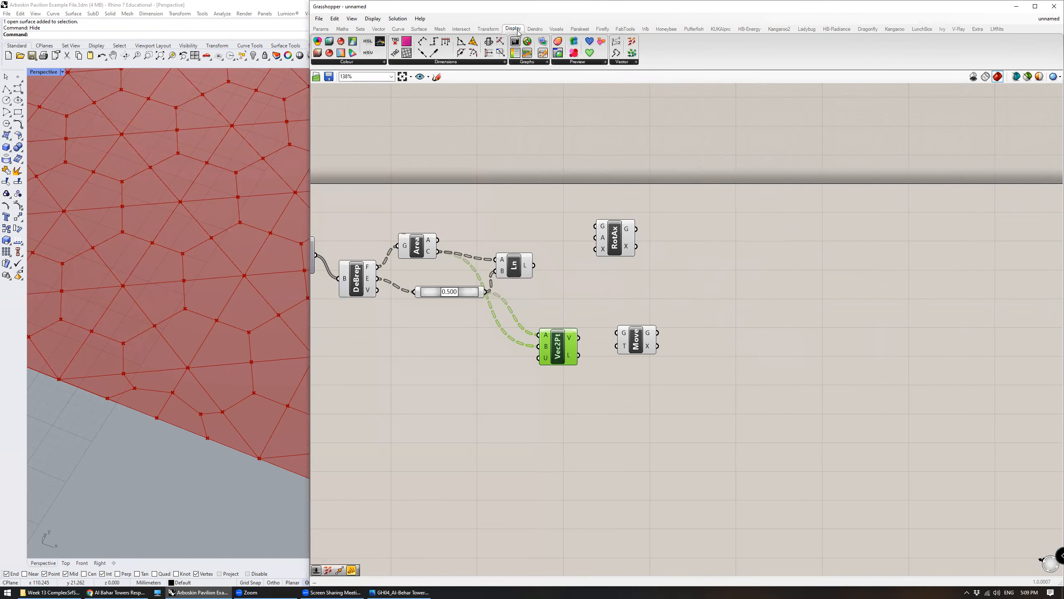
pyautogui.click(635, 62)
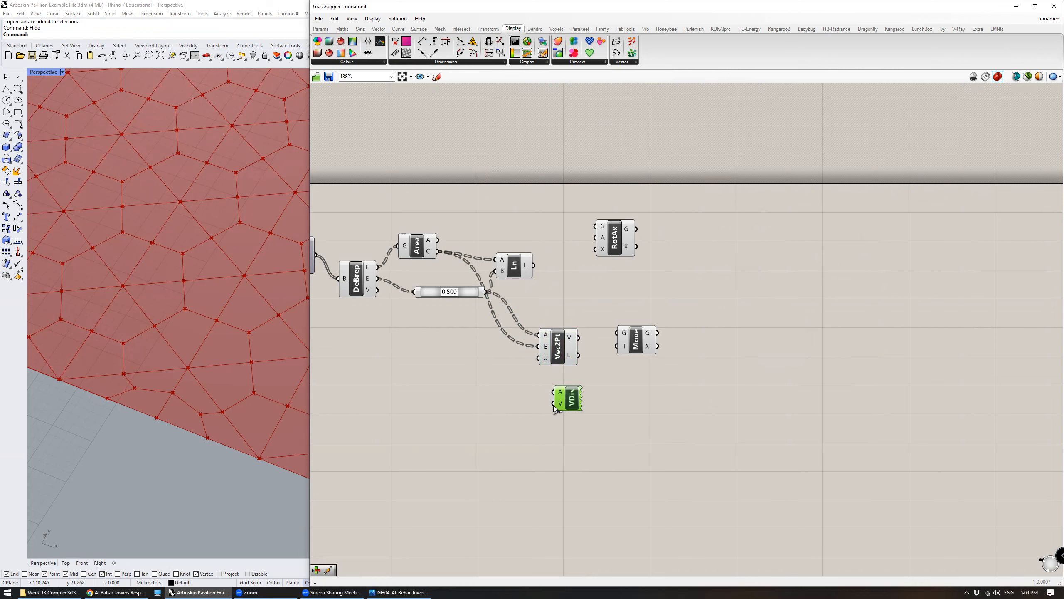
pyautogui.moveTo(567, 398); pyautogui.dragTo(594, 313)
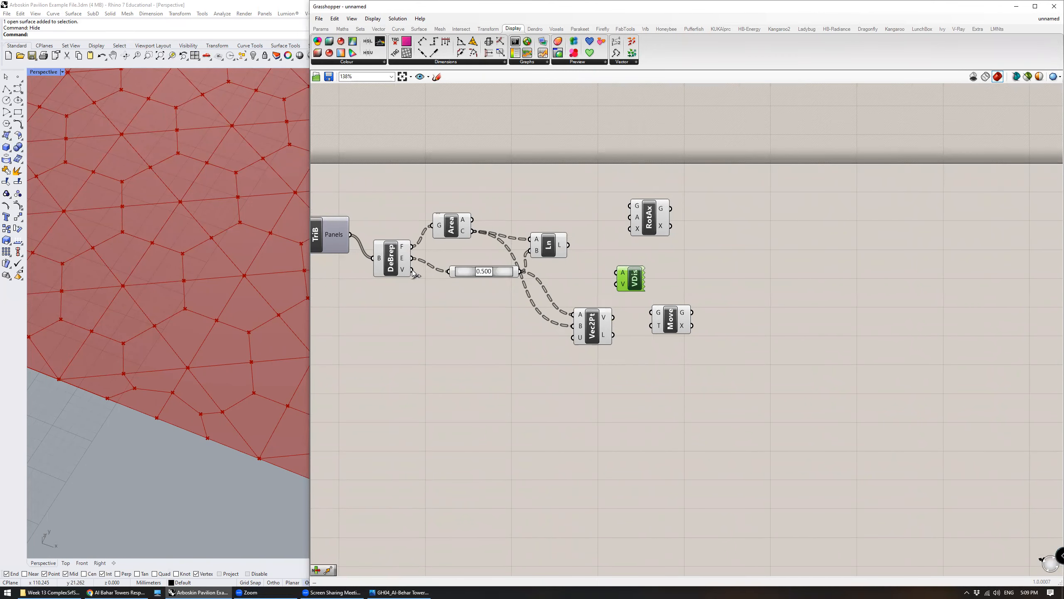
pyautogui.click(481, 272)
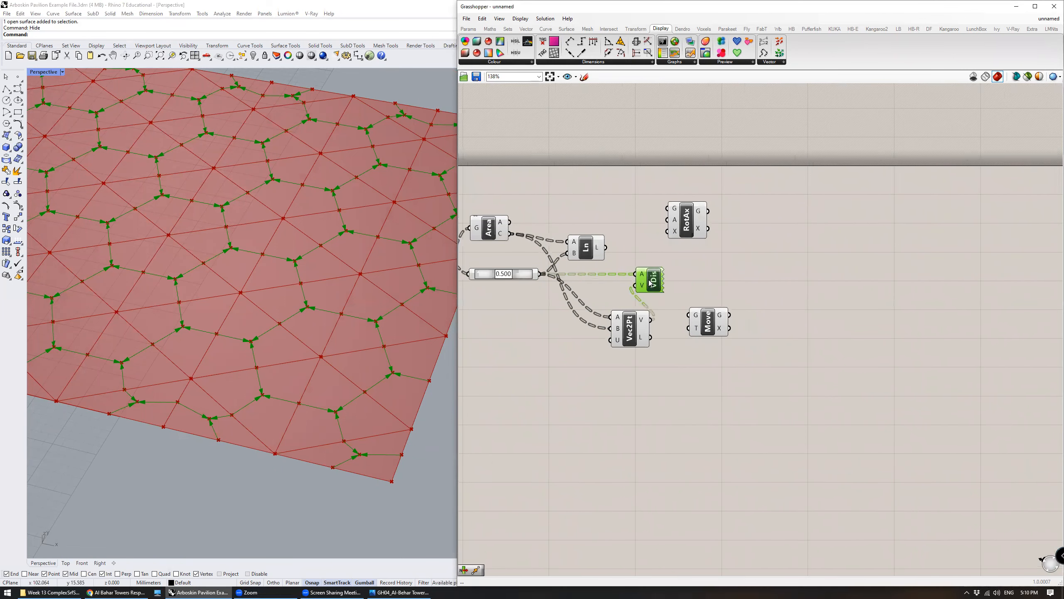
# Wire the edge points into the Move component.
pyautogui.moveTo(629, 328); pyautogui.dragTo(605, 319)
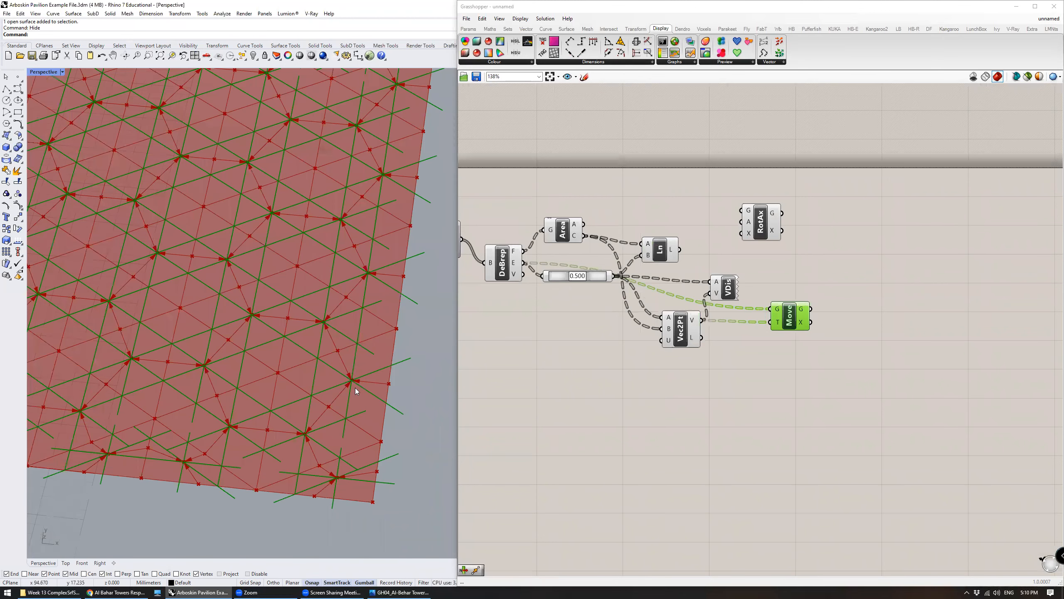
pyautogui.moveTo(353, 382)
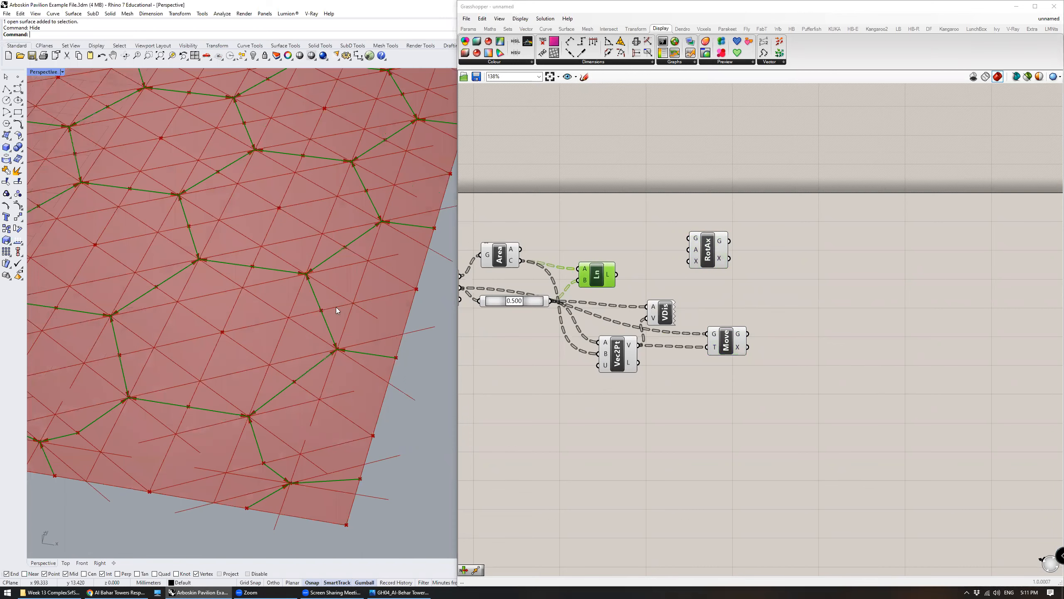
pyautogui.moveTo(391, 307)
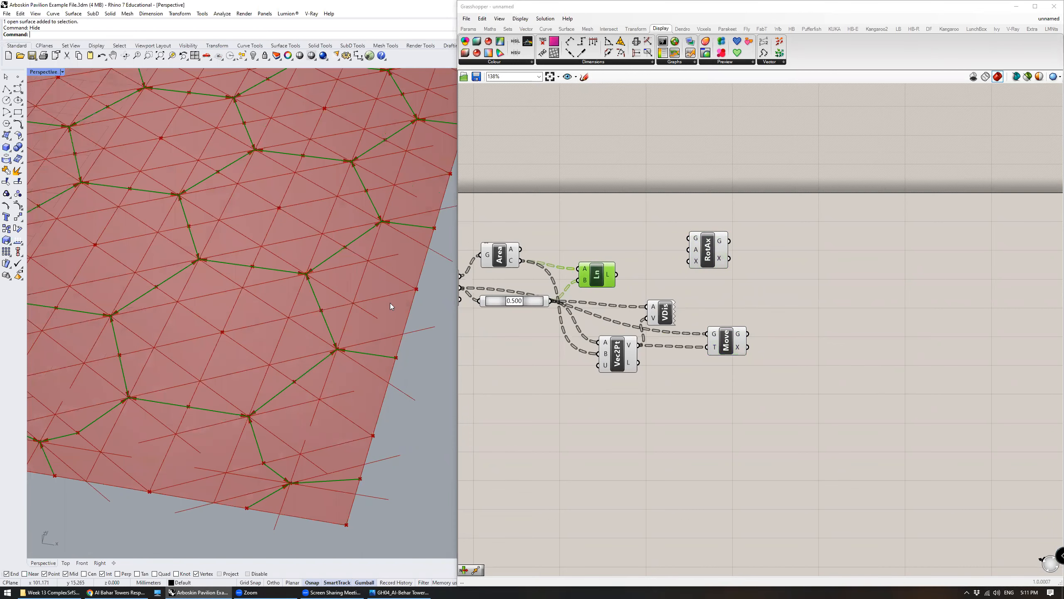
pyautogui.moveTo(701, 250)
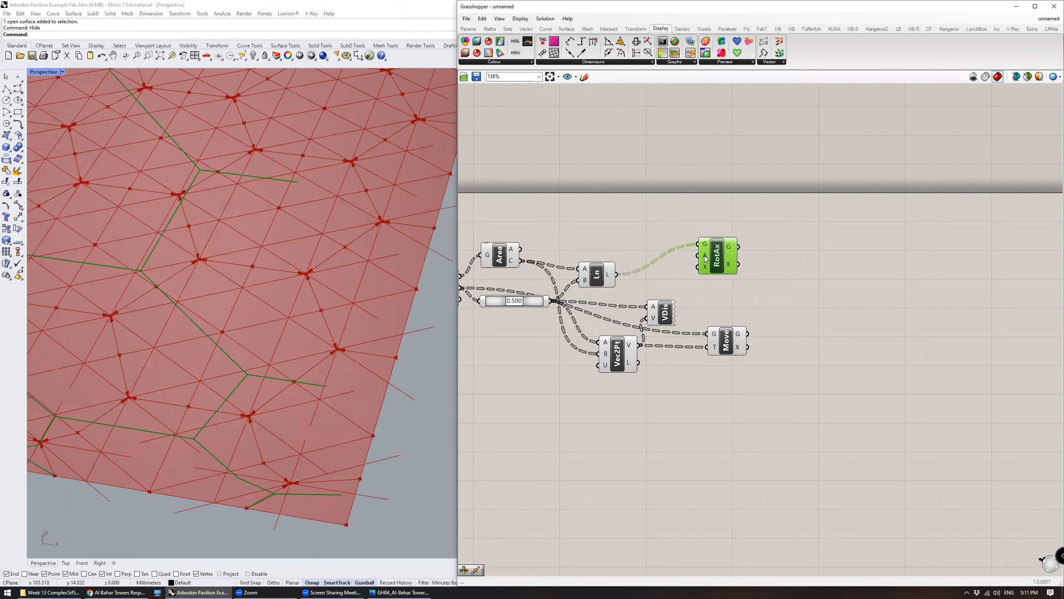
pyautogui.moveTo(704, 257)
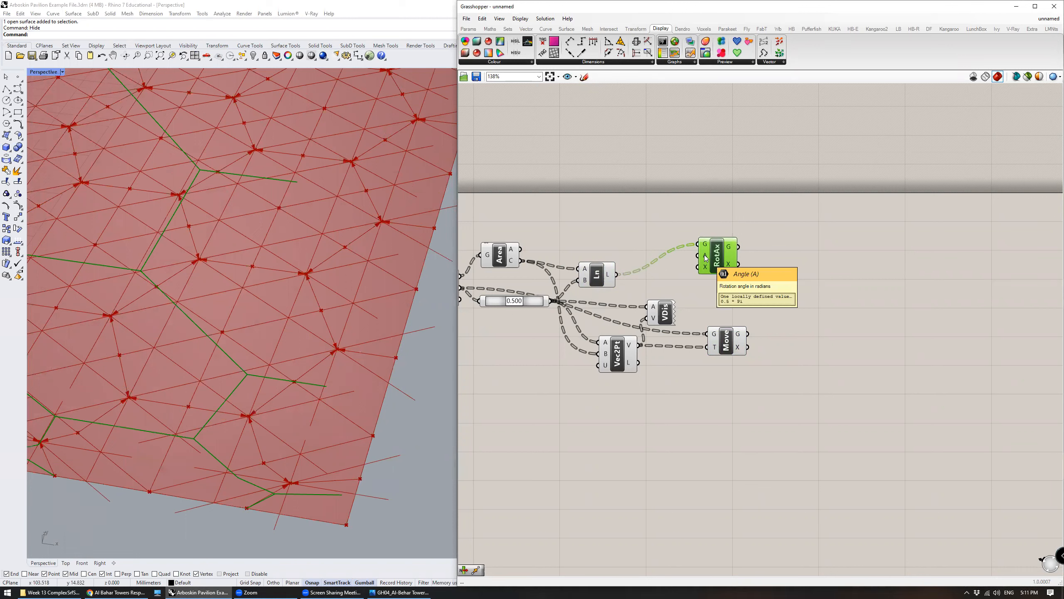
# Reposition Rotate Axis, switch its angle input to degrees, and wire in an Angle slider.
pyautogui.moveTo(713, 254); pyautogui.dragTo(770, 260)
pyautogui.write('rad')
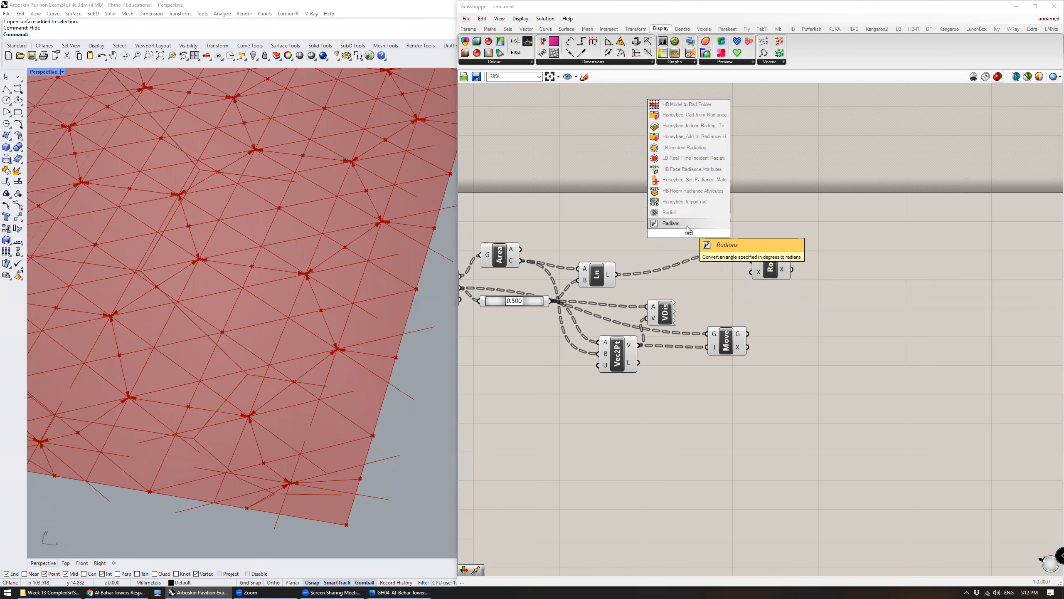
pyautogui.click(671, 223)
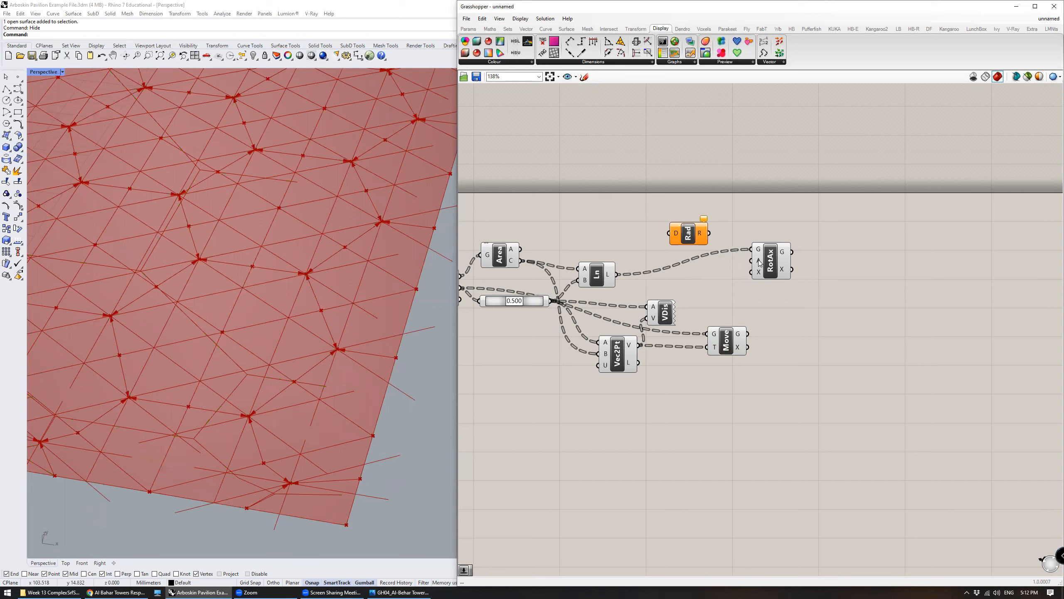
pyautogui.rightClick(758, 261)
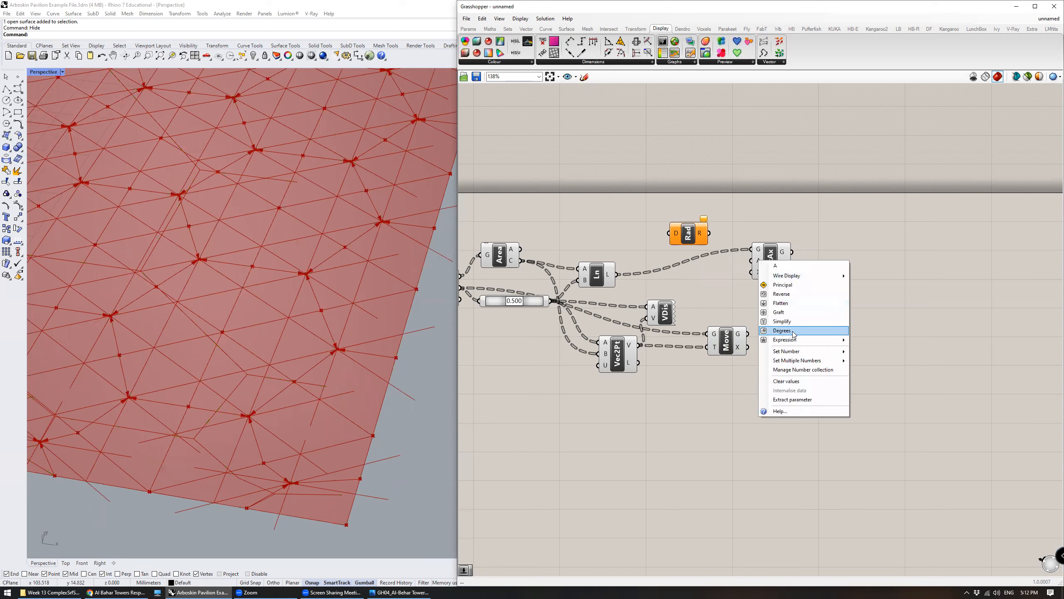
pyautogui.click(781, 330)
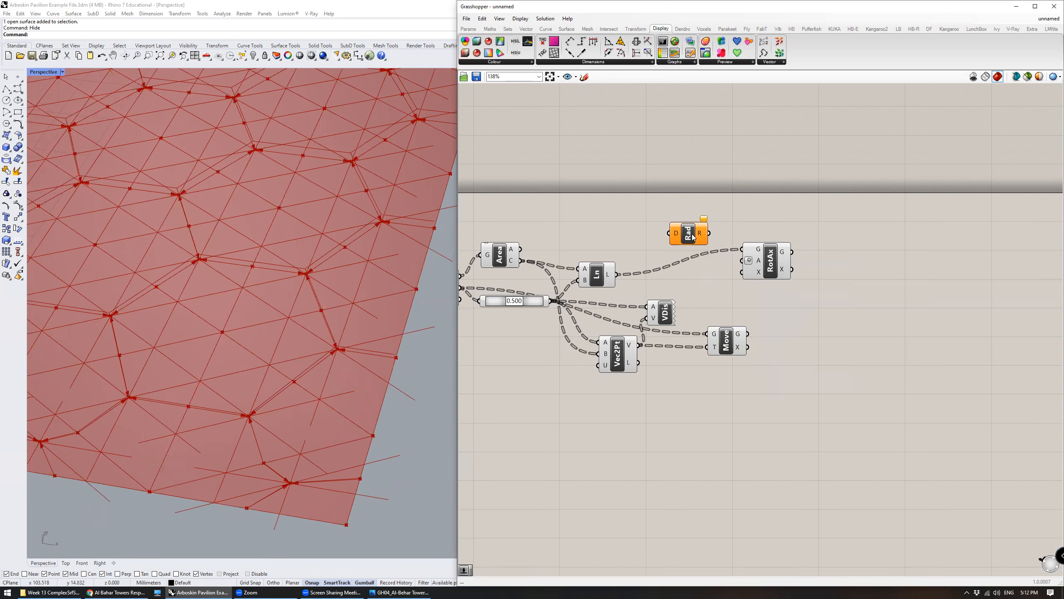
pyautogui.moveTo(688, 232); pyautogui.dragTo(669, 222)
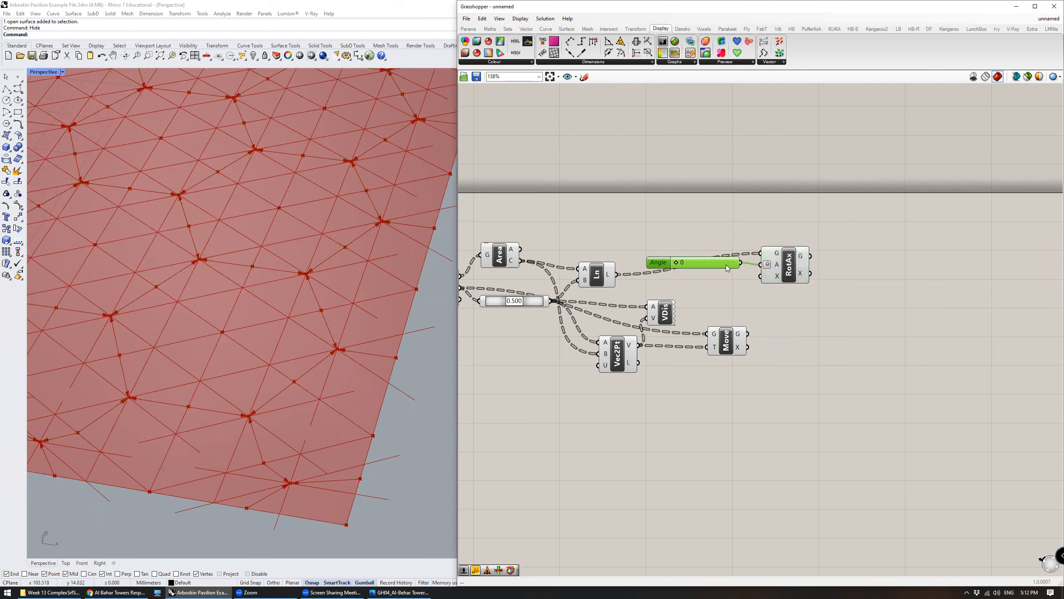
pyautogui.moveTo(776, 276)
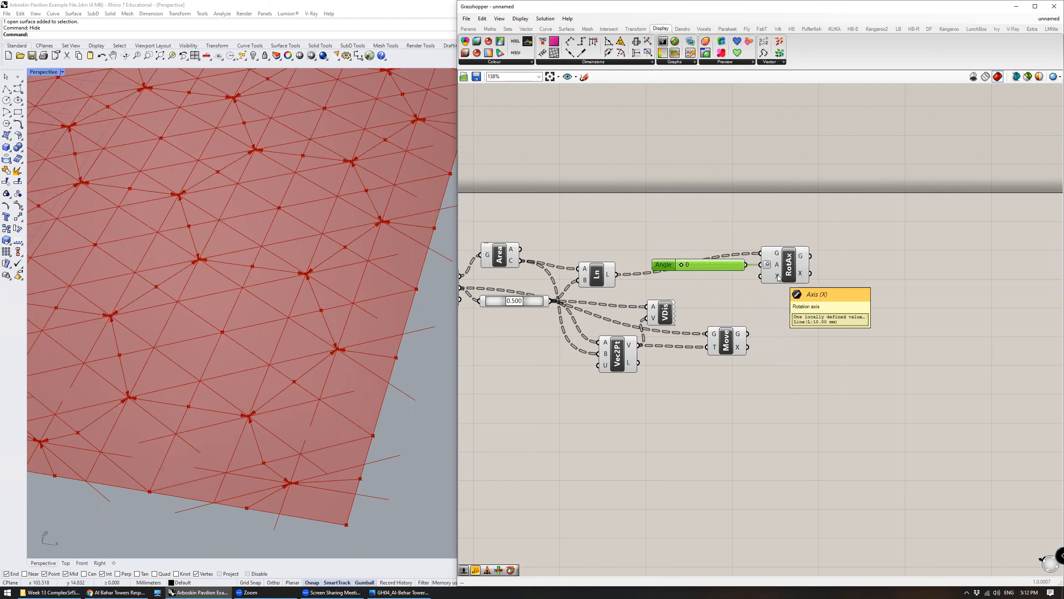
pyautogui.moveTo(713, 345)
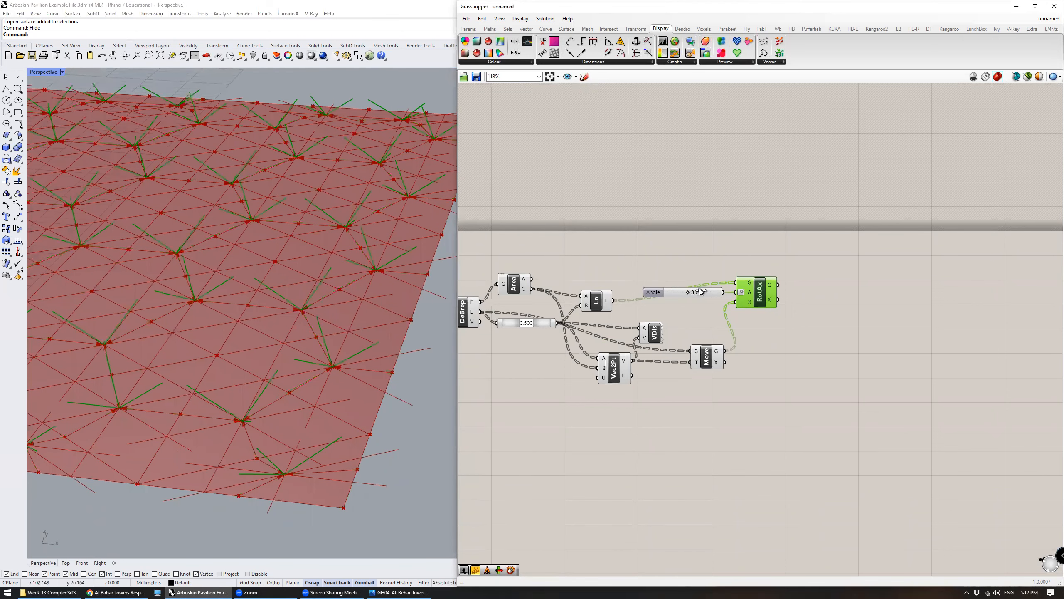
# Sweep the Angle slider back and forth around 45 degrees to tilt the lines.
pyautogui.moveTo(696, 292); pyautogui.dragTo(675, 292)
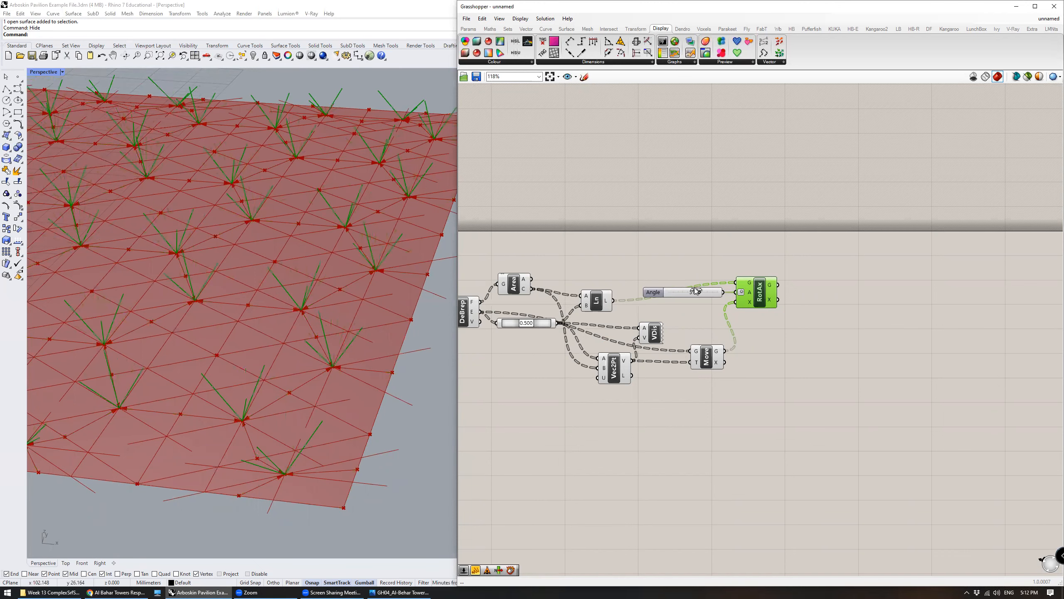
pyautogui.moveTo(679, 292); pyautogui.dragTo(692, 292)
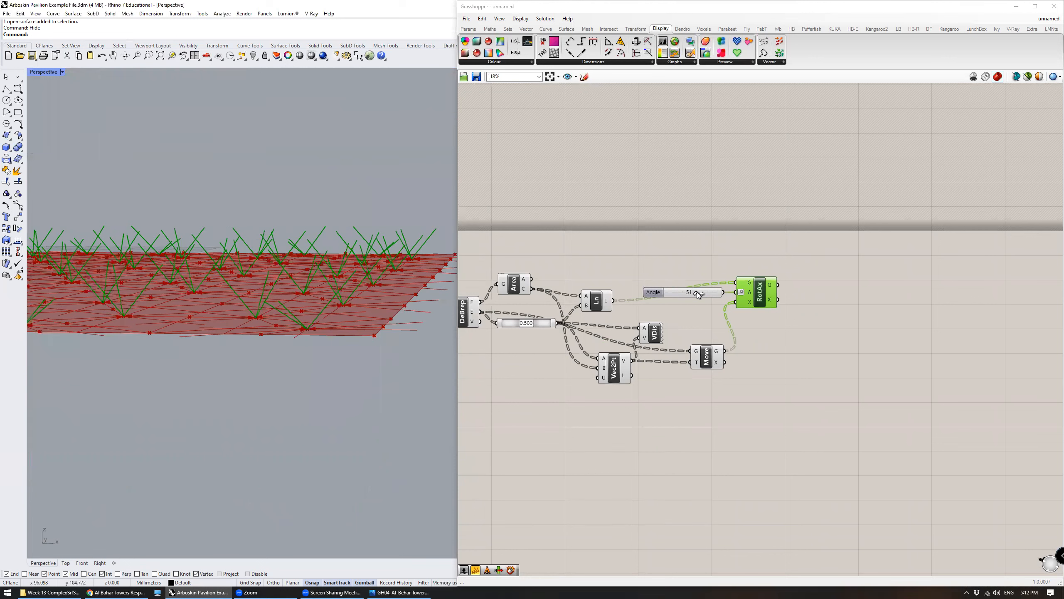
pyautogui.moveTo(699, 291); pyautogui.dragTo(689, 292)
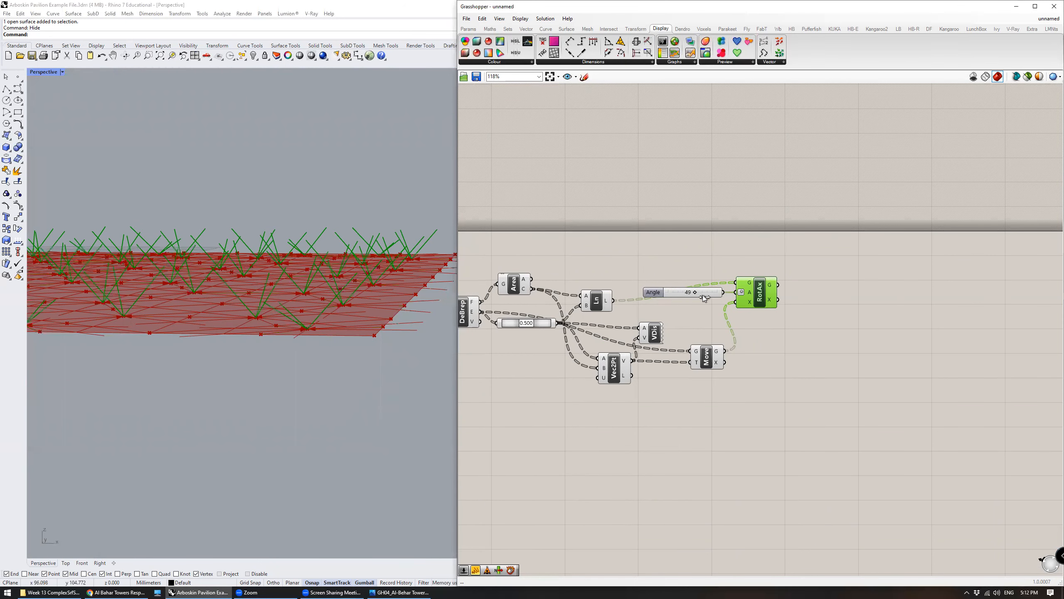
pyautogui.moveTo(695, 292); pyautogui.dragTo(677, 291)
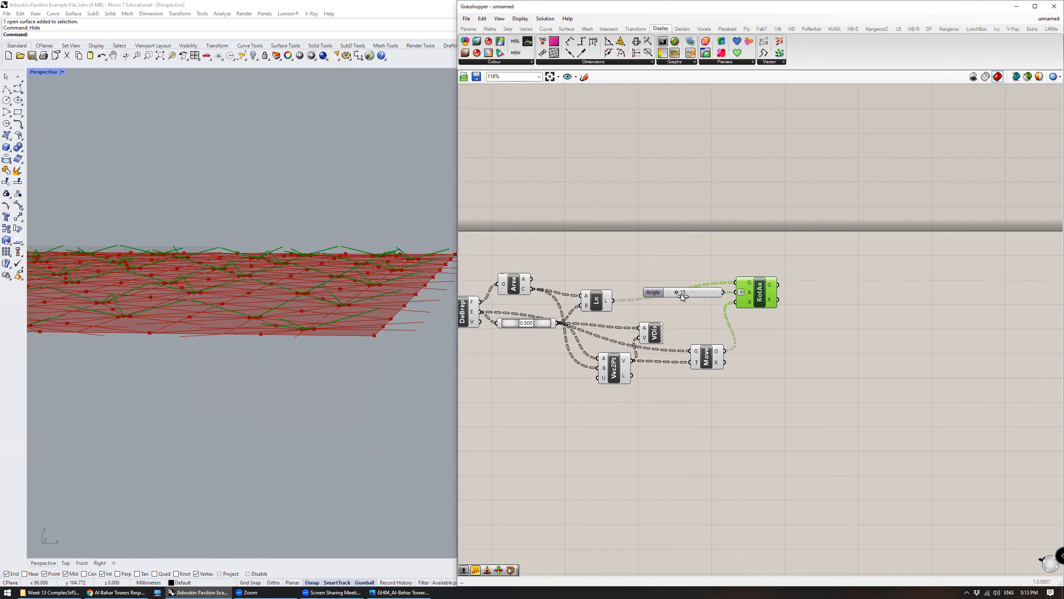
pyautogui.moveTo(683, 291); pyautogui.dragTo(692, 292)
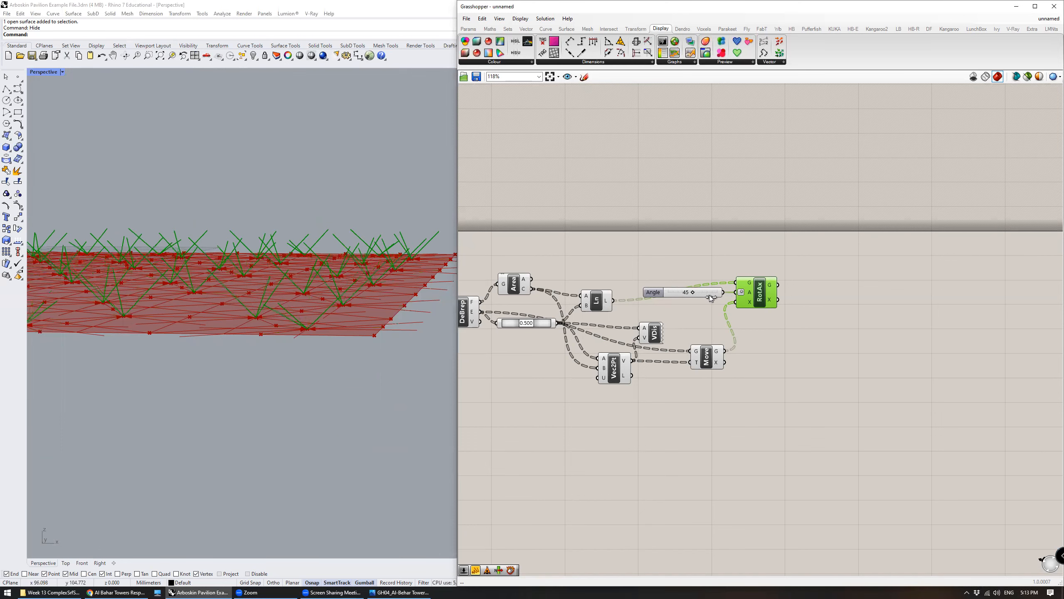
pyautogui.moveTo(686, 292); pyautogui.dragTo(708, 292)
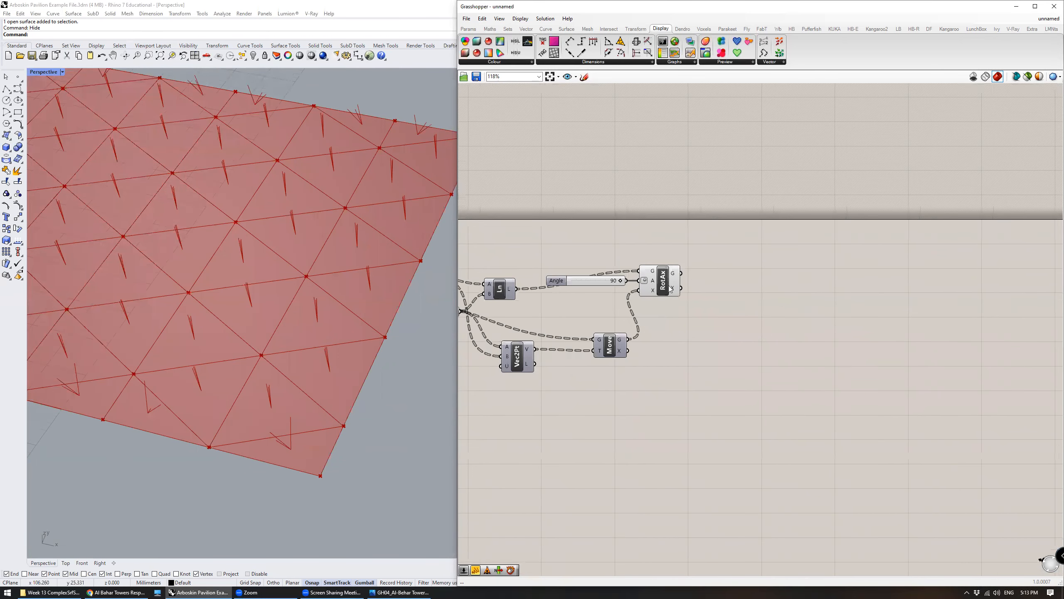
# Select Rotate Axis to preview the upright lines at a 90-degree angle.
pyautogui.click(681, 280)
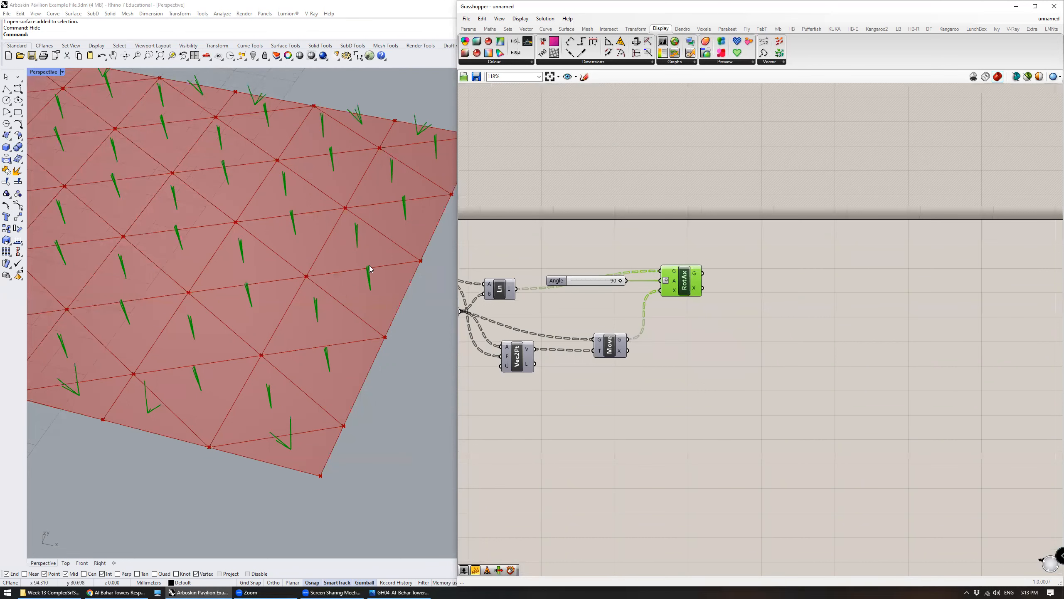
pyautogui.moveTo(386, 332)
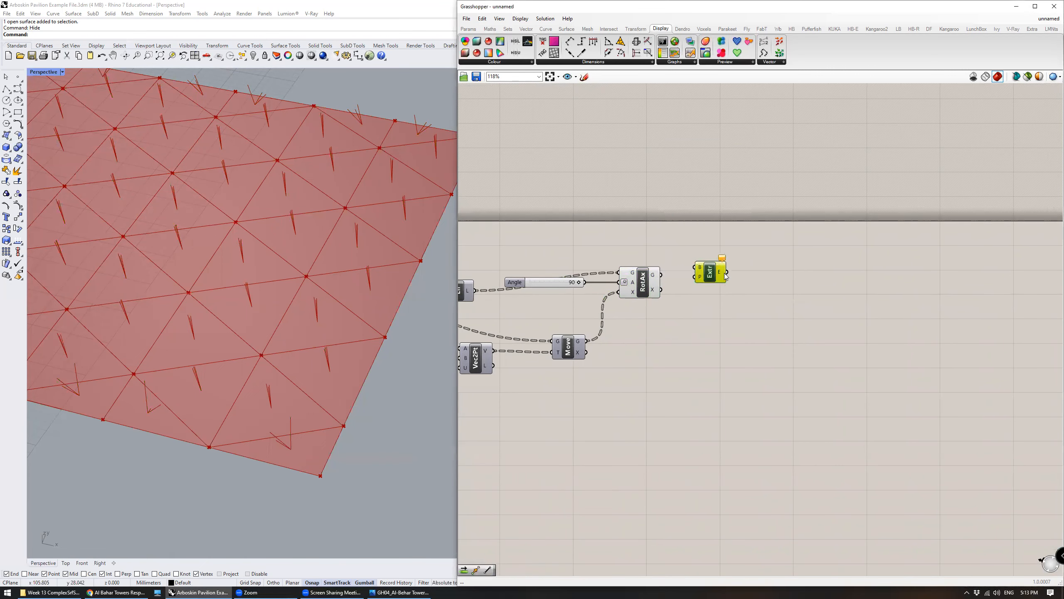
# Feed rotated lines into Extrude Point, set Angle to 29, and glance at the ArchDaily article.
pyautogui.moveTo(710, 272); pyautogui.dragTo(753, 278)
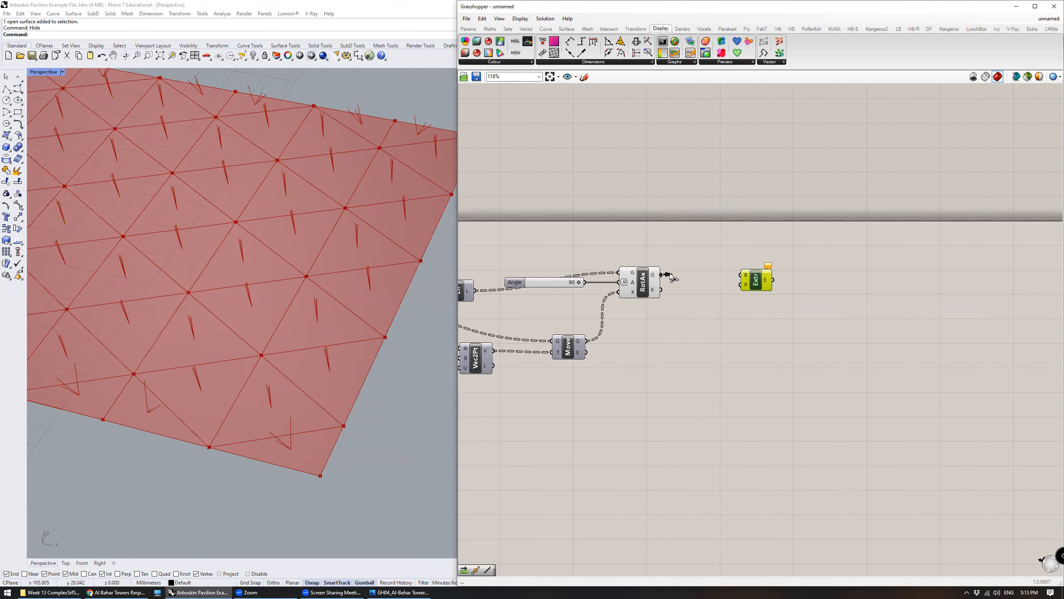
pyautogui.moveTo(744, 276)
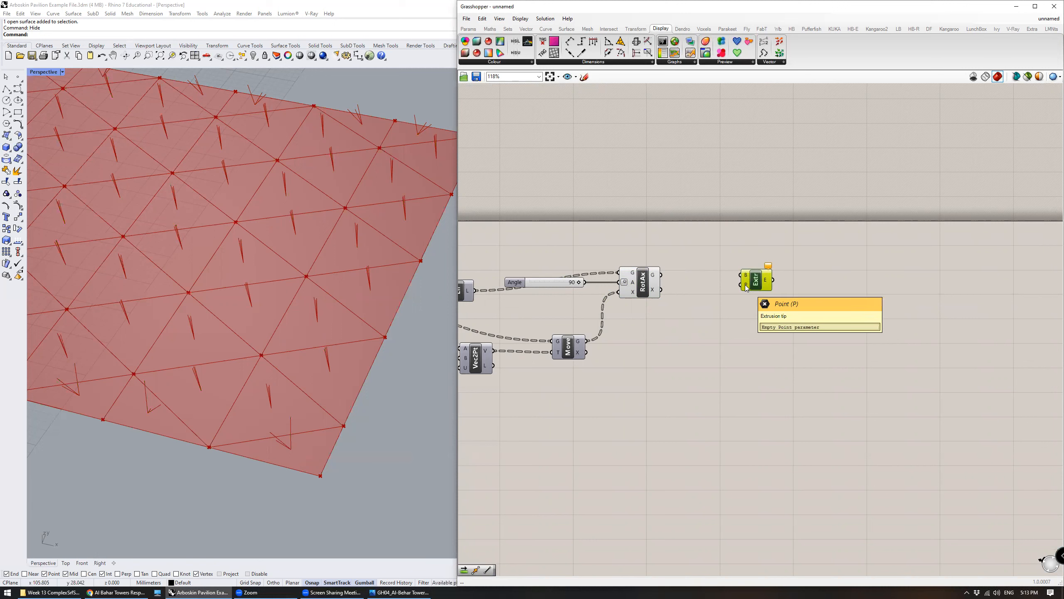
pyautogui.moveTo(675, 276)
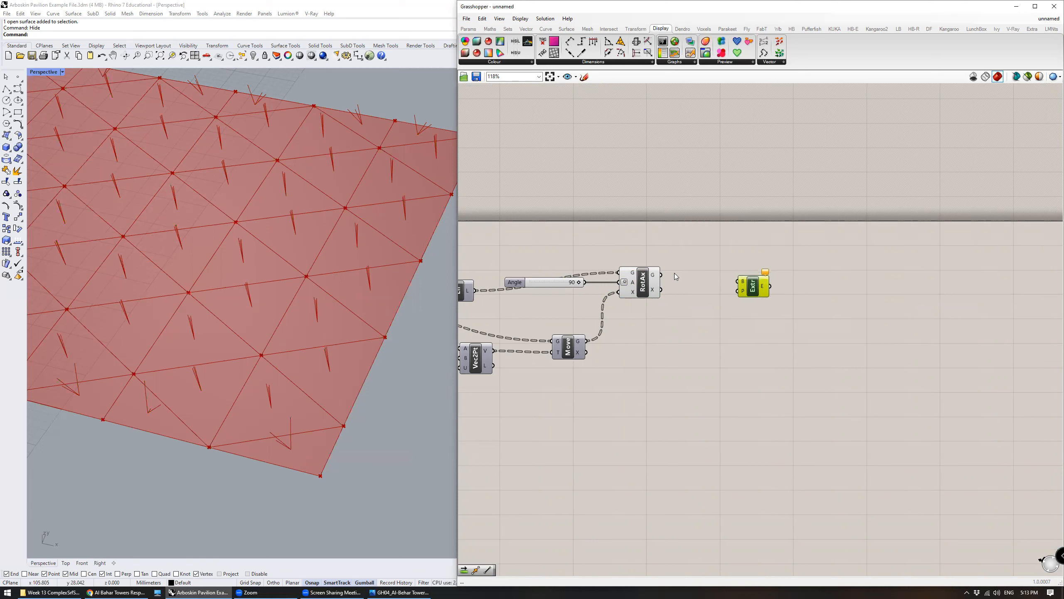
pyautogui.moveTo(658, 275); pyautogui.dragTo(740, 285)
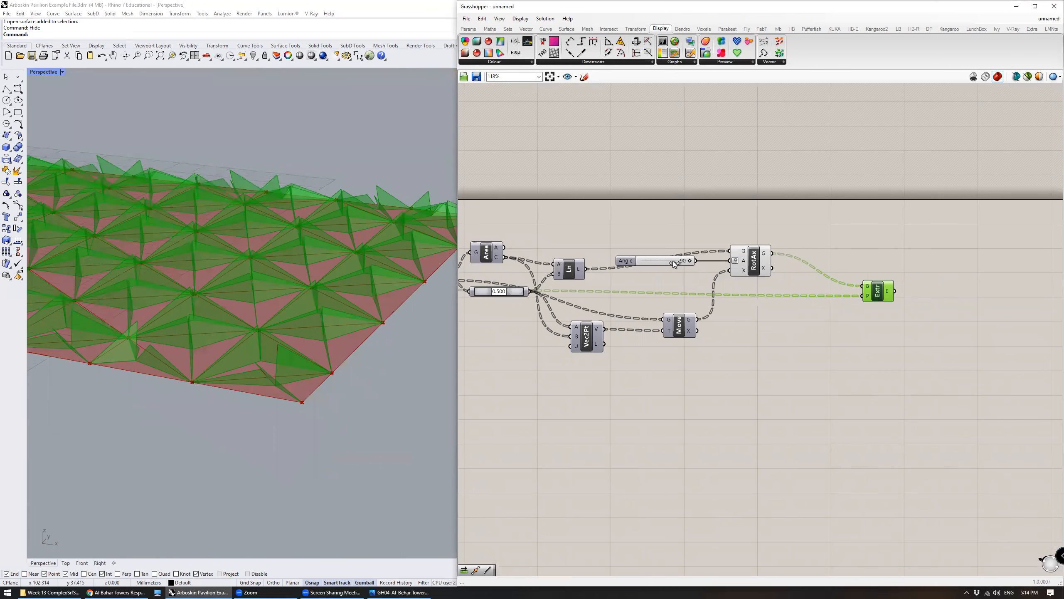
pyautogui.moveTo(683, 260); pyautogui.dragTo(662, 260)
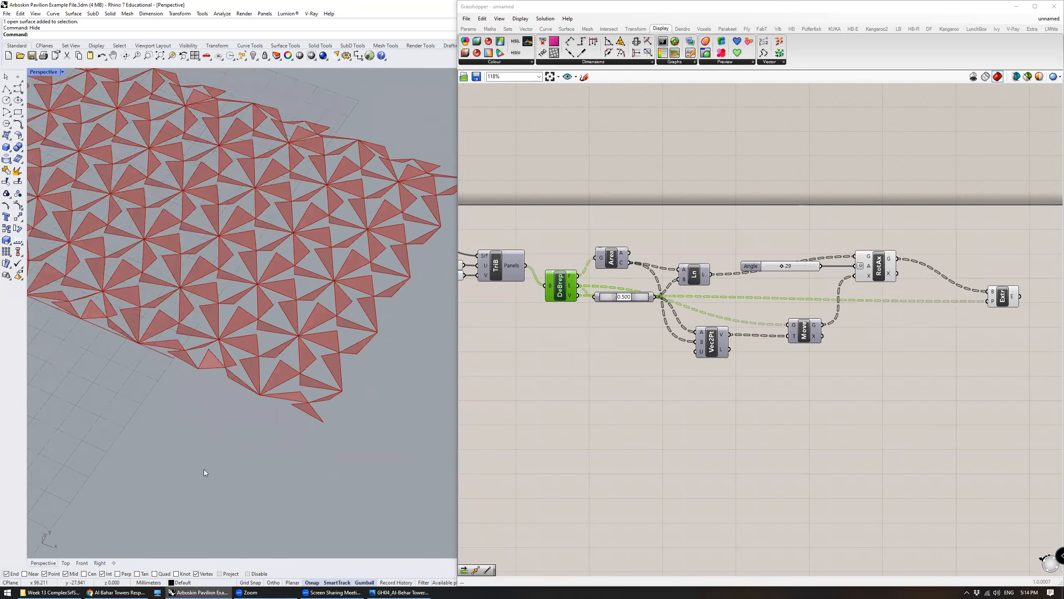
pyautogui.click(116, 592)
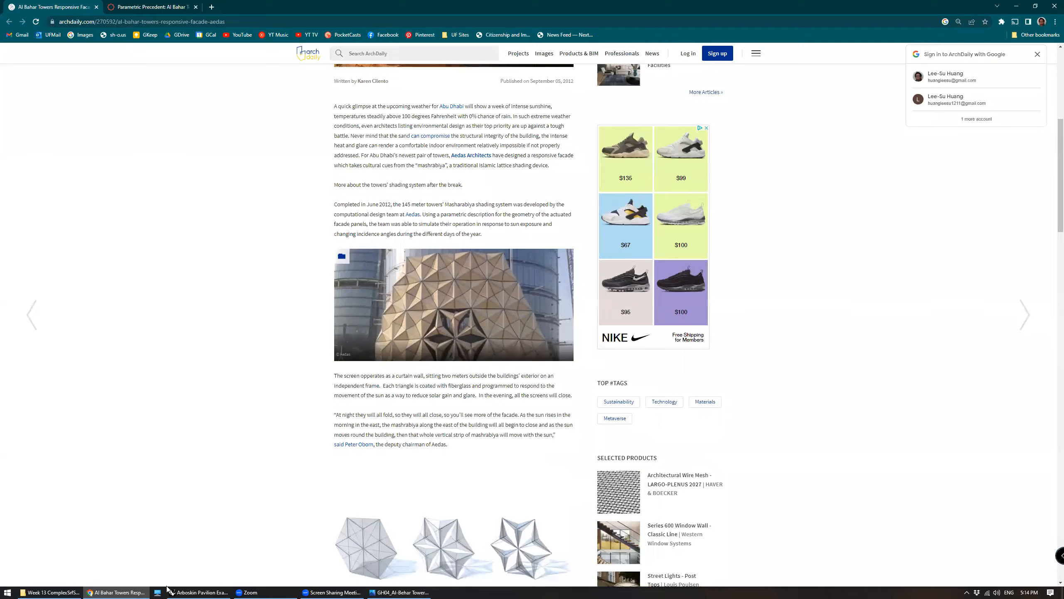
pyautogui.click(169, 592)
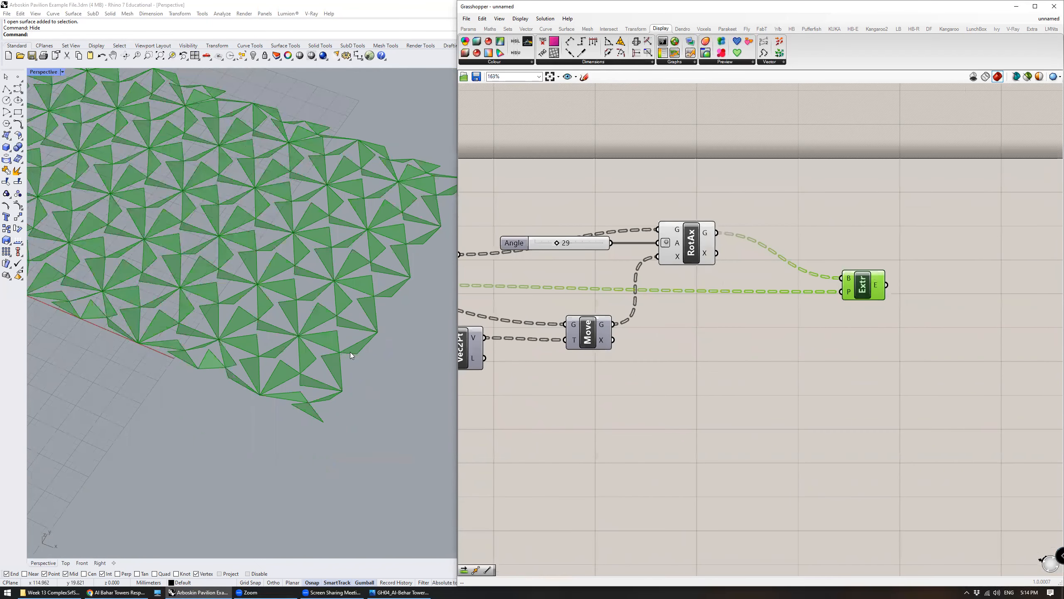
pyautogui.moveTo(382, 332)
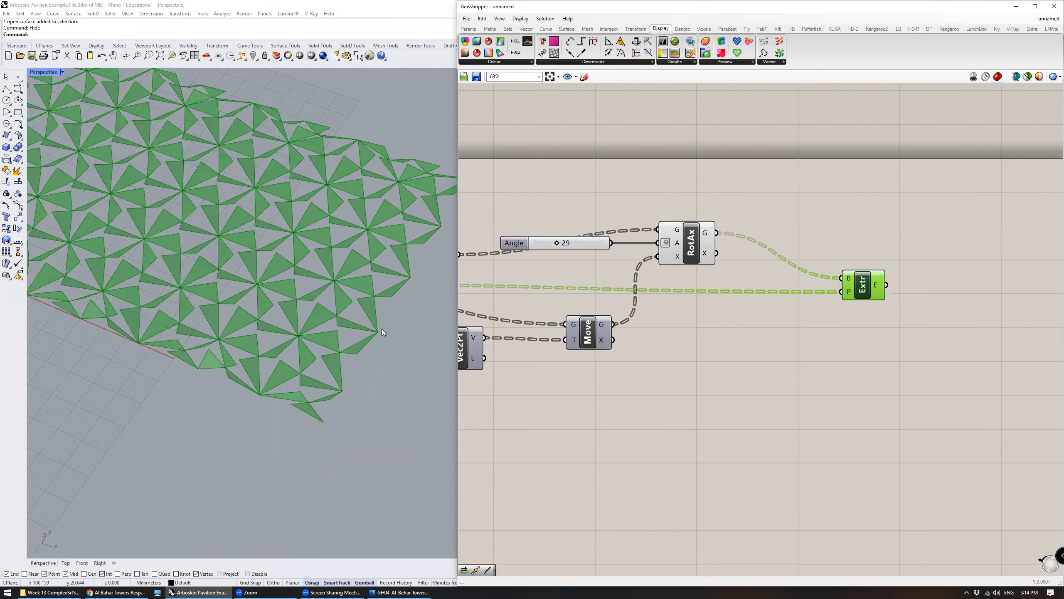
pyautogui.moveTo(347, 388)
pyautogui.write('shi')
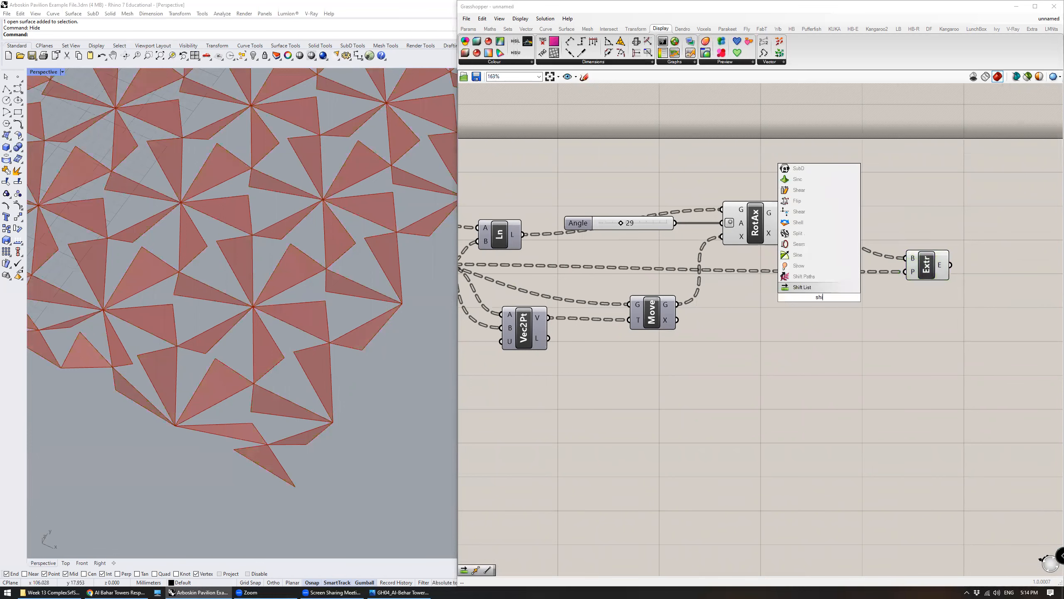
# Add Shift List and a second Extrude Point fed by rotated lines and points shifted by 1.
pyautogui.click(802, 287)
pyautogui.write('0')
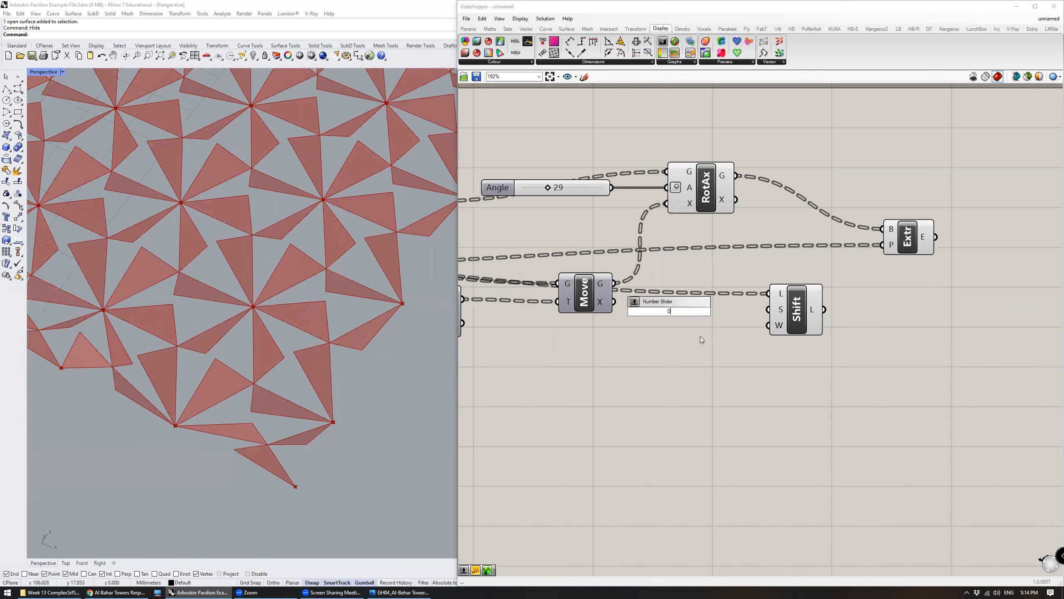
pyautogui.write('<2')
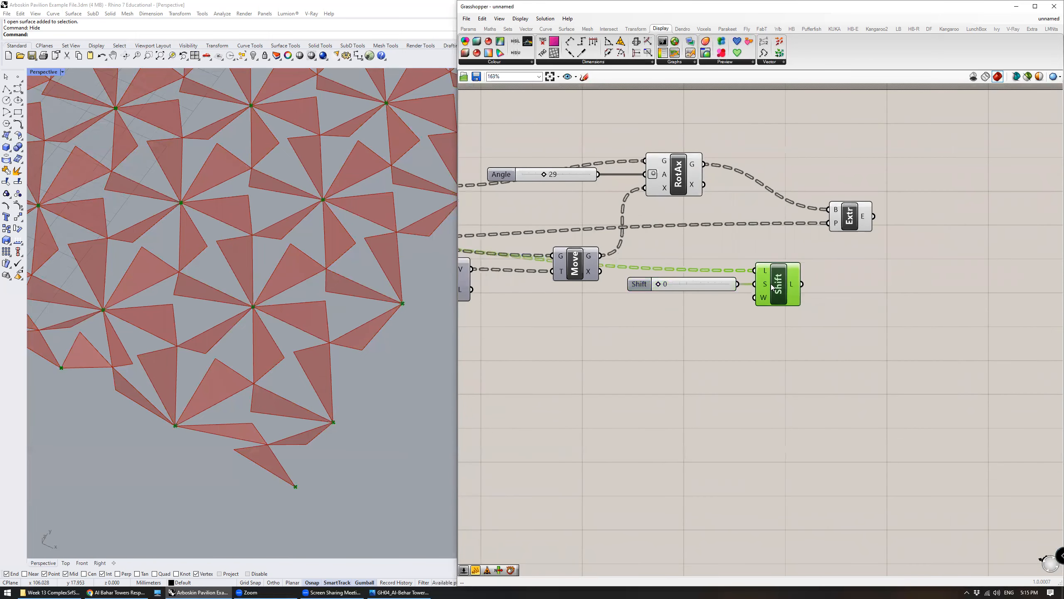
pyautogui.moveTo(850, 215); pyautogui.dragTo(882, 284)
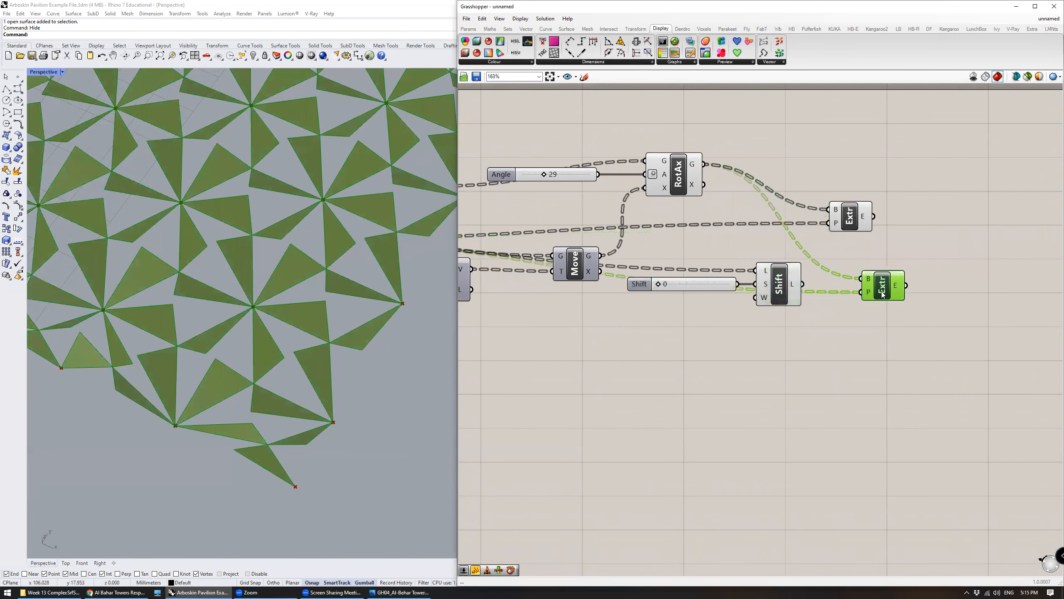
pyautogui.moveTo(882, 286); pyautogui.dragTo(889, 308)
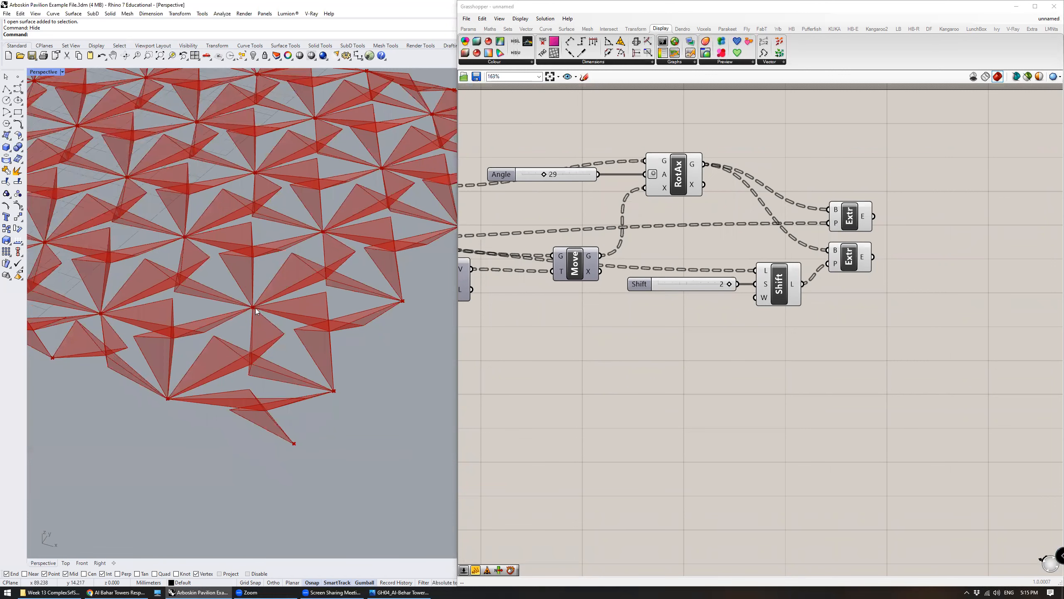
pyautogui.moveTo(730, 284); pyautogui.dragTo(692, 283)
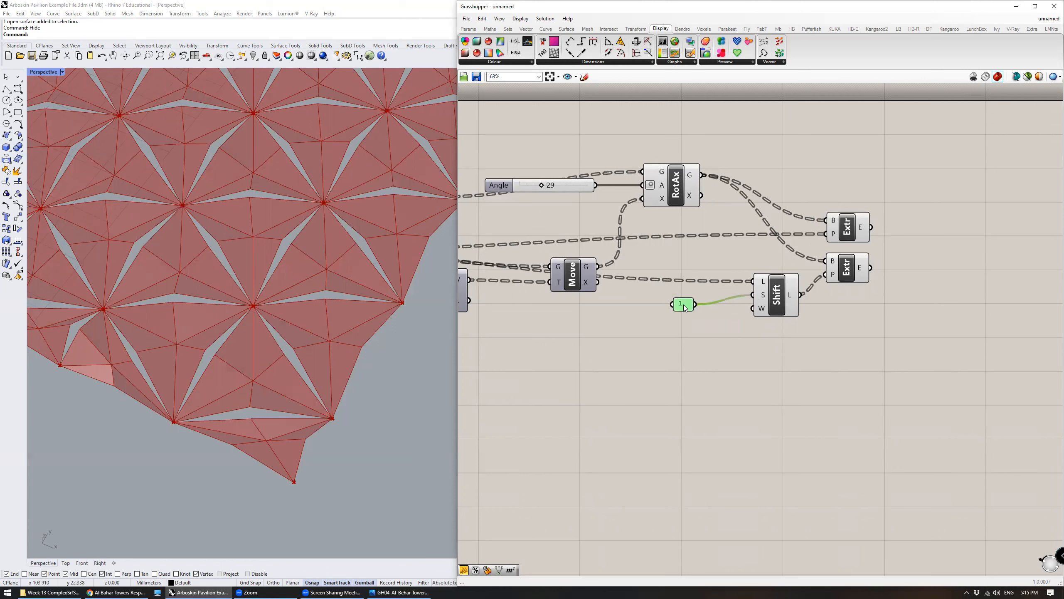
# Open the right-click options of the Shift List S input.
pyautogui.rightClick(763, 294)
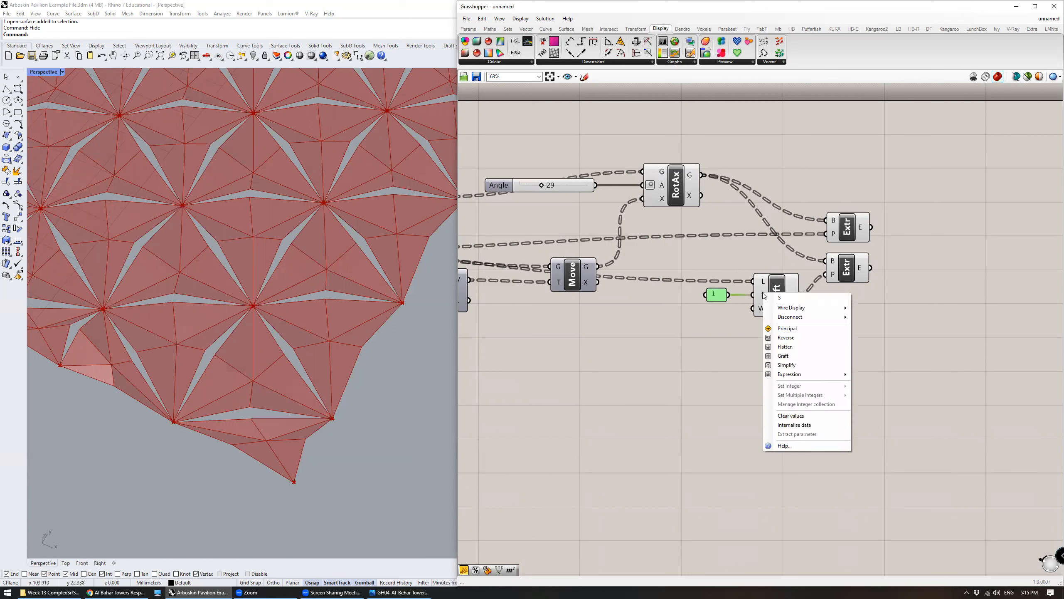
pyautogui.moveTo(806, 386)
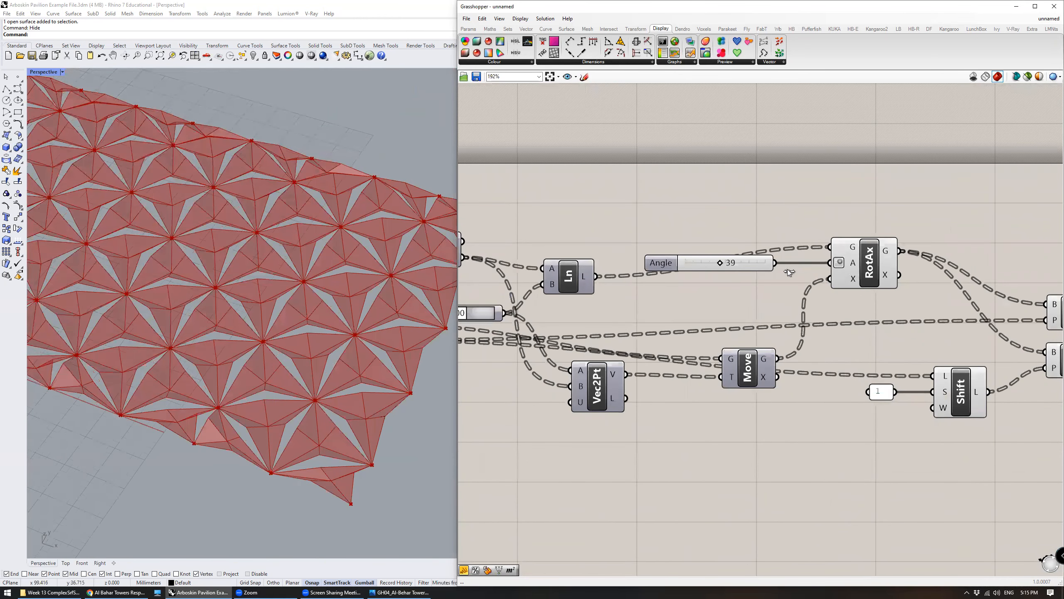
# Sweep the Angle slider through 63, 90 and 79, settling at 44 degrees.
pyautogui.moveTo(721, 263); pyautogui.dragTo(742, 262)
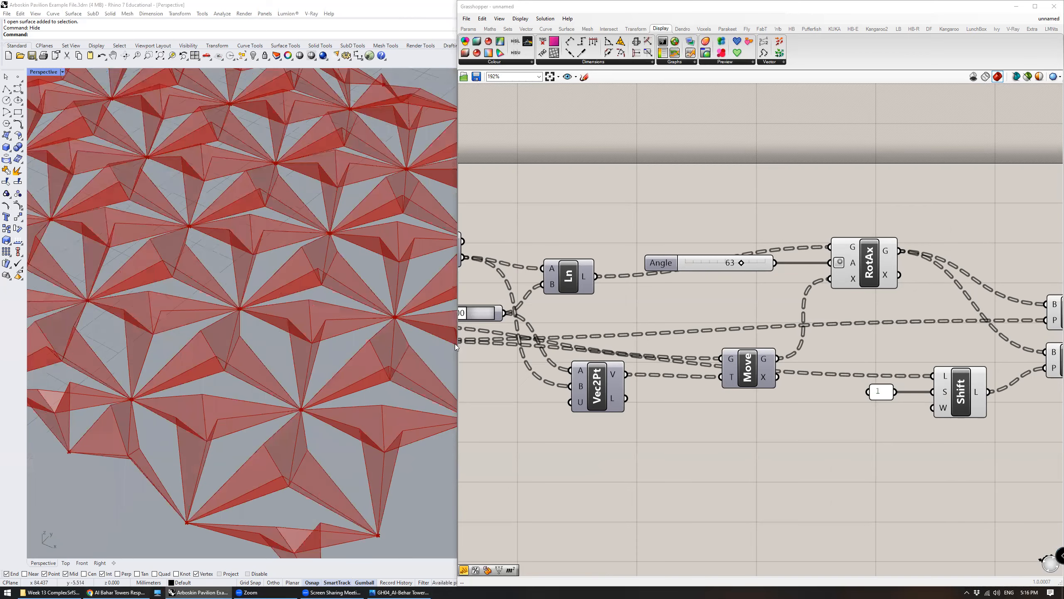
pyautogui.click(116, 592)
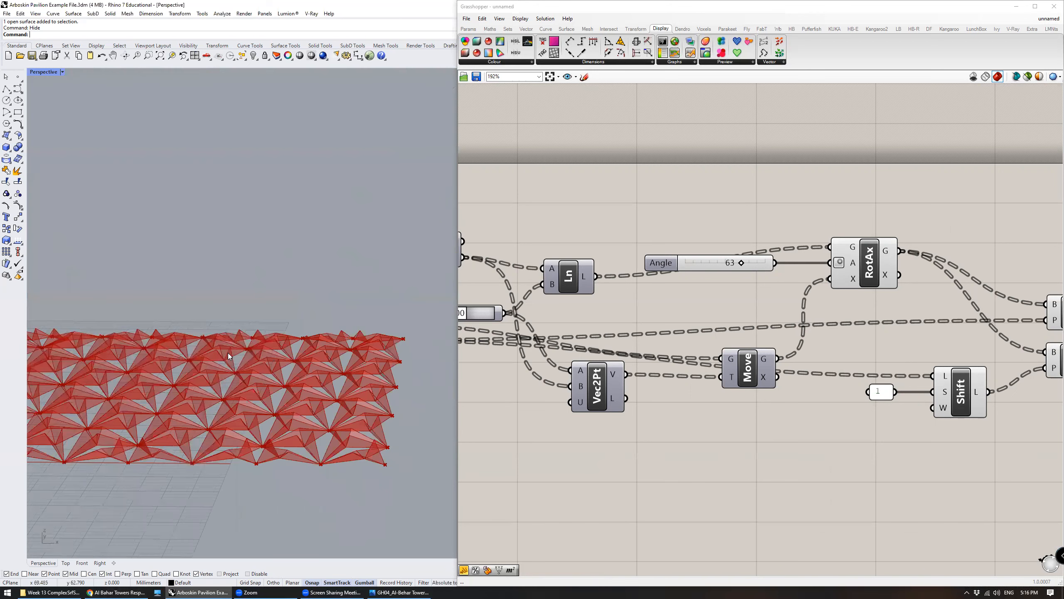
pyautogui.moveTo(228, 356); pyautogui.dragTo(290, 377)
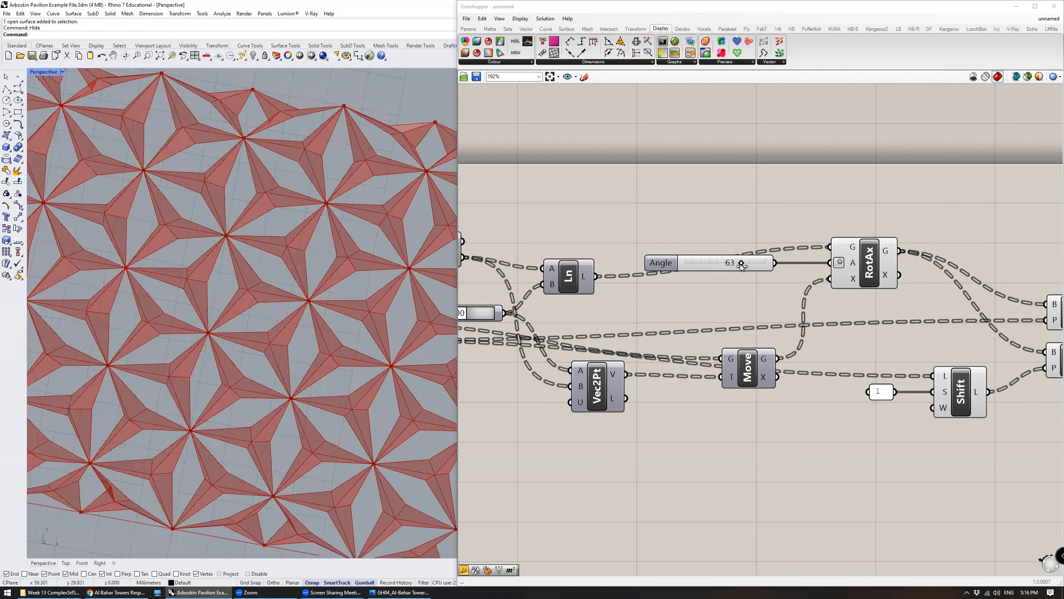
pyautogui.moveTo(743, 263); pyautogui.dragTo(764, 263)
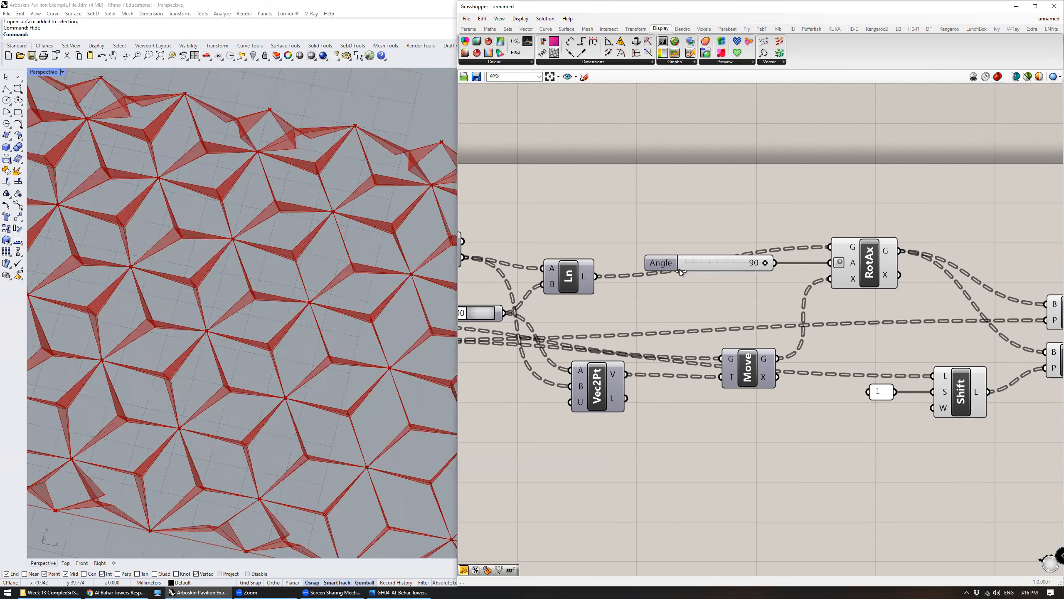
pyautogui.moveTo(763, 263); pyautogui.dragTo(754, 263)
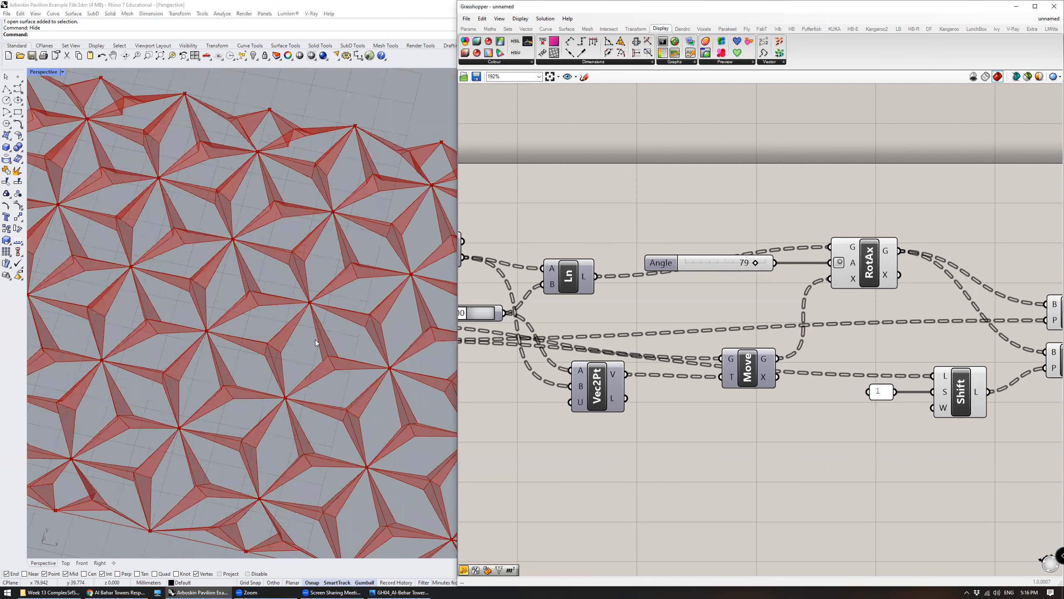
pyautogui.moveTo(752, 263); pyautogui.dragTo(724, 262)
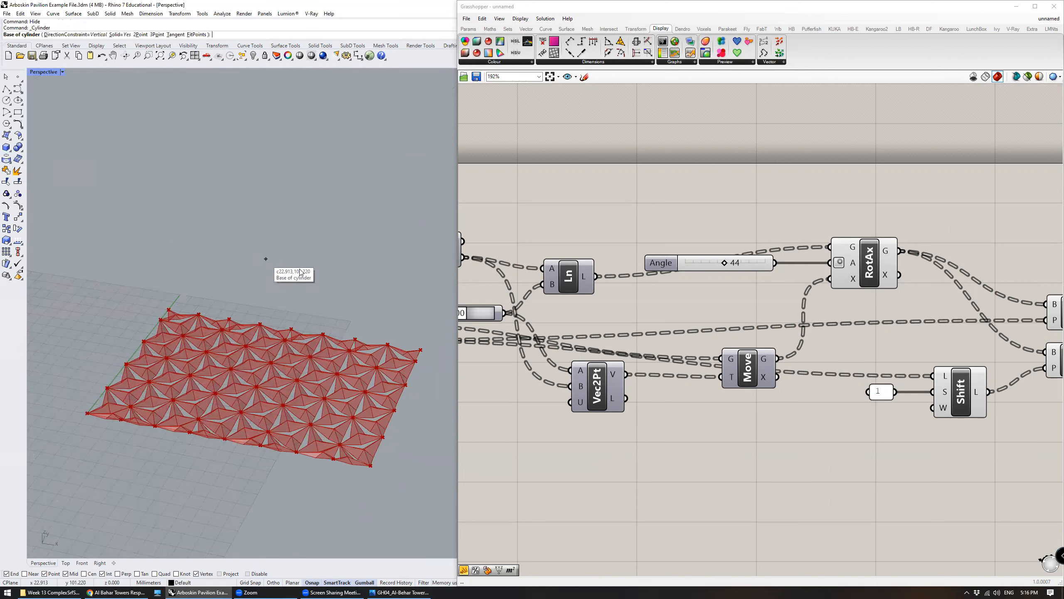
# Draw a tall cylinder tower, then sweep the panel Angle from 0 (closed) to 74.
pyautogui.click(363, 132)
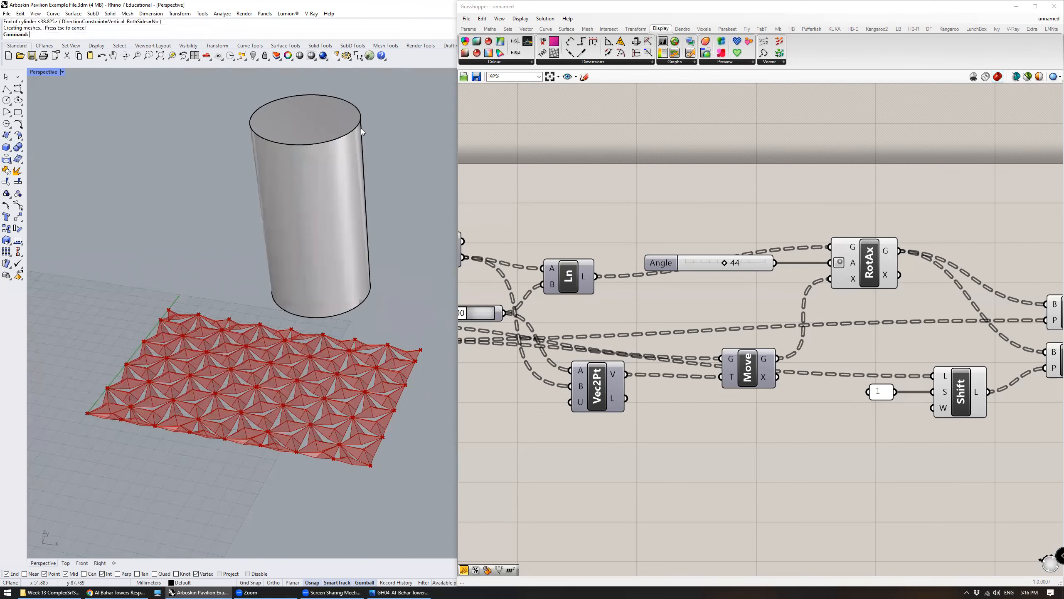
pyautogui.click(315, 199)
pyautogui.write('Hide')
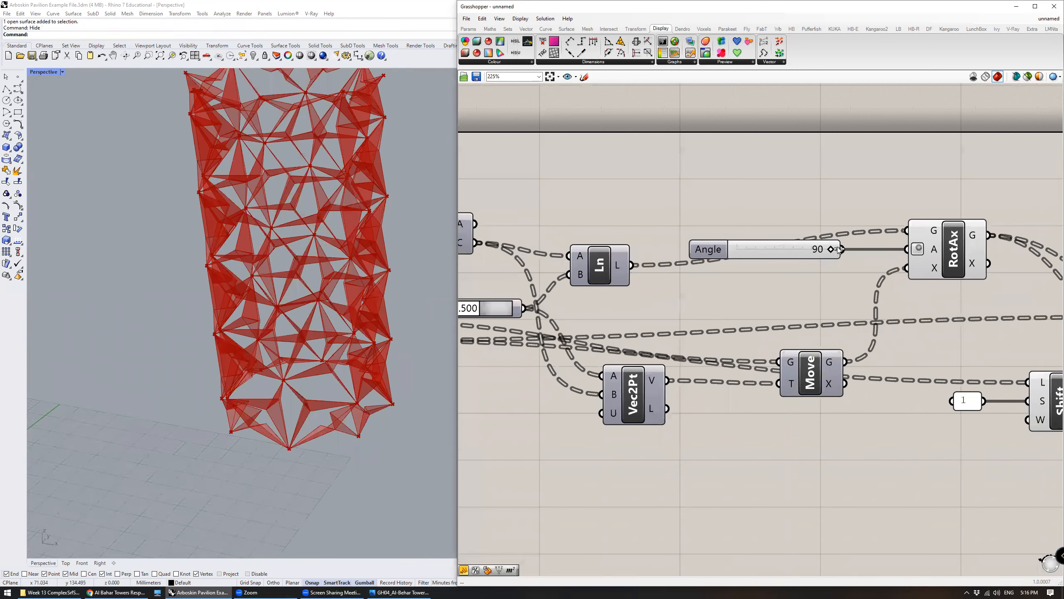
pyautogui.moveTo(831, 249); pyautogui.dragTo(759, 249)
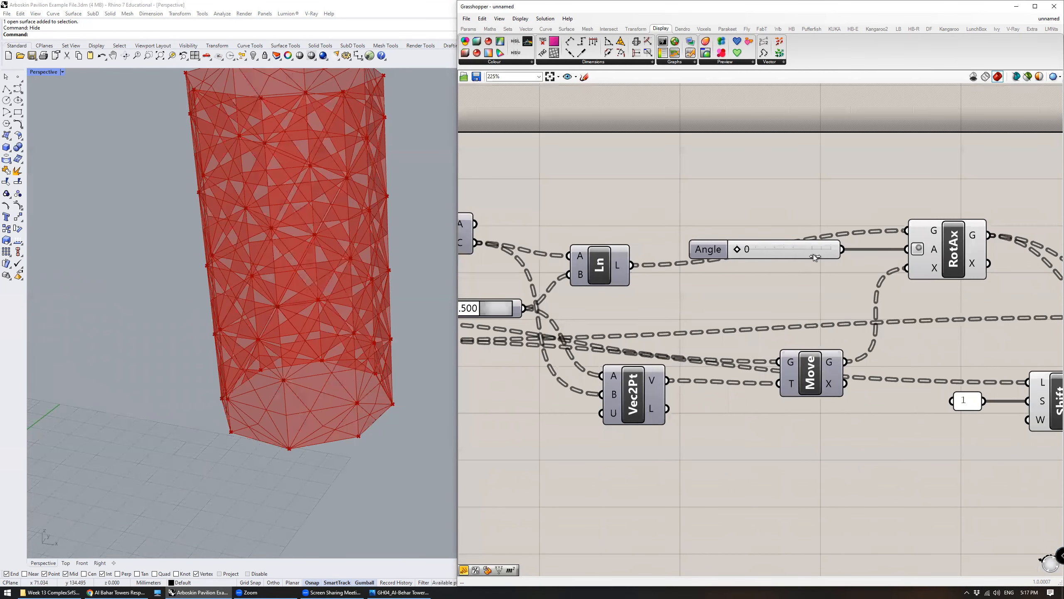
pyautogui.moveTo(746, 249); pyautogui.dragTo(814, 249)
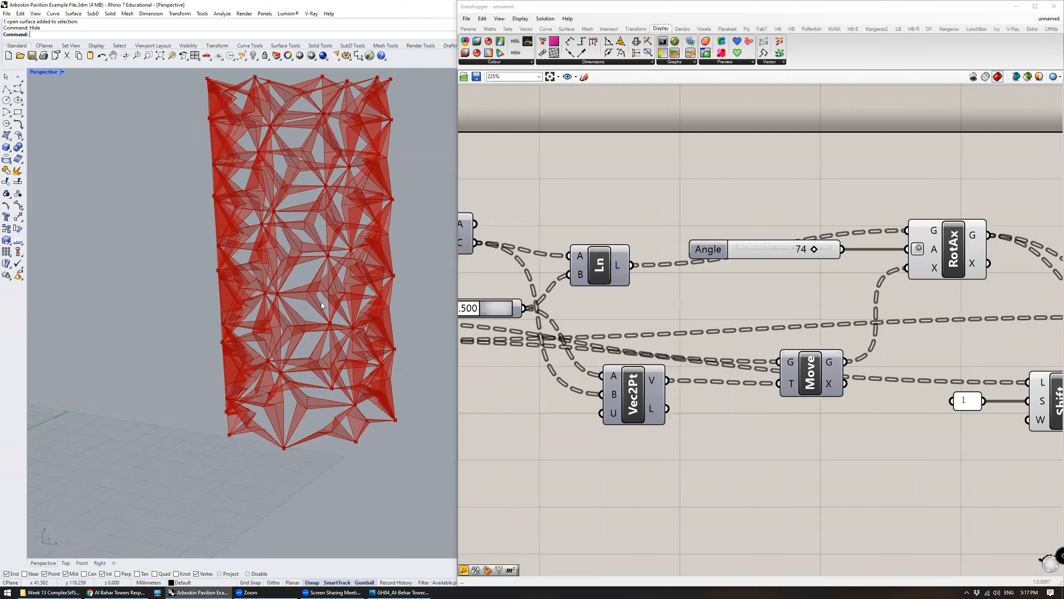
pyautogui.scroll(-3)
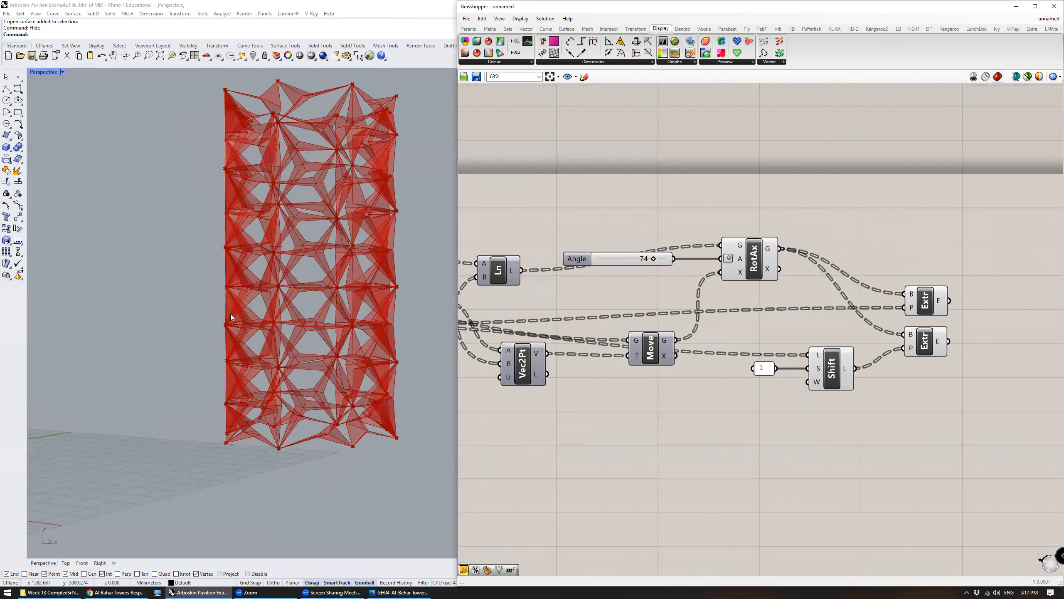
# Switch to the Canvas precedent page and scroll to the Al Bahar Tower + Image Sampler diagram.
pyautogui.click(118, 592)
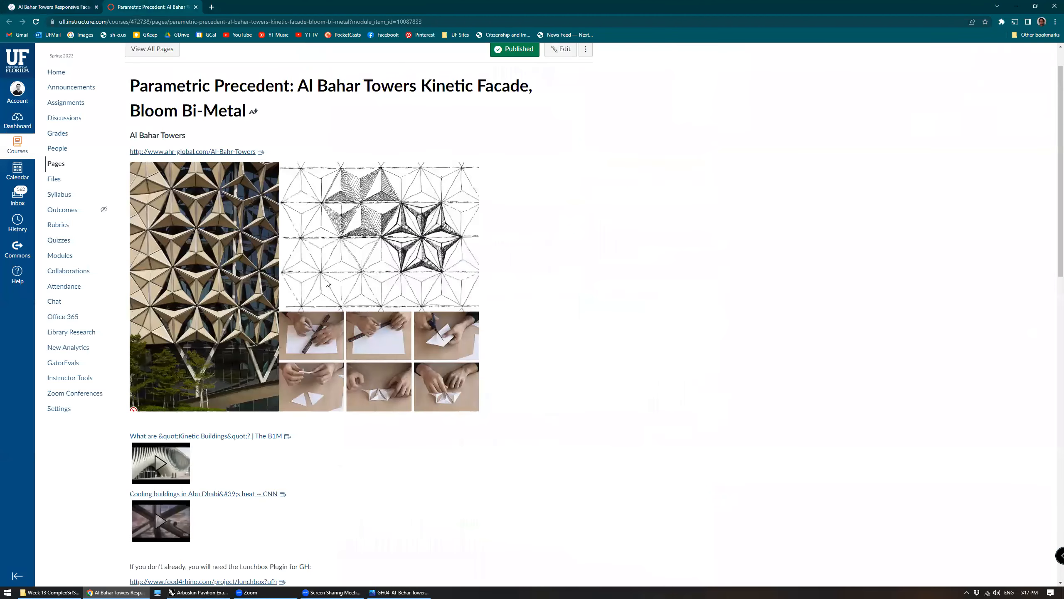
pyautogui.scroll(-3)
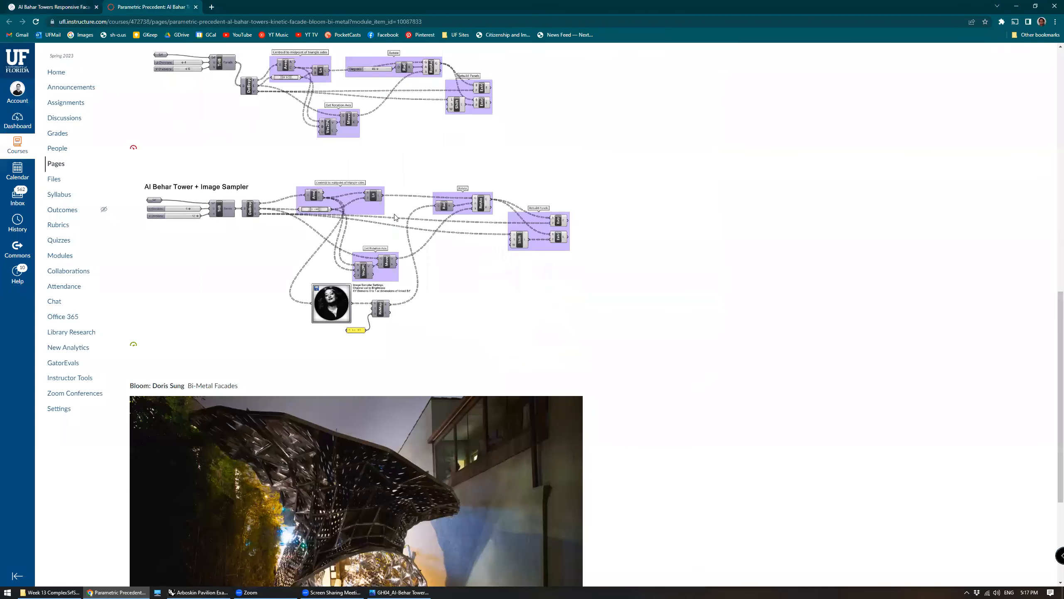
pyautogui.moveTo(373, 301)
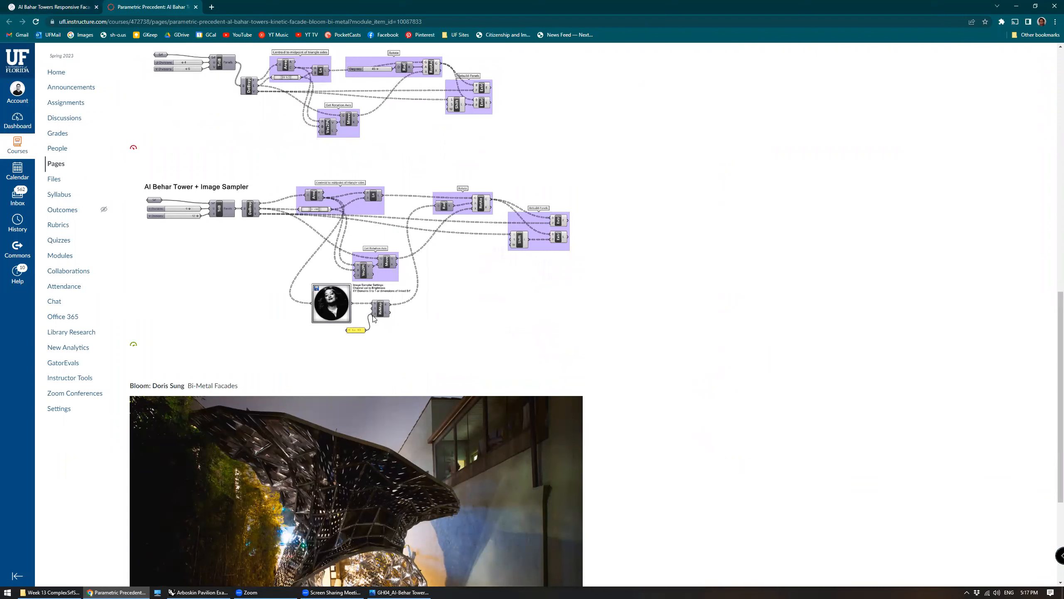
pyautogui.moveTo(361, 321)
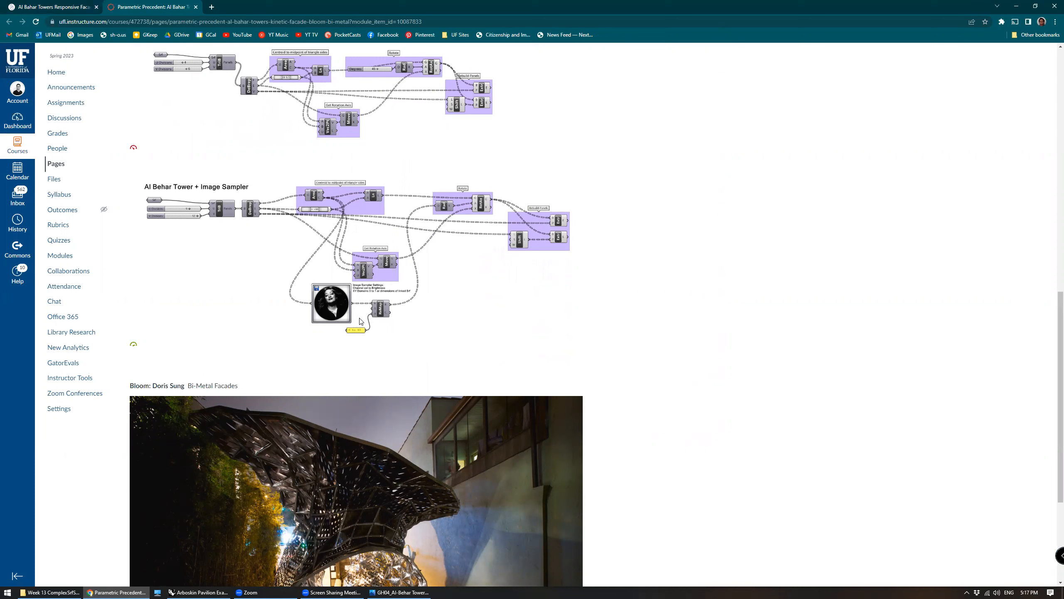
pyautogui.moveTo(375, 333)
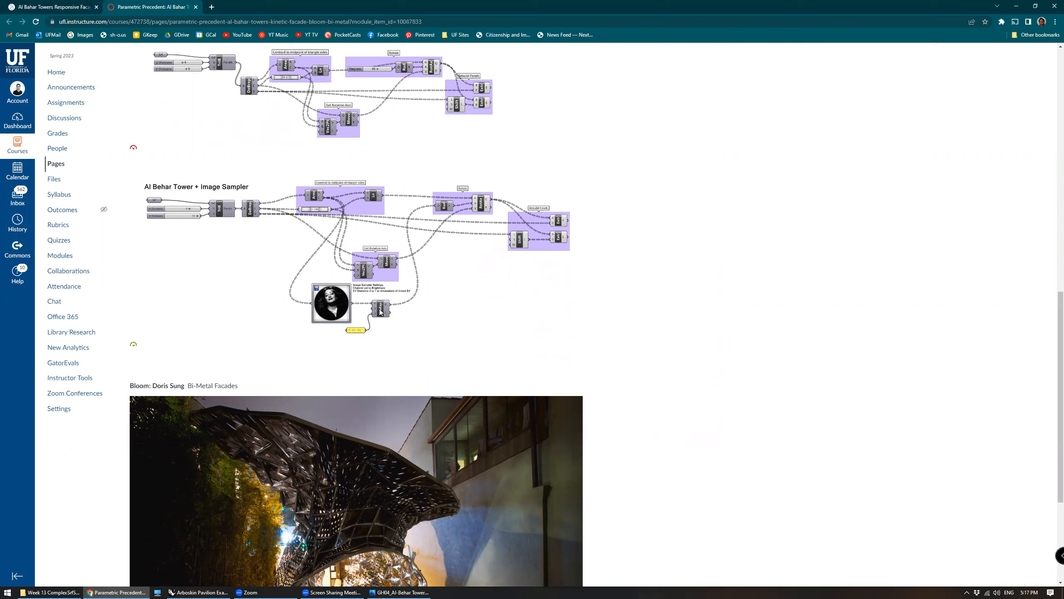
pyautogui.moveTo(445, 209)
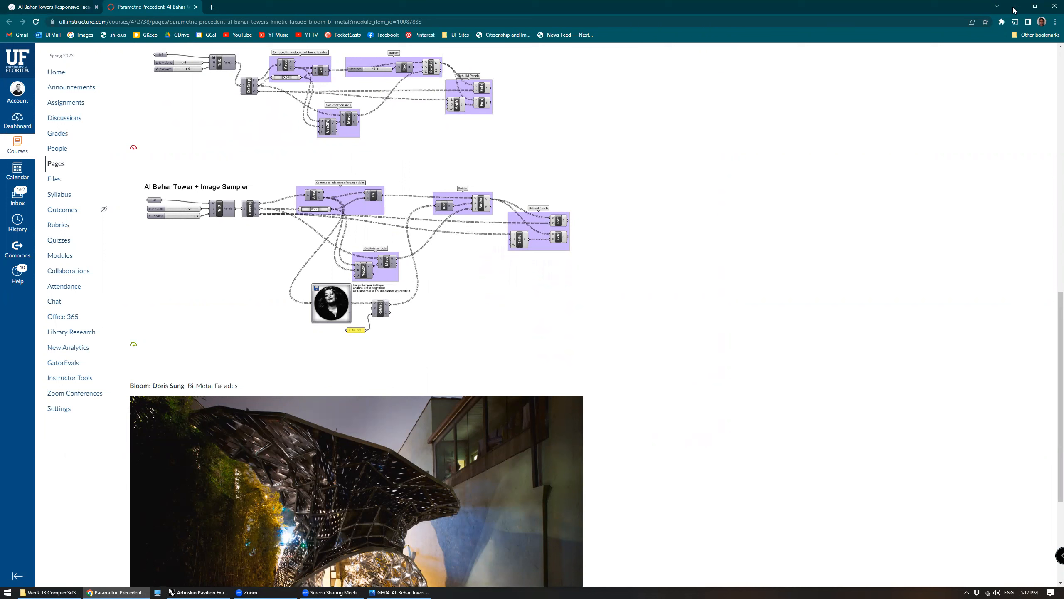
pyautogui.moveTo(1014, 5)
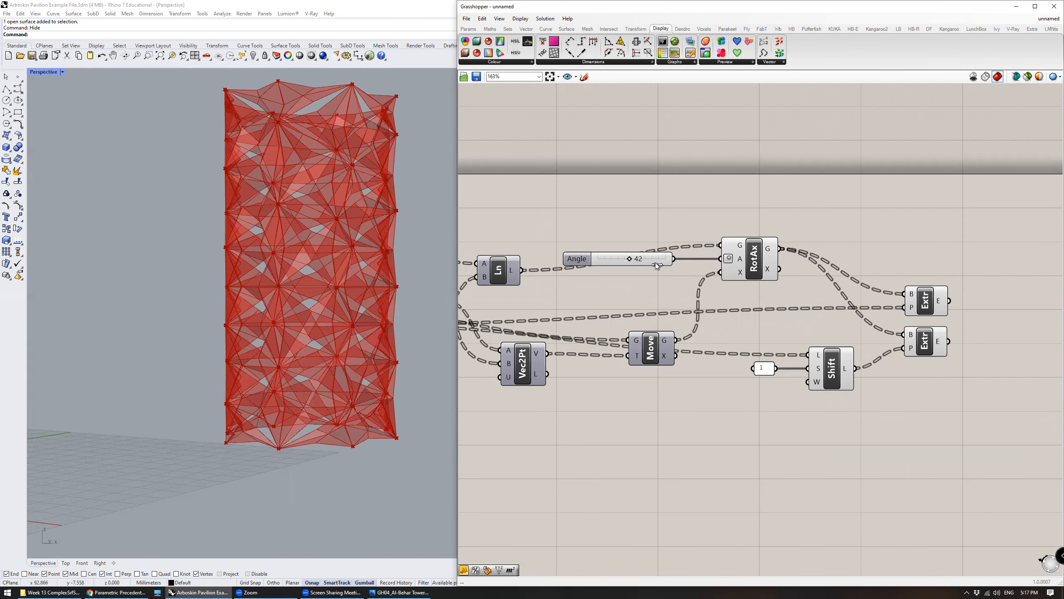
# Sweep the tower's fold Angle slider through 59, 72, 59 and 54, ending at 37.
pyautogui.moveTo(627, 259); pyautogui.dragTo(642, 258)
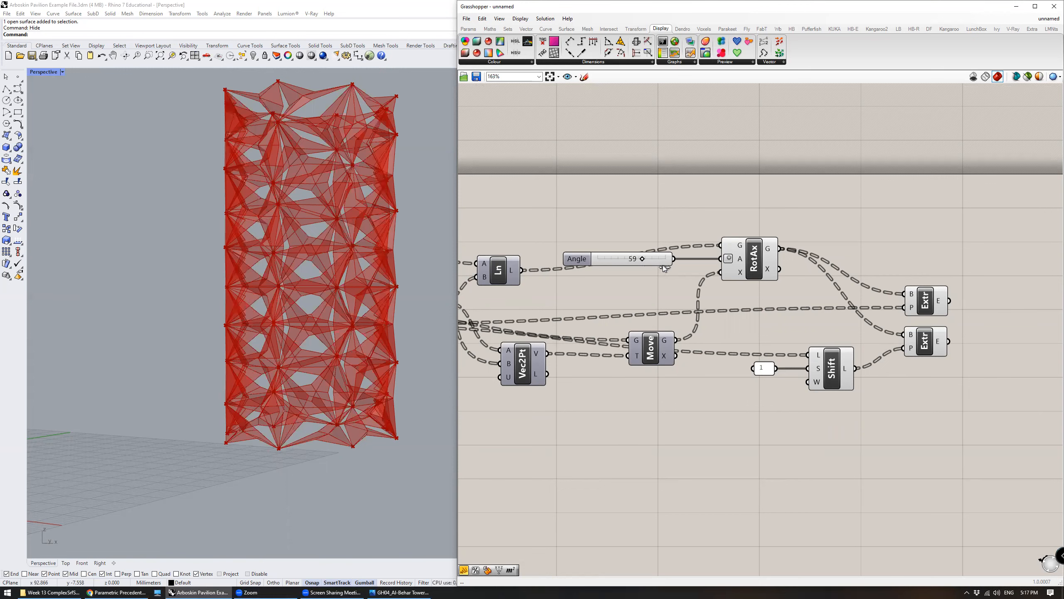
pyautogui.moveTo(640, 258); pyautogui.dragTo(650, 259)
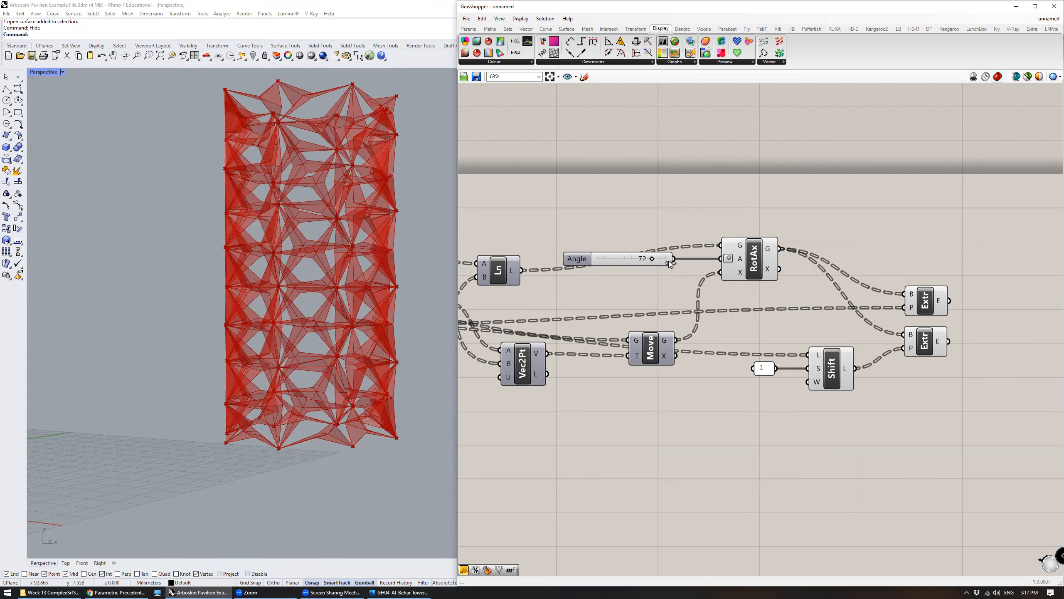
pyautogui.moveTo(651, 258); pyautogui.dragTo(641, 258)
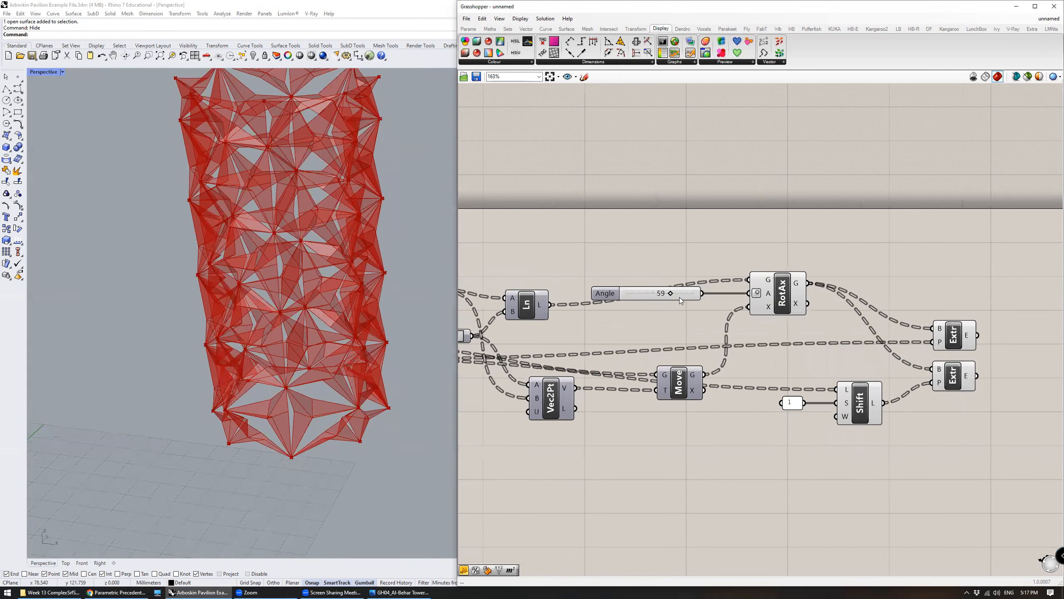
pyautogui.click(661, 294)
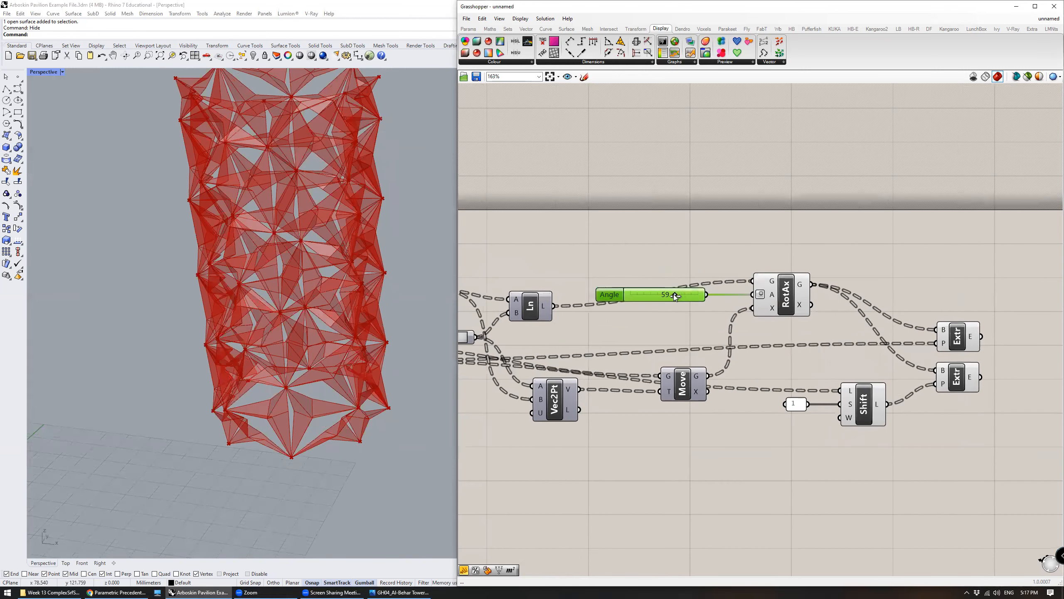
pyautogui.moveTo(675, 294); pyautogui.dragTo(638, 295)
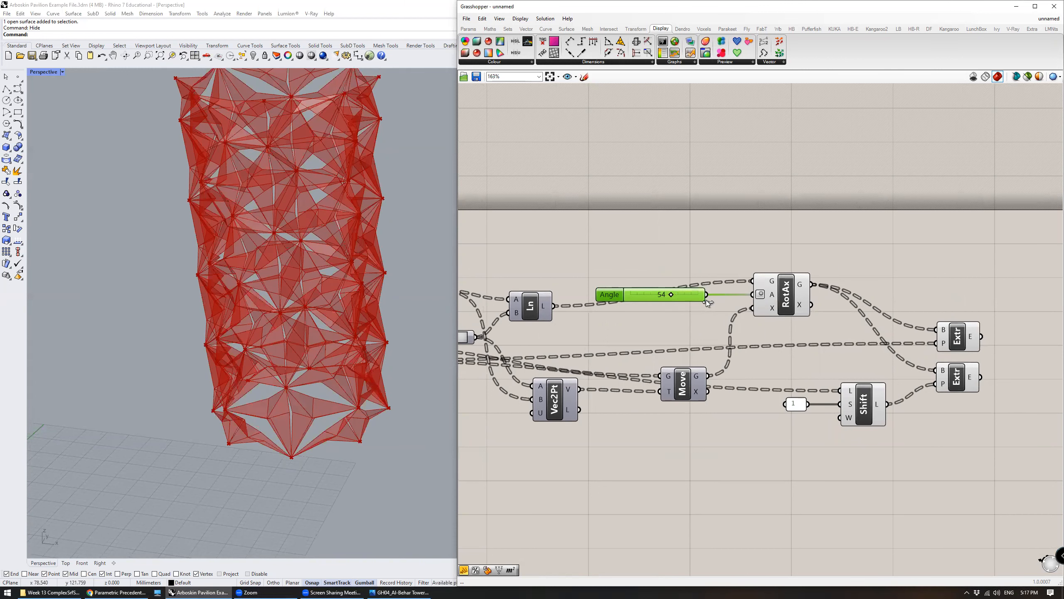
pyautogui.moveTo(669, 293); pyautogui.dragTo(657, 294)
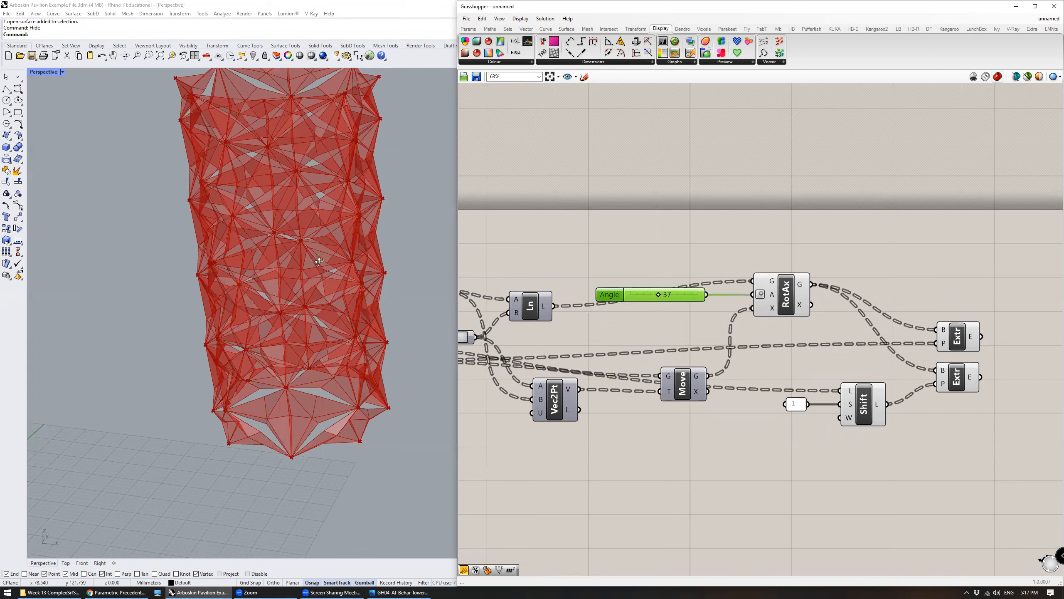